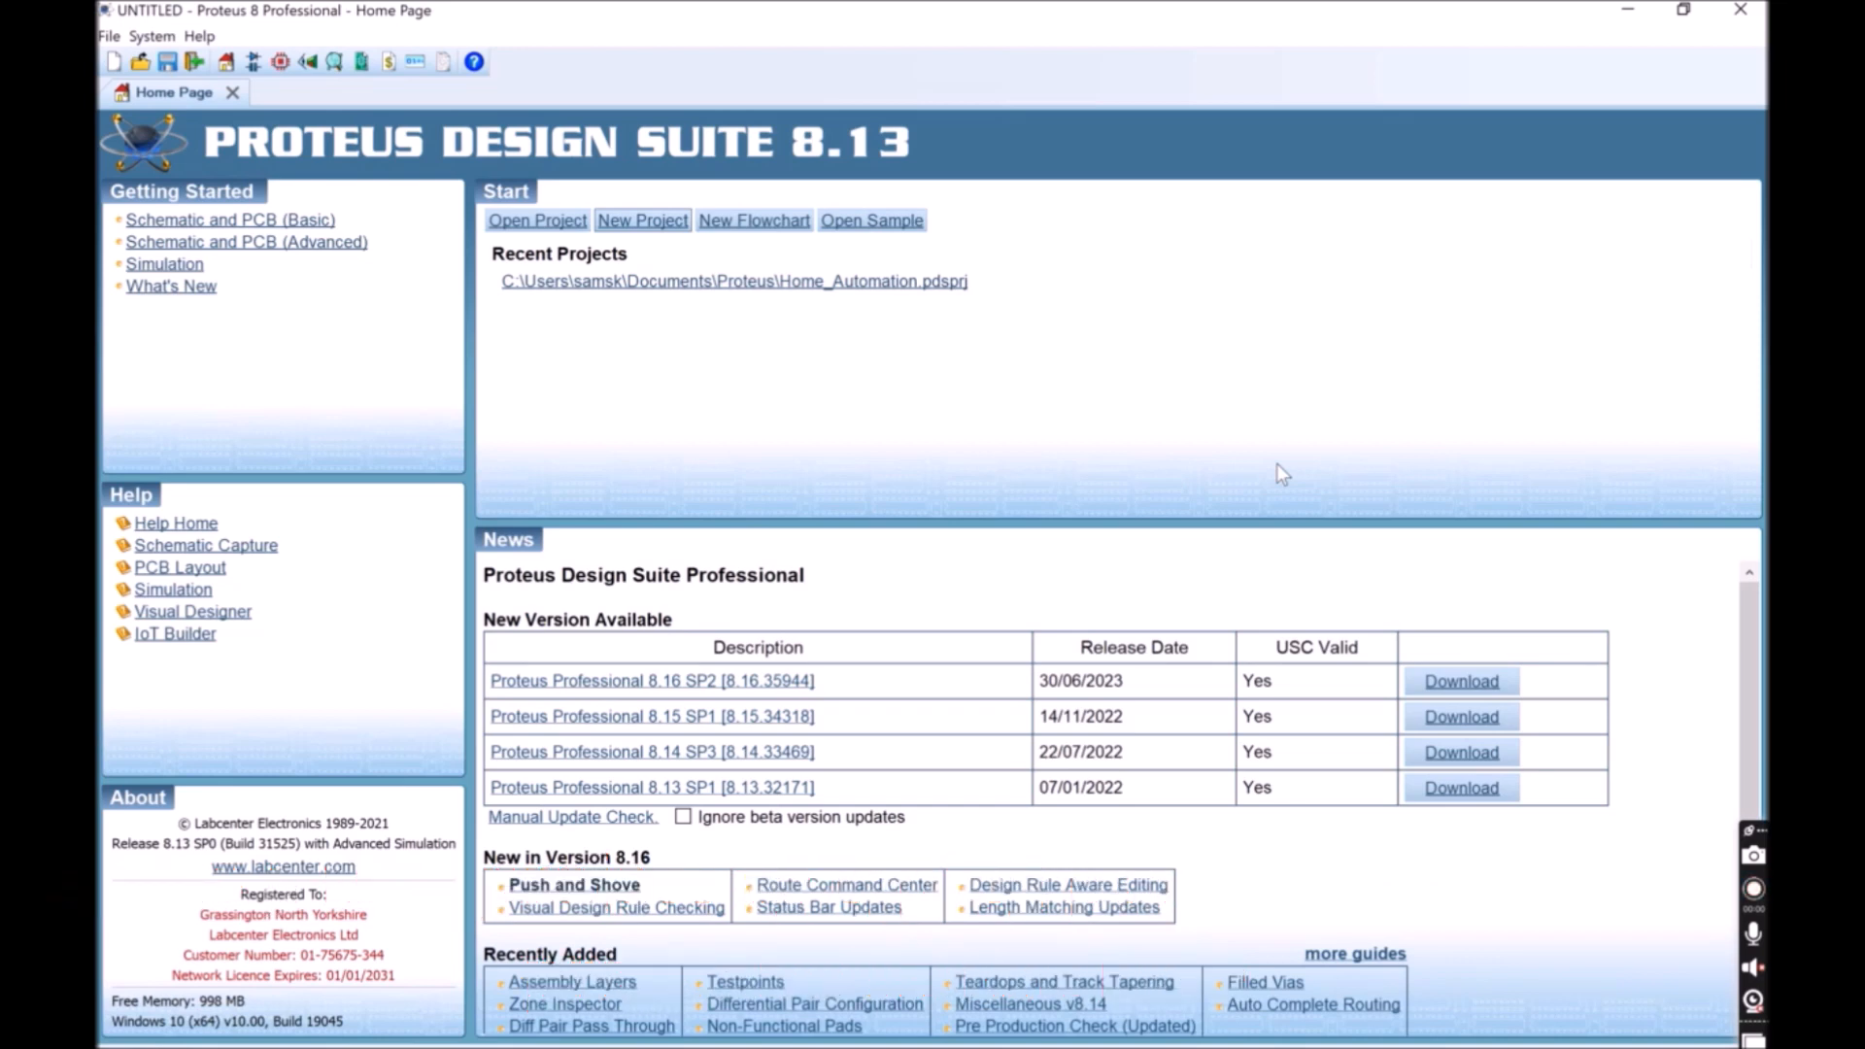
Start a new project named Home_Auto_Simulation on the default schematic template, skipping PCB layout
left_click(642, 220)
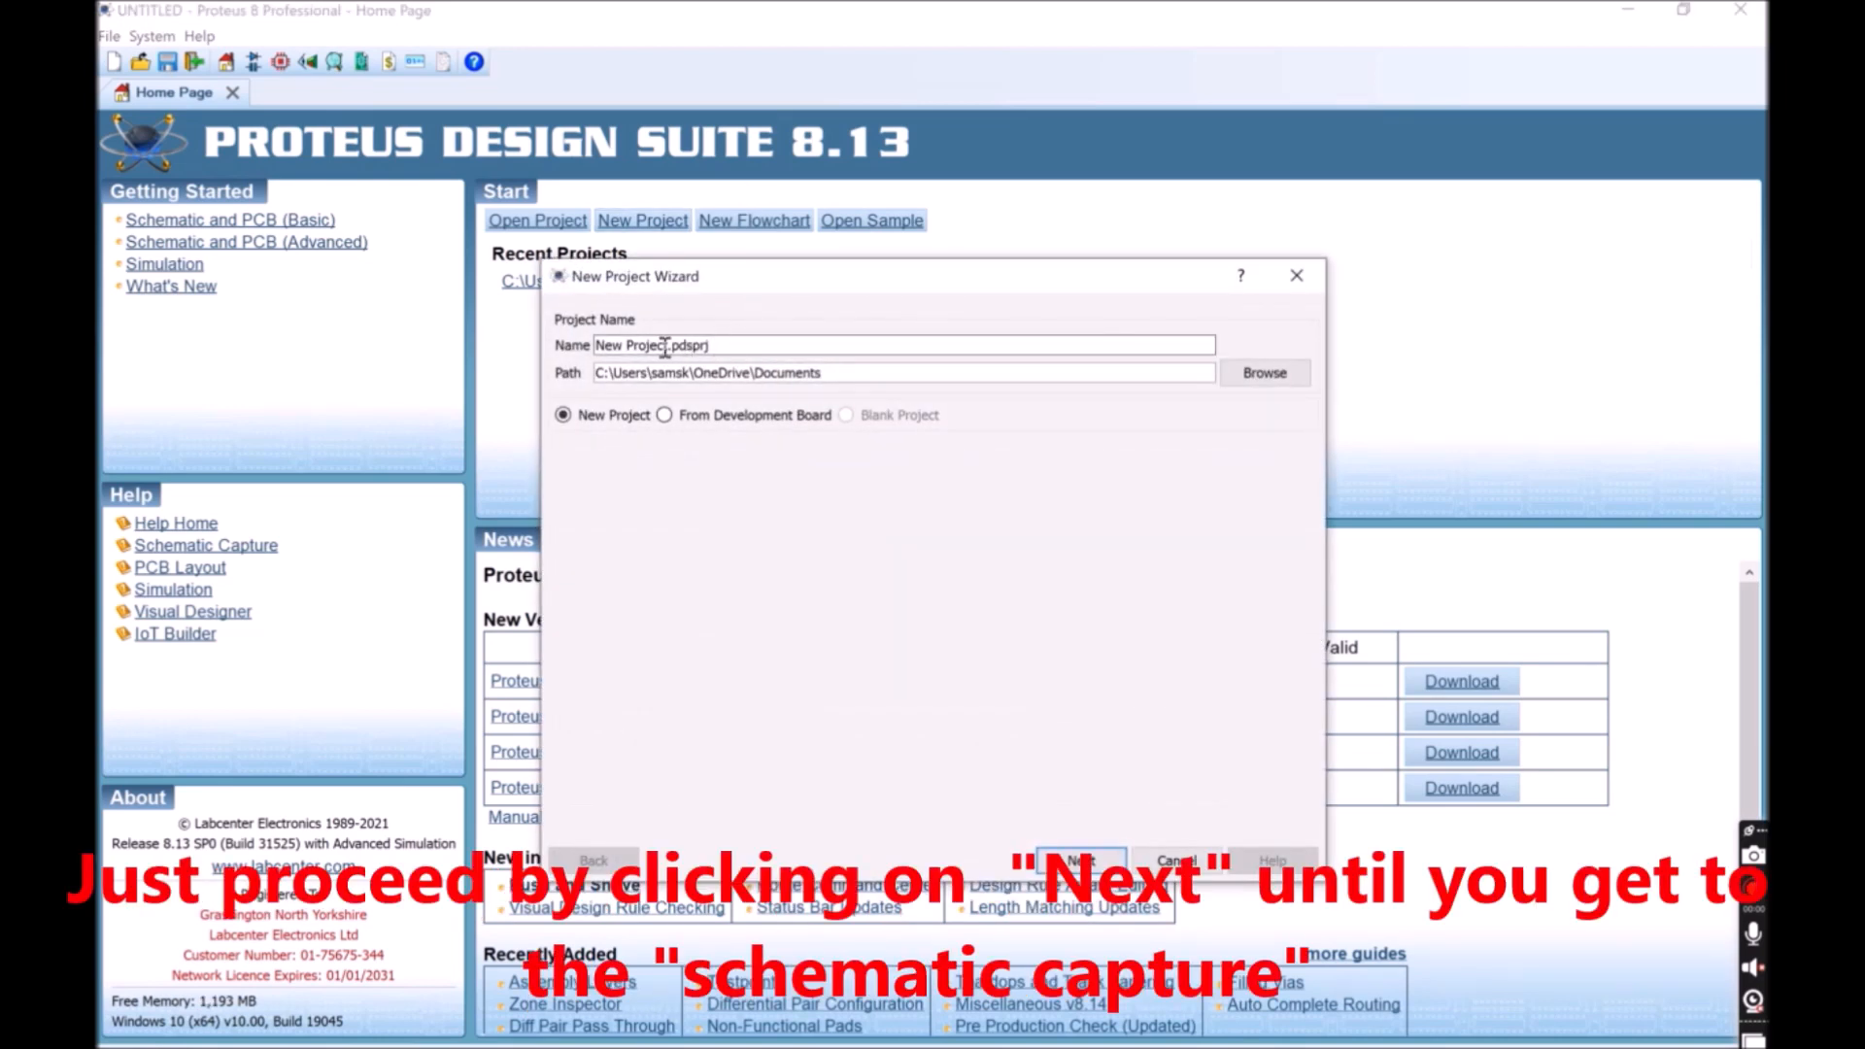
double_click(630, 345)
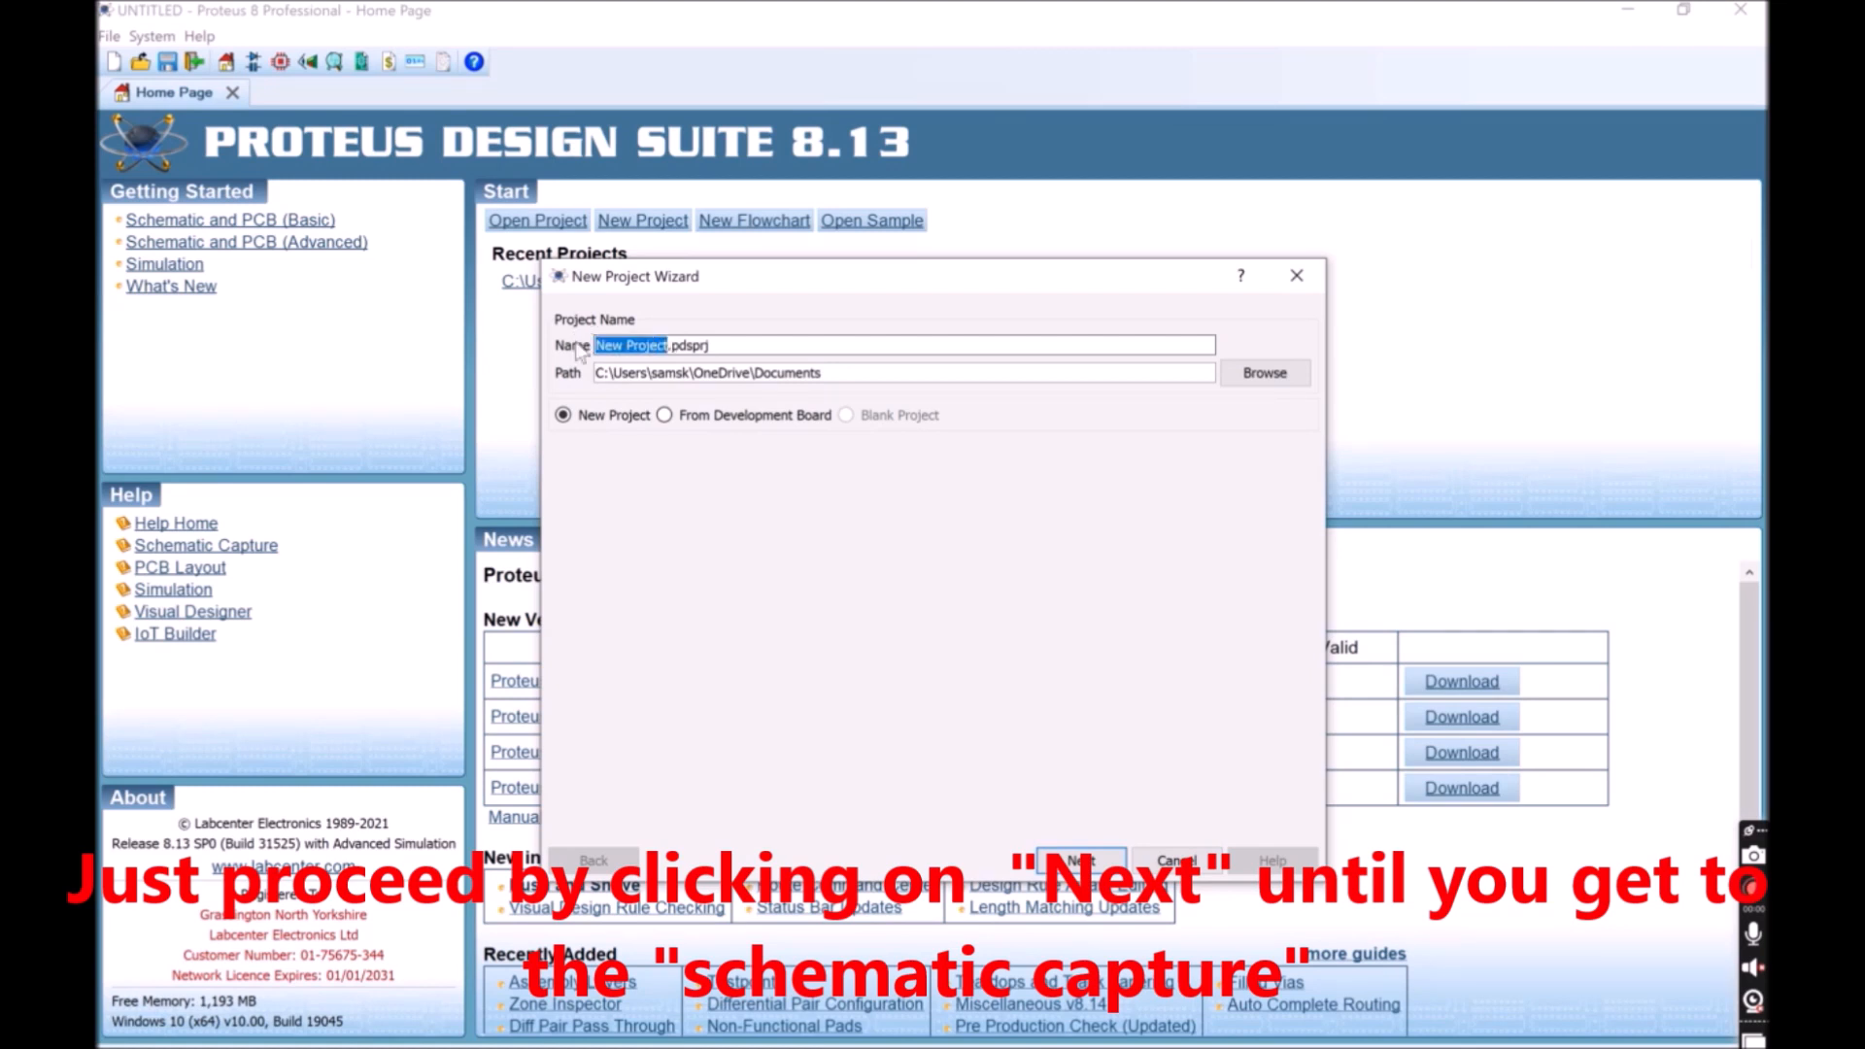
type("Home_Auto_Simulation")
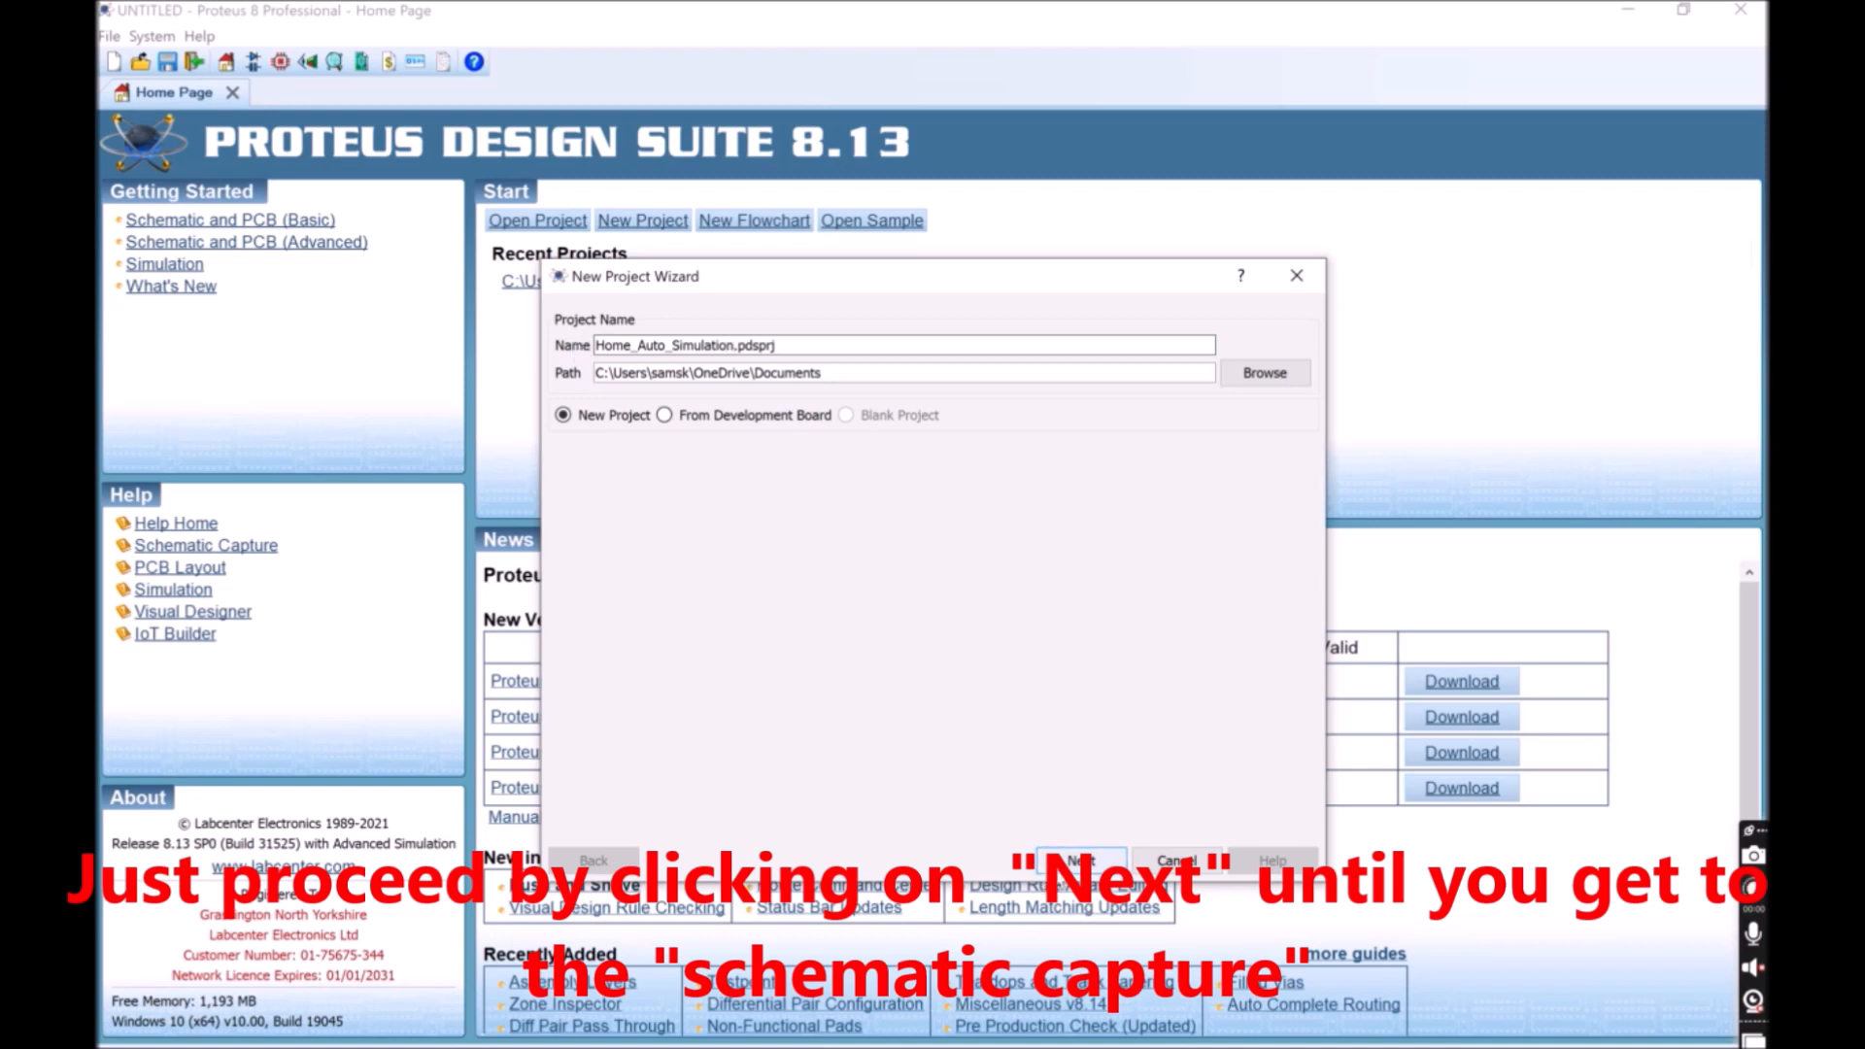
left_click(1077, 859)
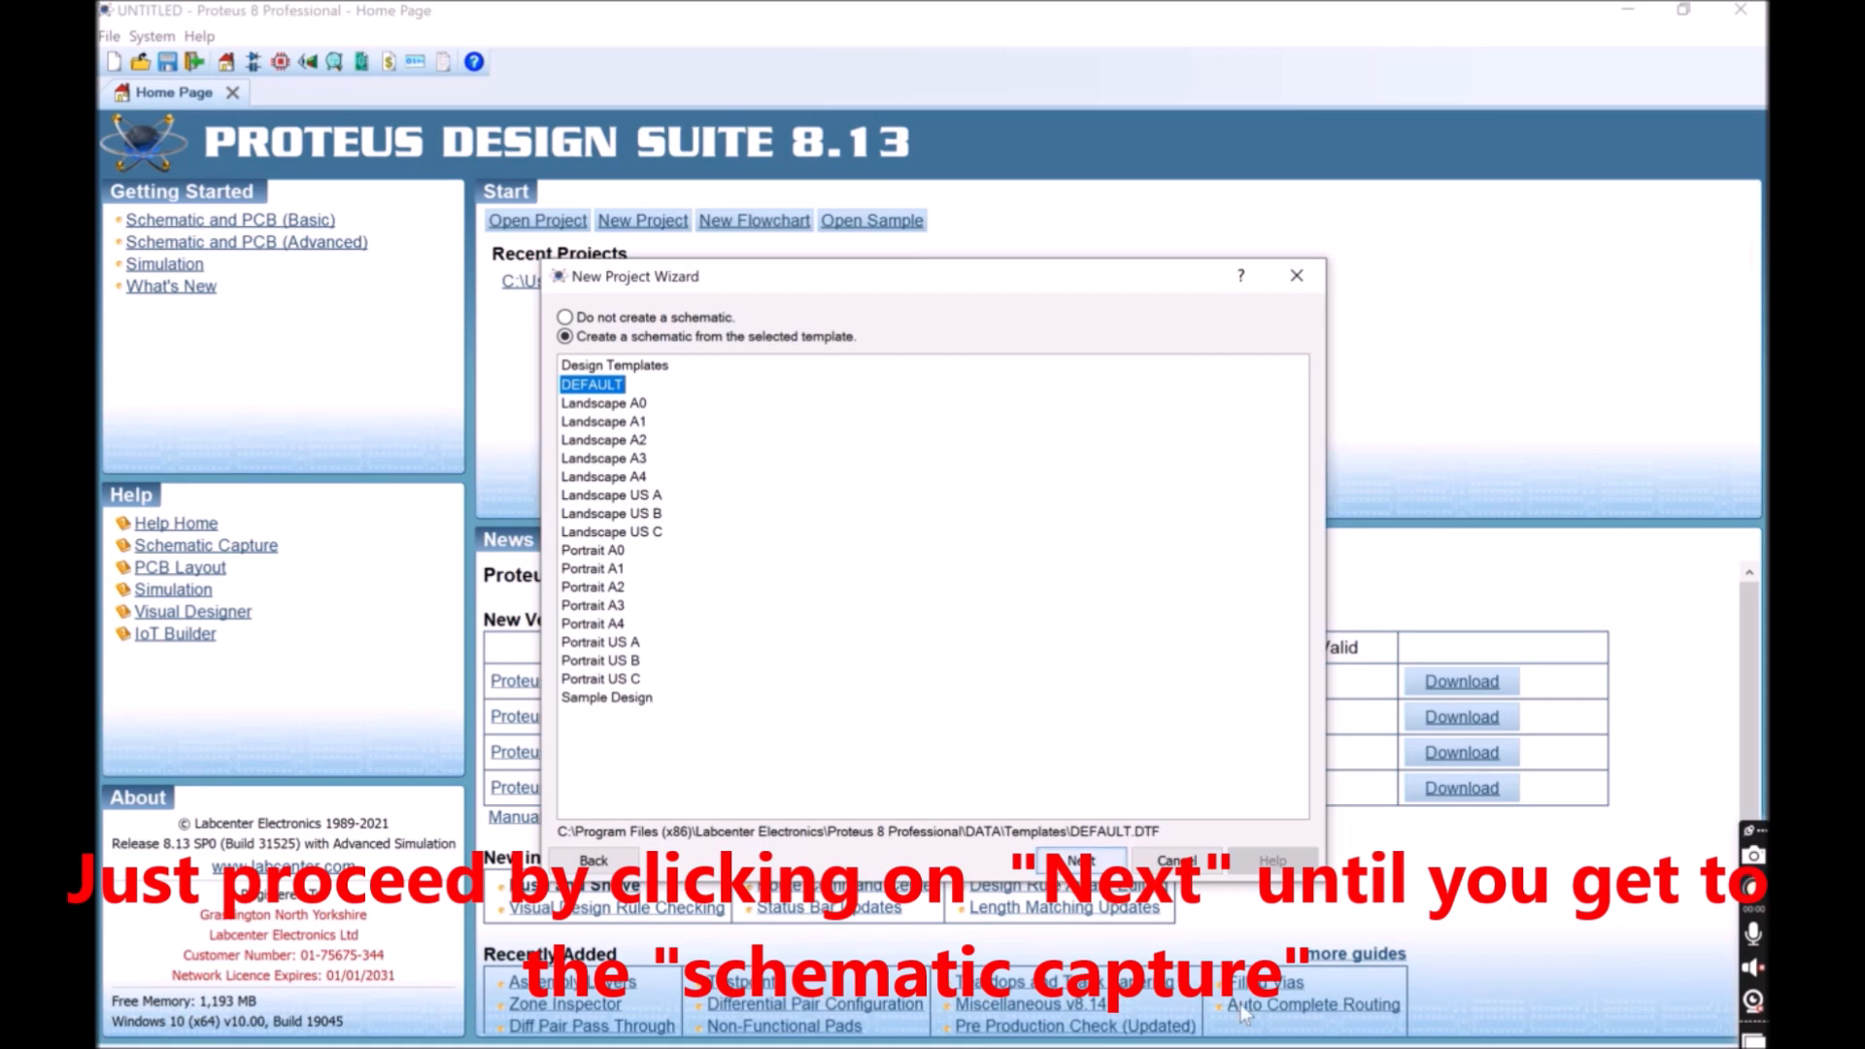
left_click(1076, 859)
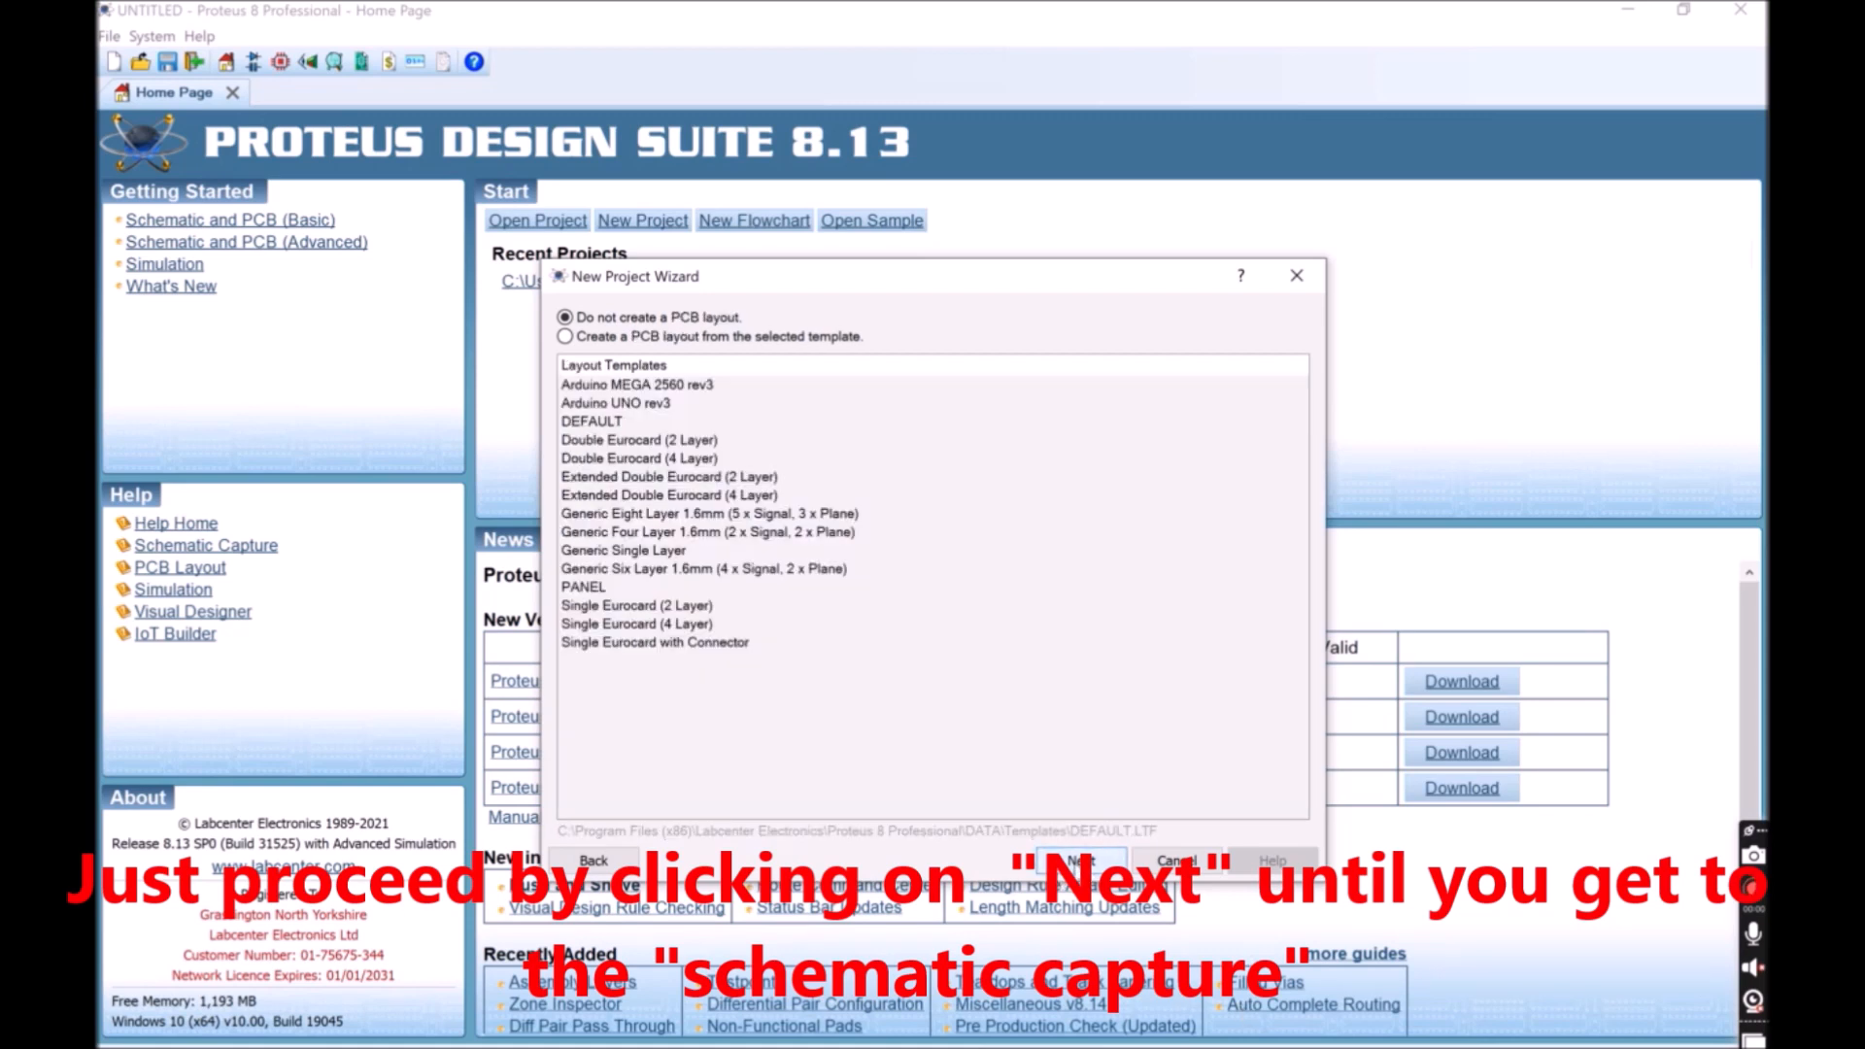
left_click(1076, 860)
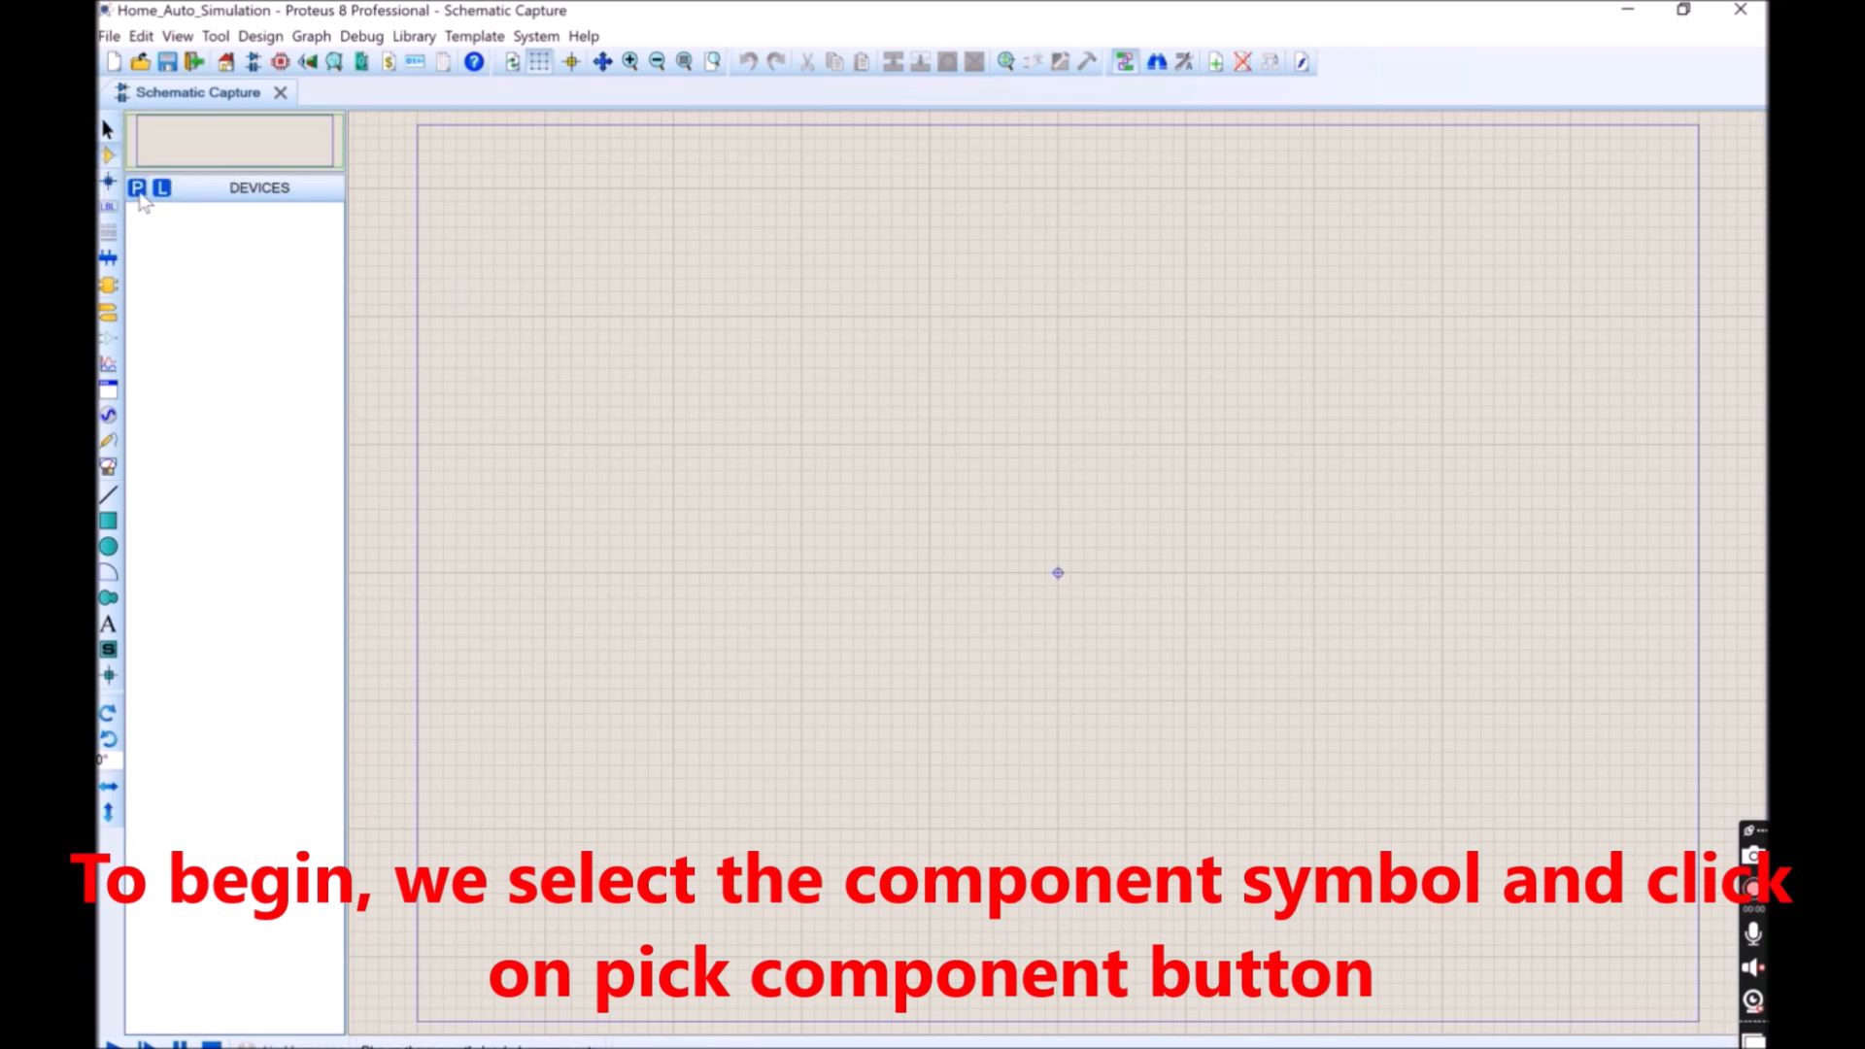
Search the part library for 'arduino' and add the ARDUINO UNO device
left_click(137, 187)
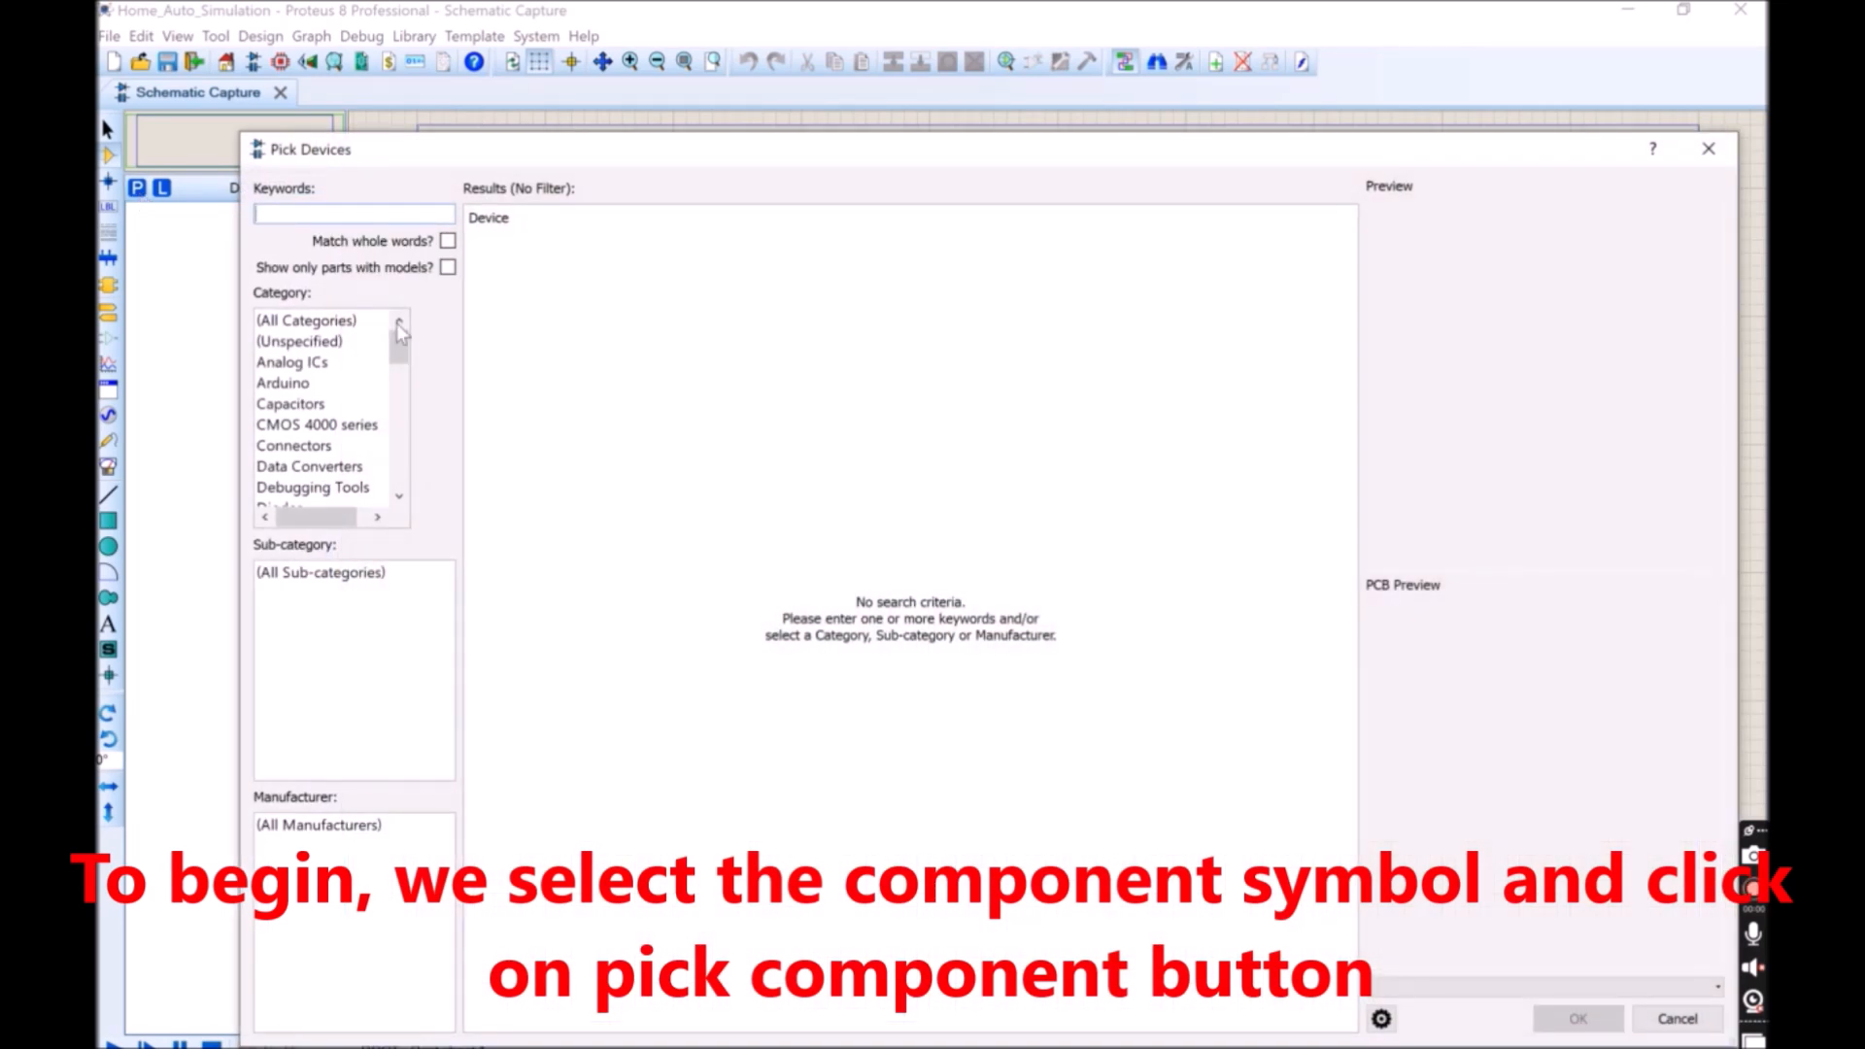
left_click(351, 213)
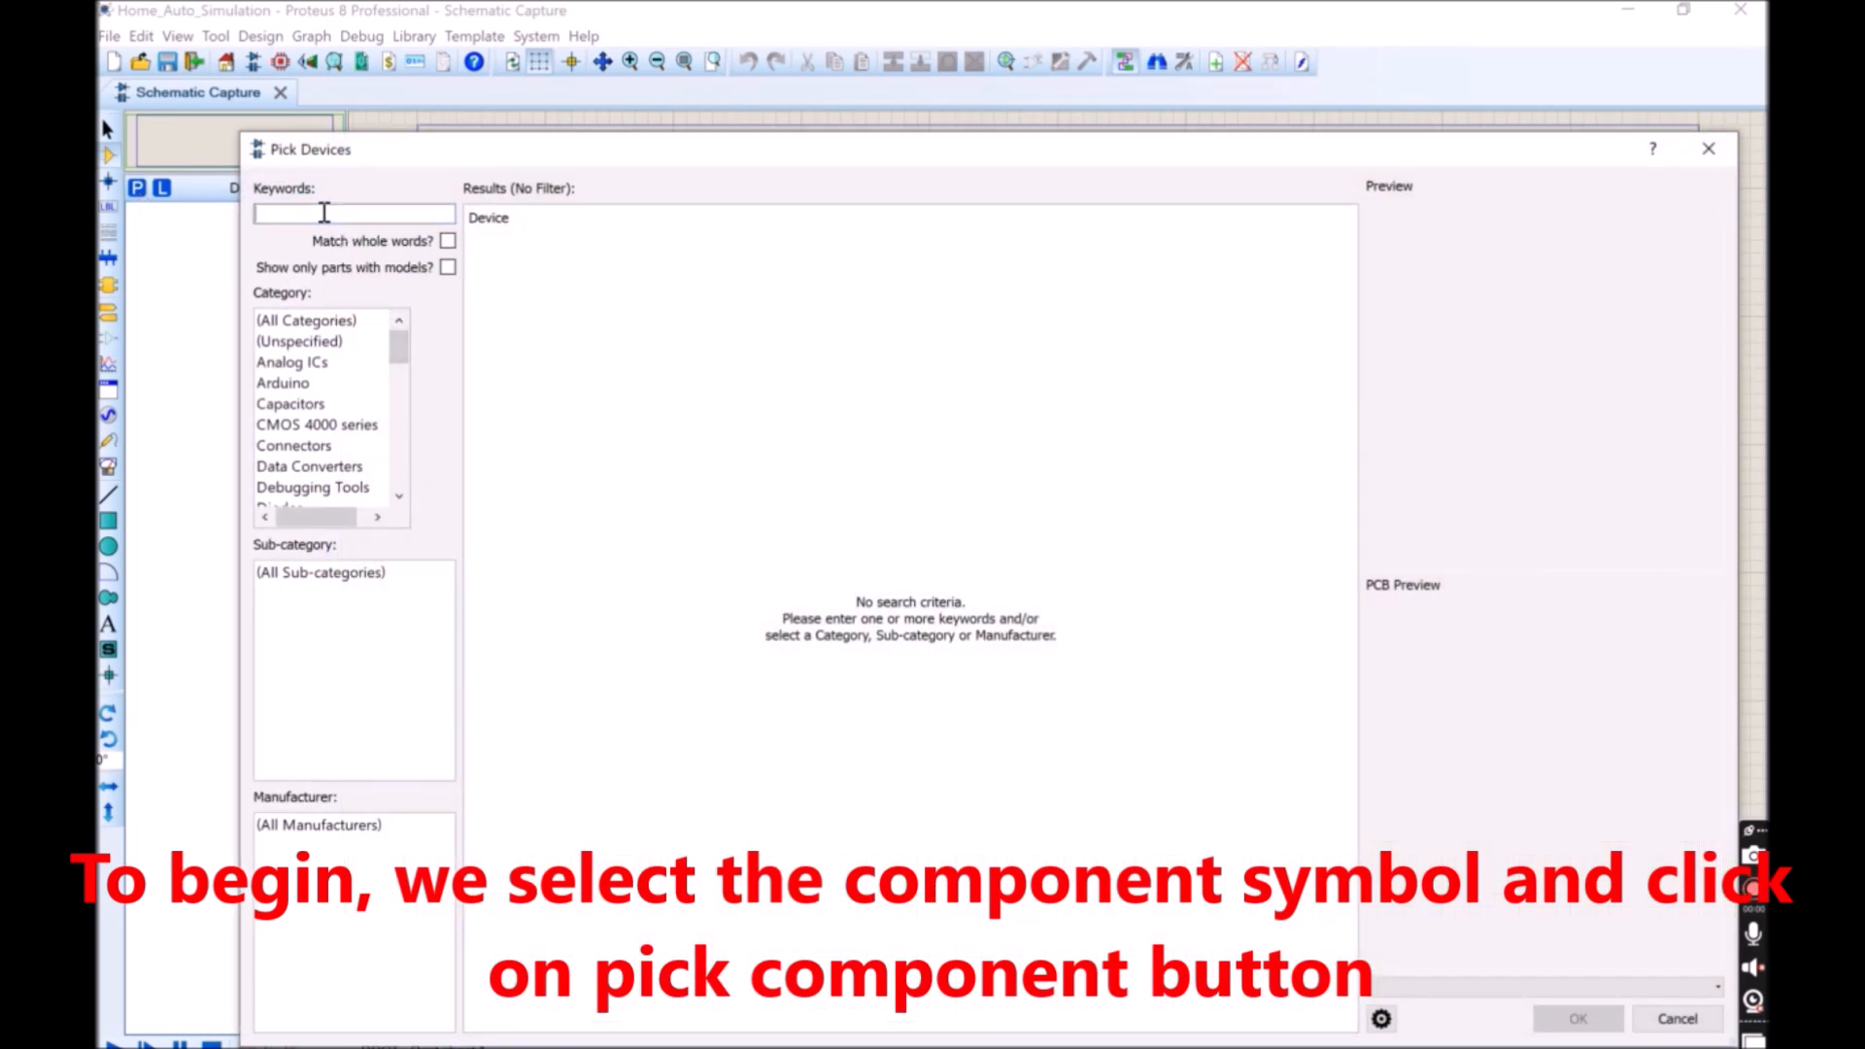
type("arduino uno")
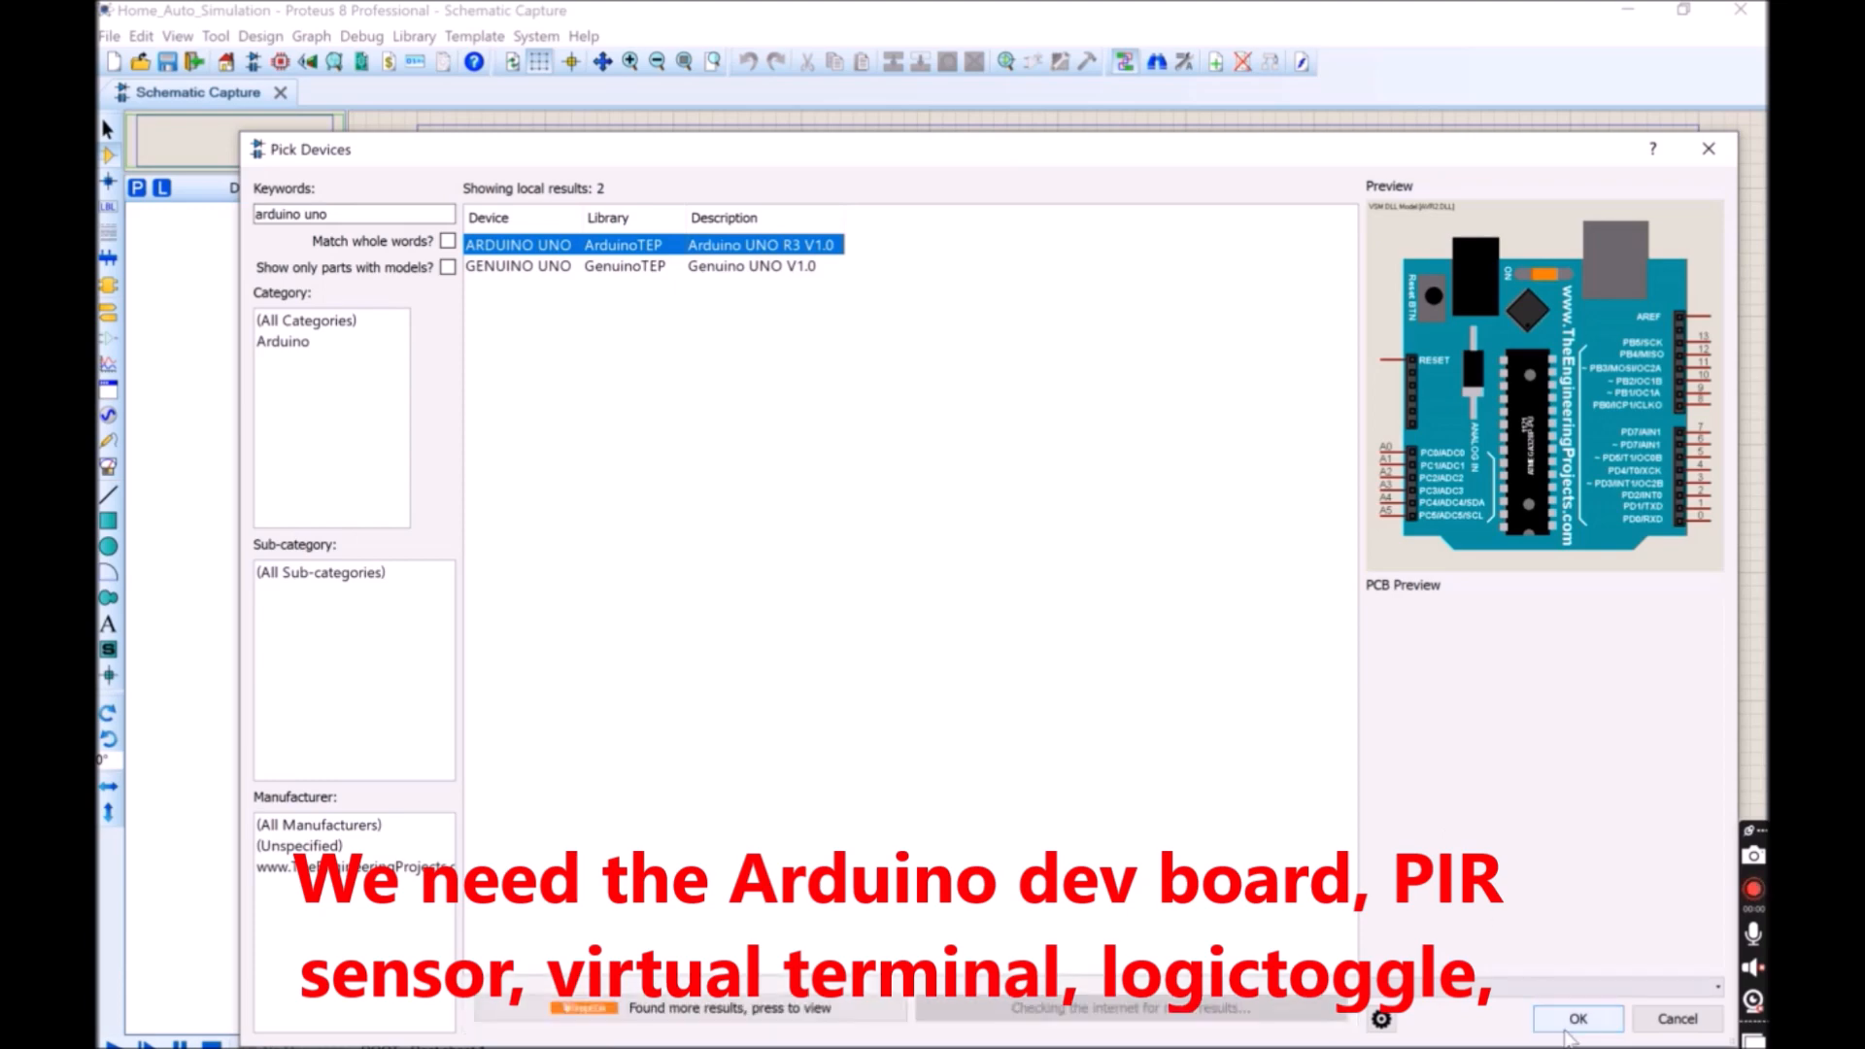
left_click(1577, 1018)
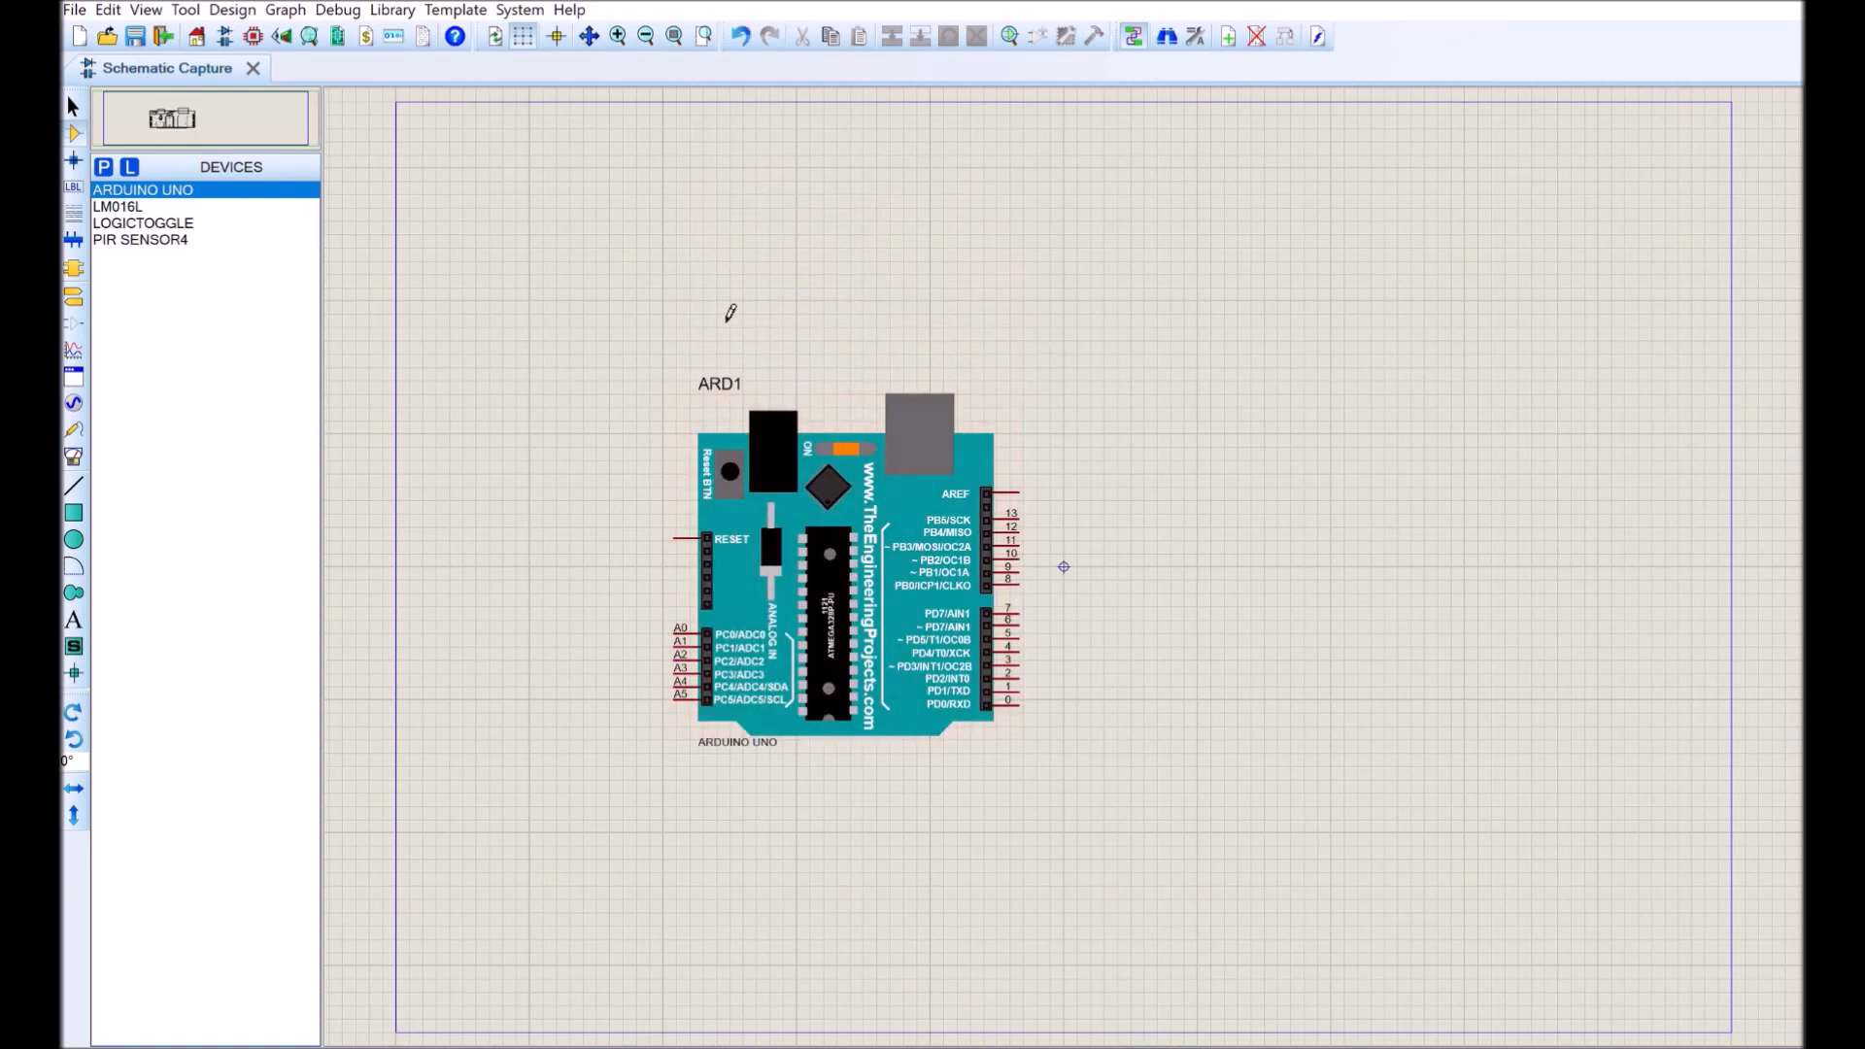
Place the LM016L LCD, PIR sensor and a logic toggle to the sensor's right
left_click(117, 206)
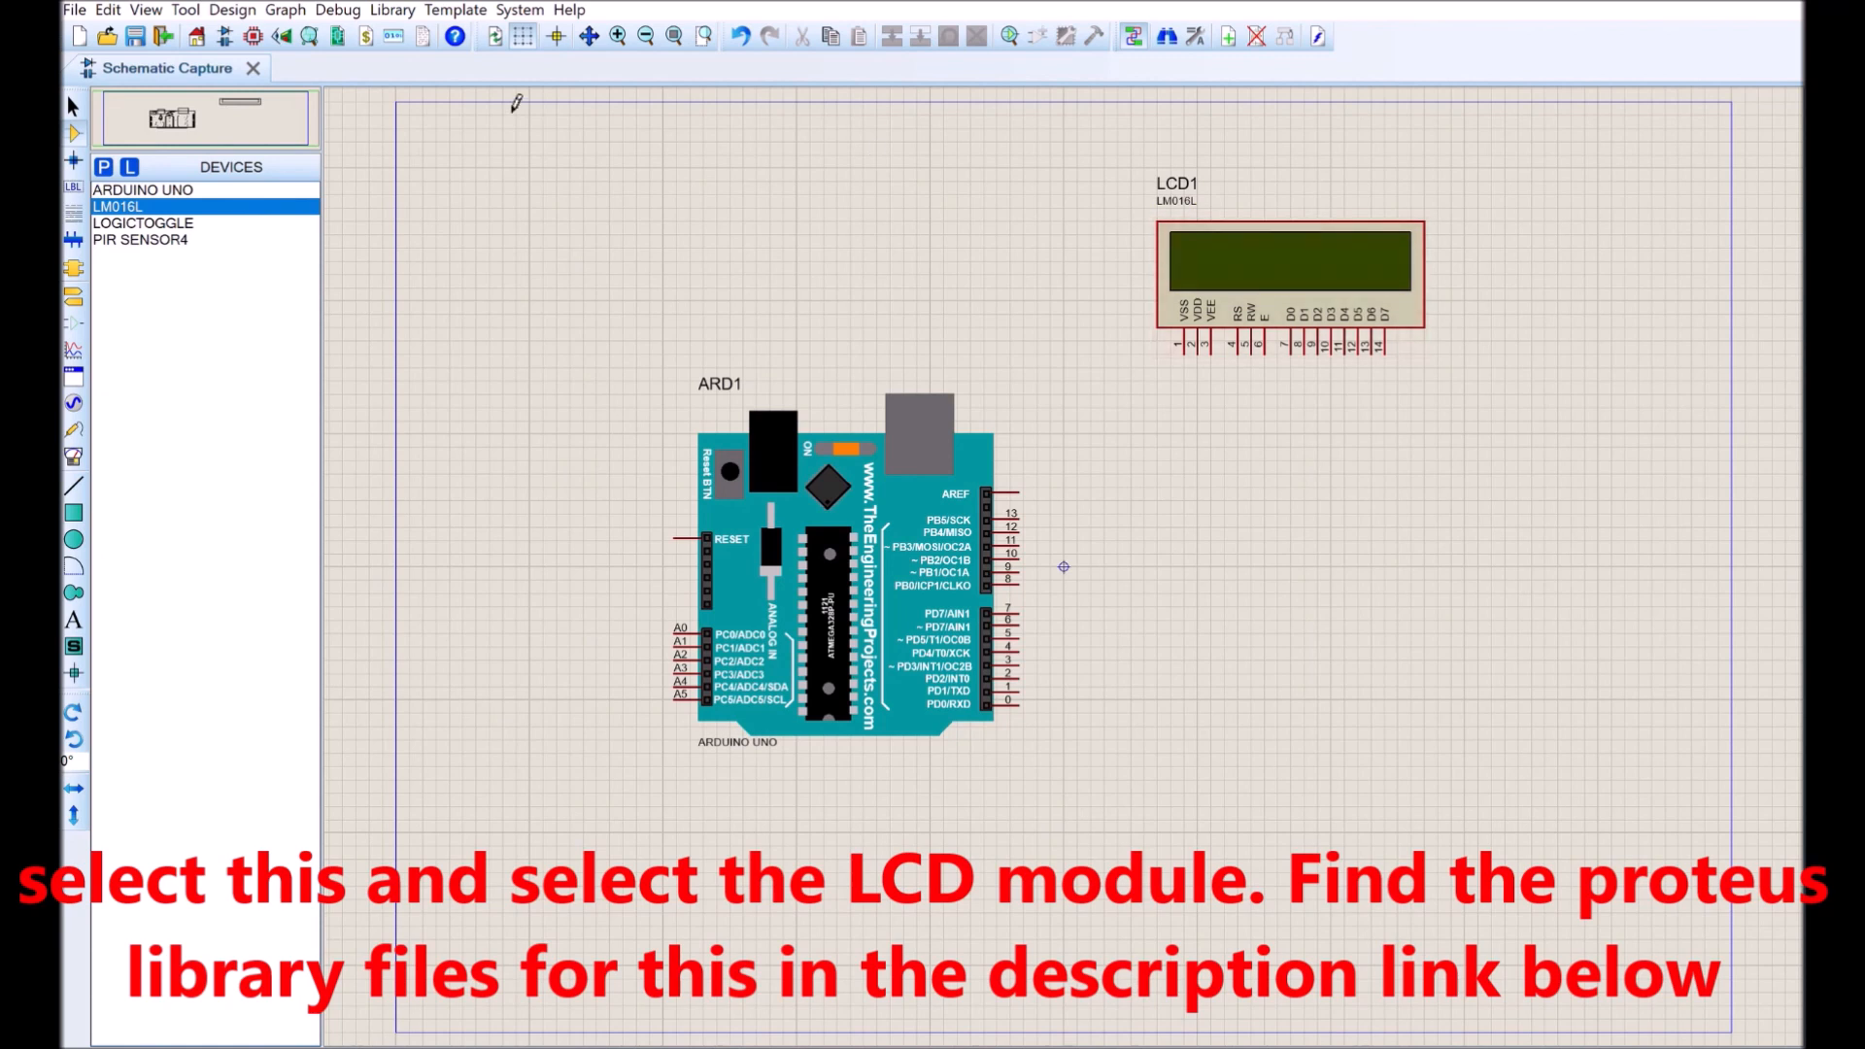
left_click(140, 239)
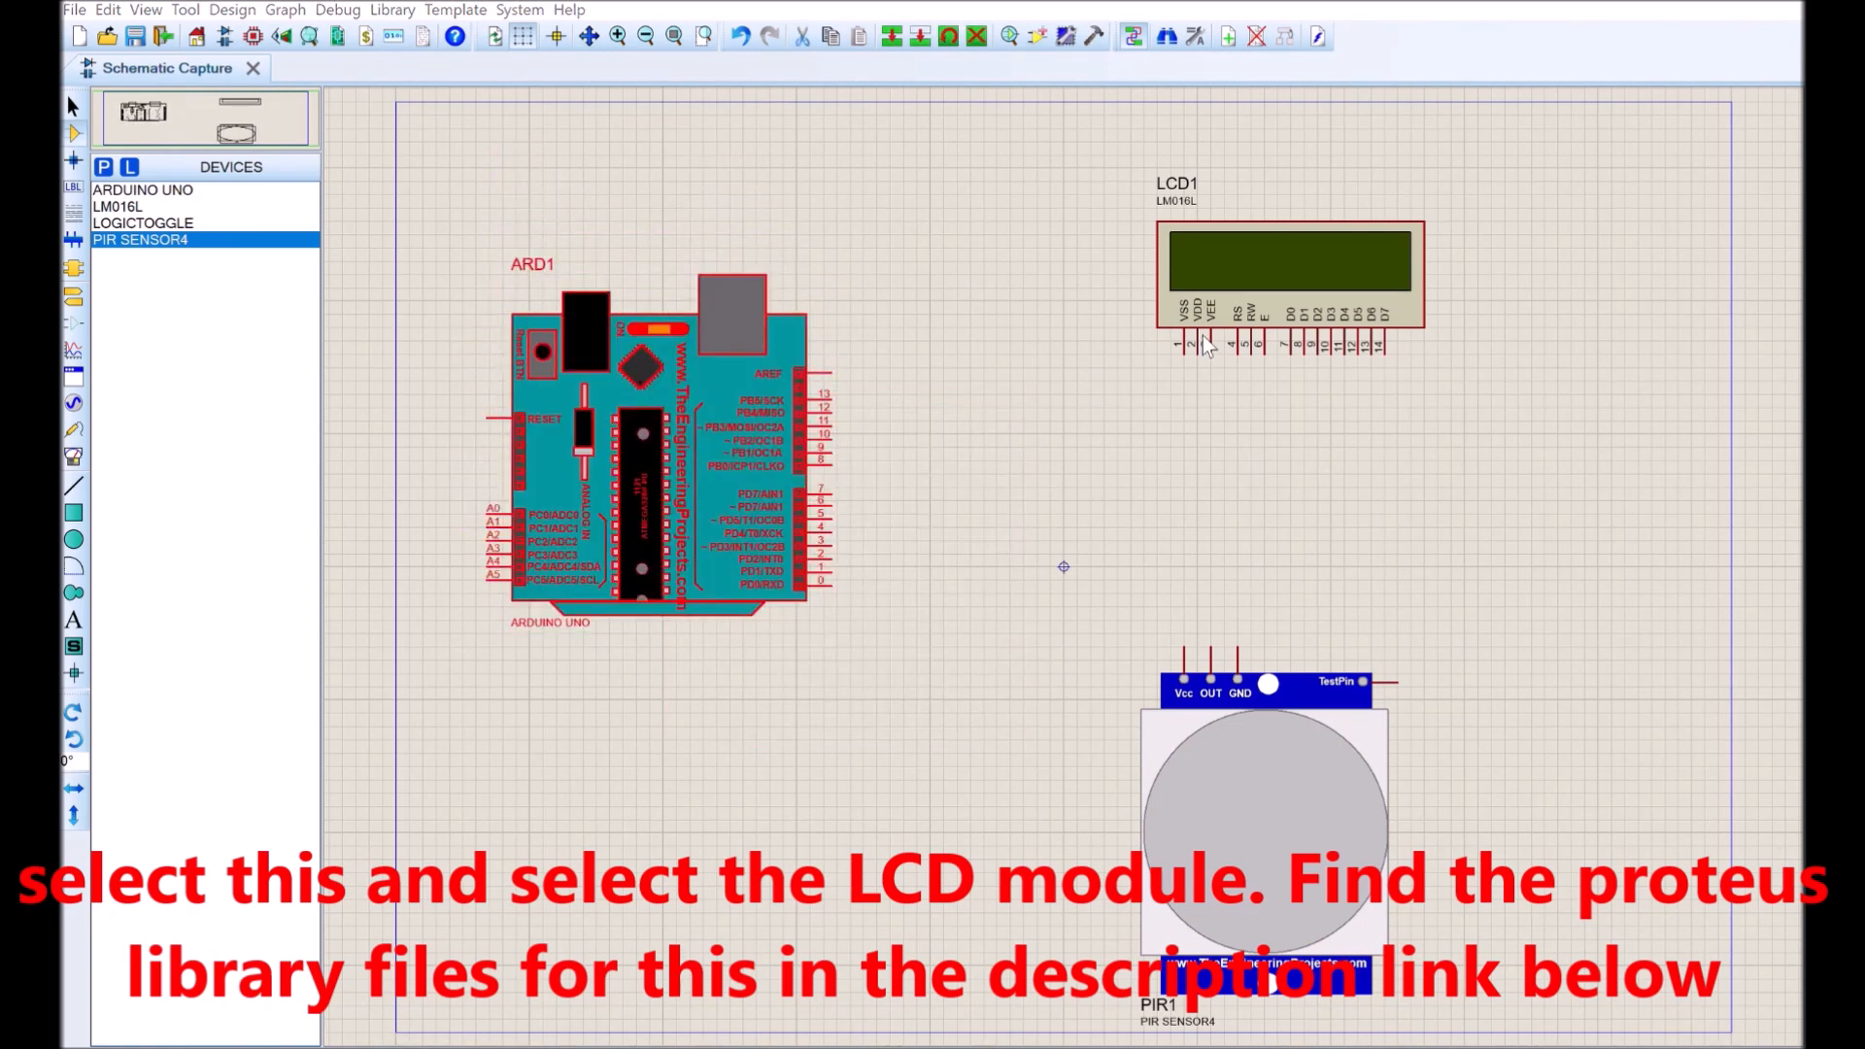
left_click(142, 222)
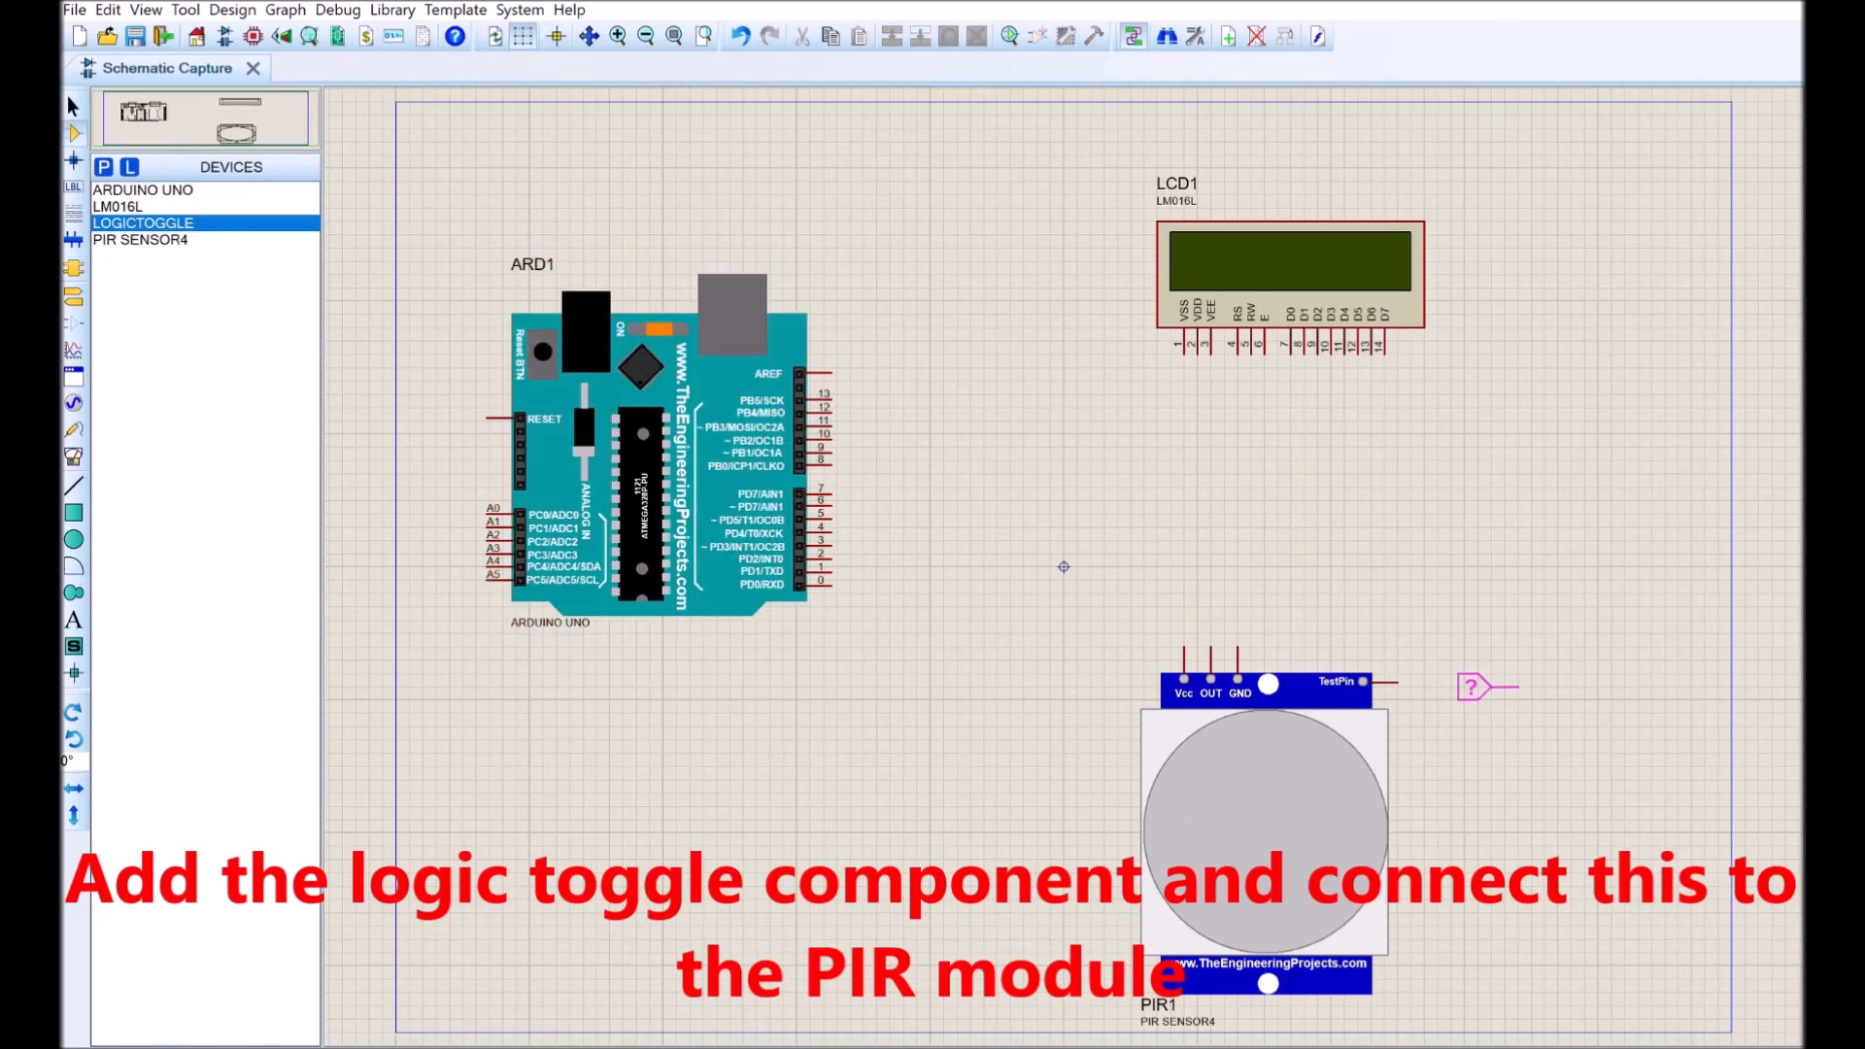
left_click(1472, 687)
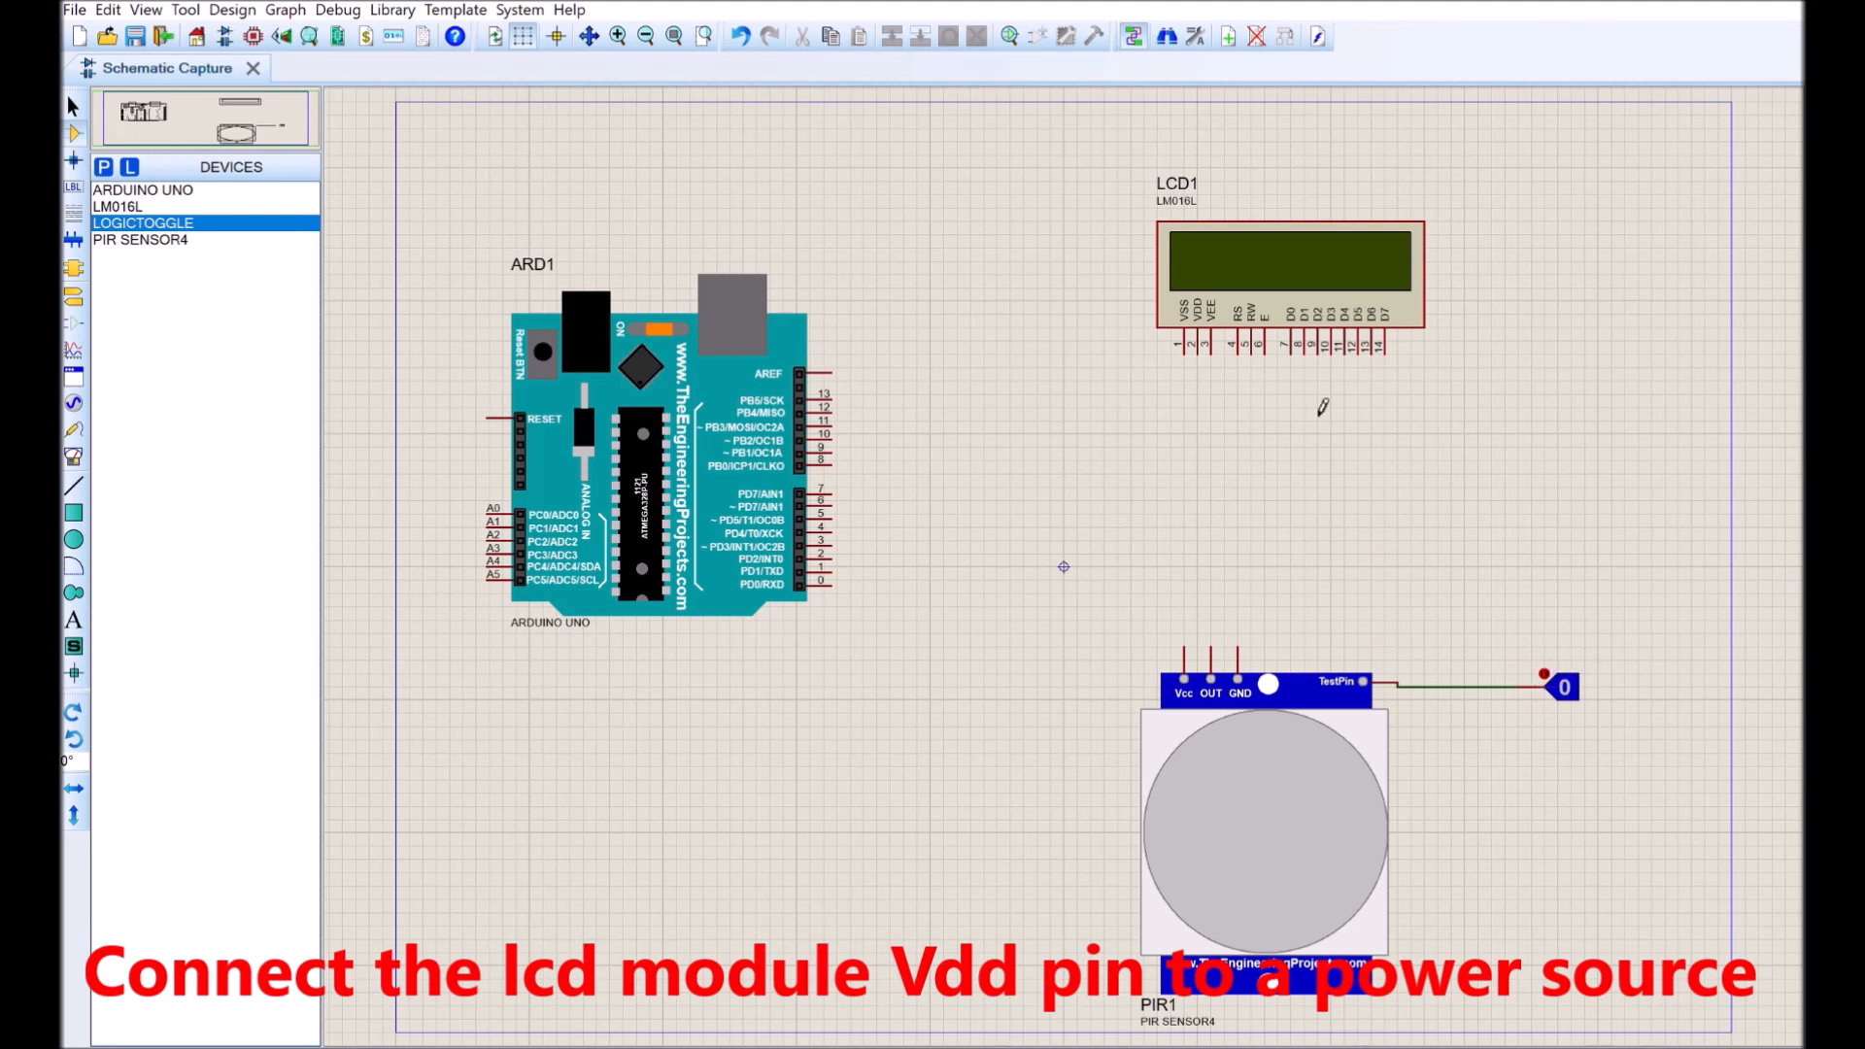
mouse_move(1182, 435)
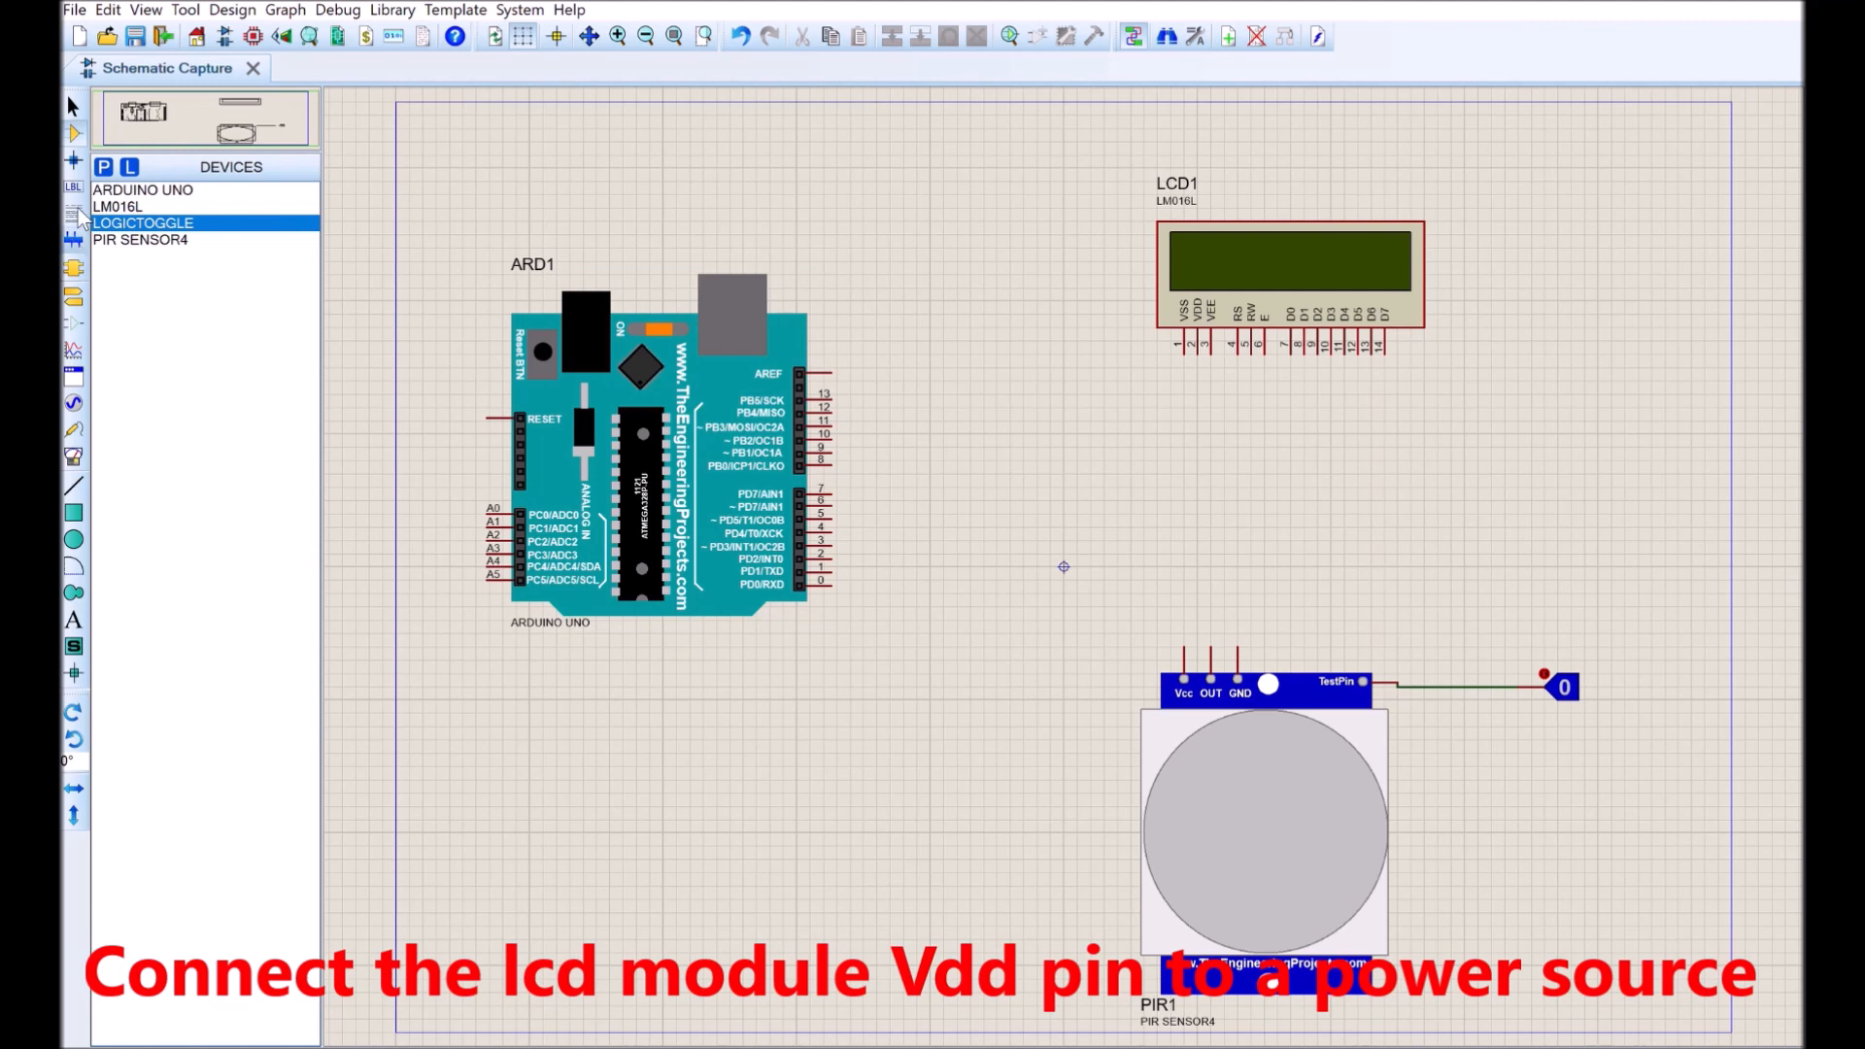
Place a POWER terminal above the LCD and wire it to the LM016L VDD pin
left_click(74, 187)
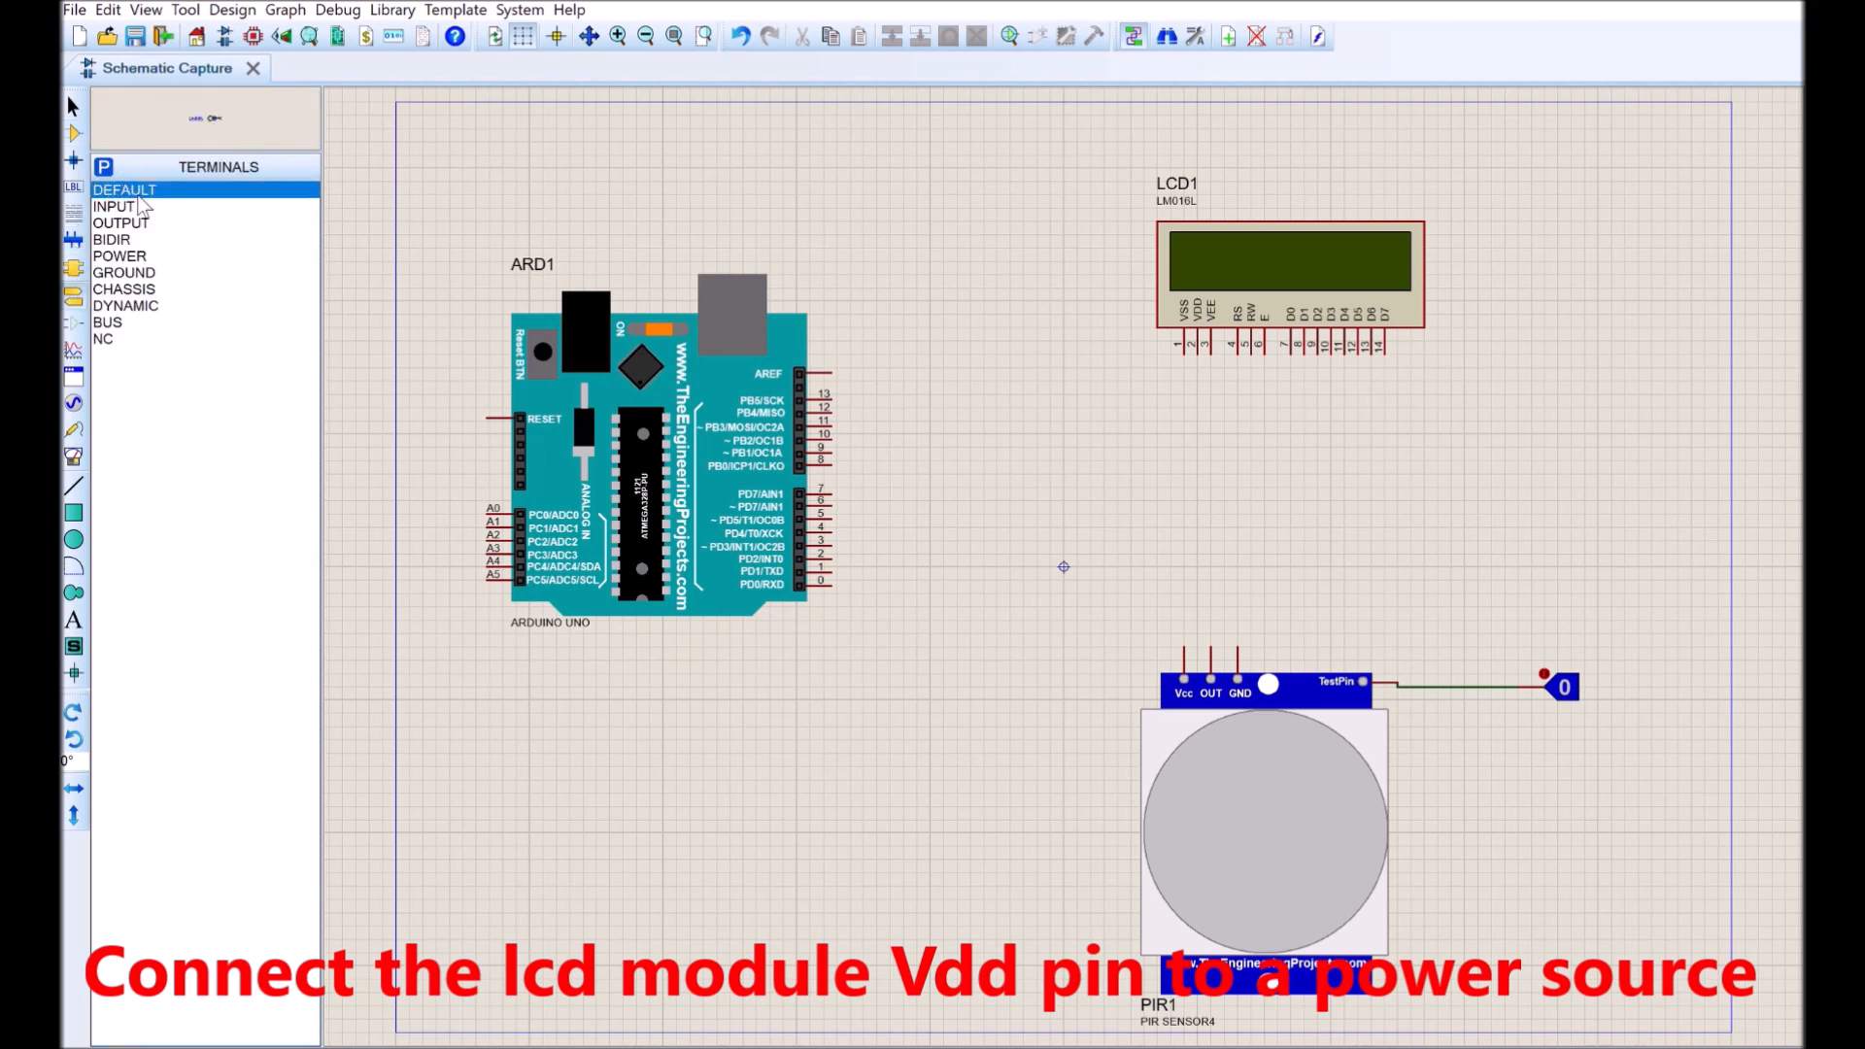
left_click(119, 254)
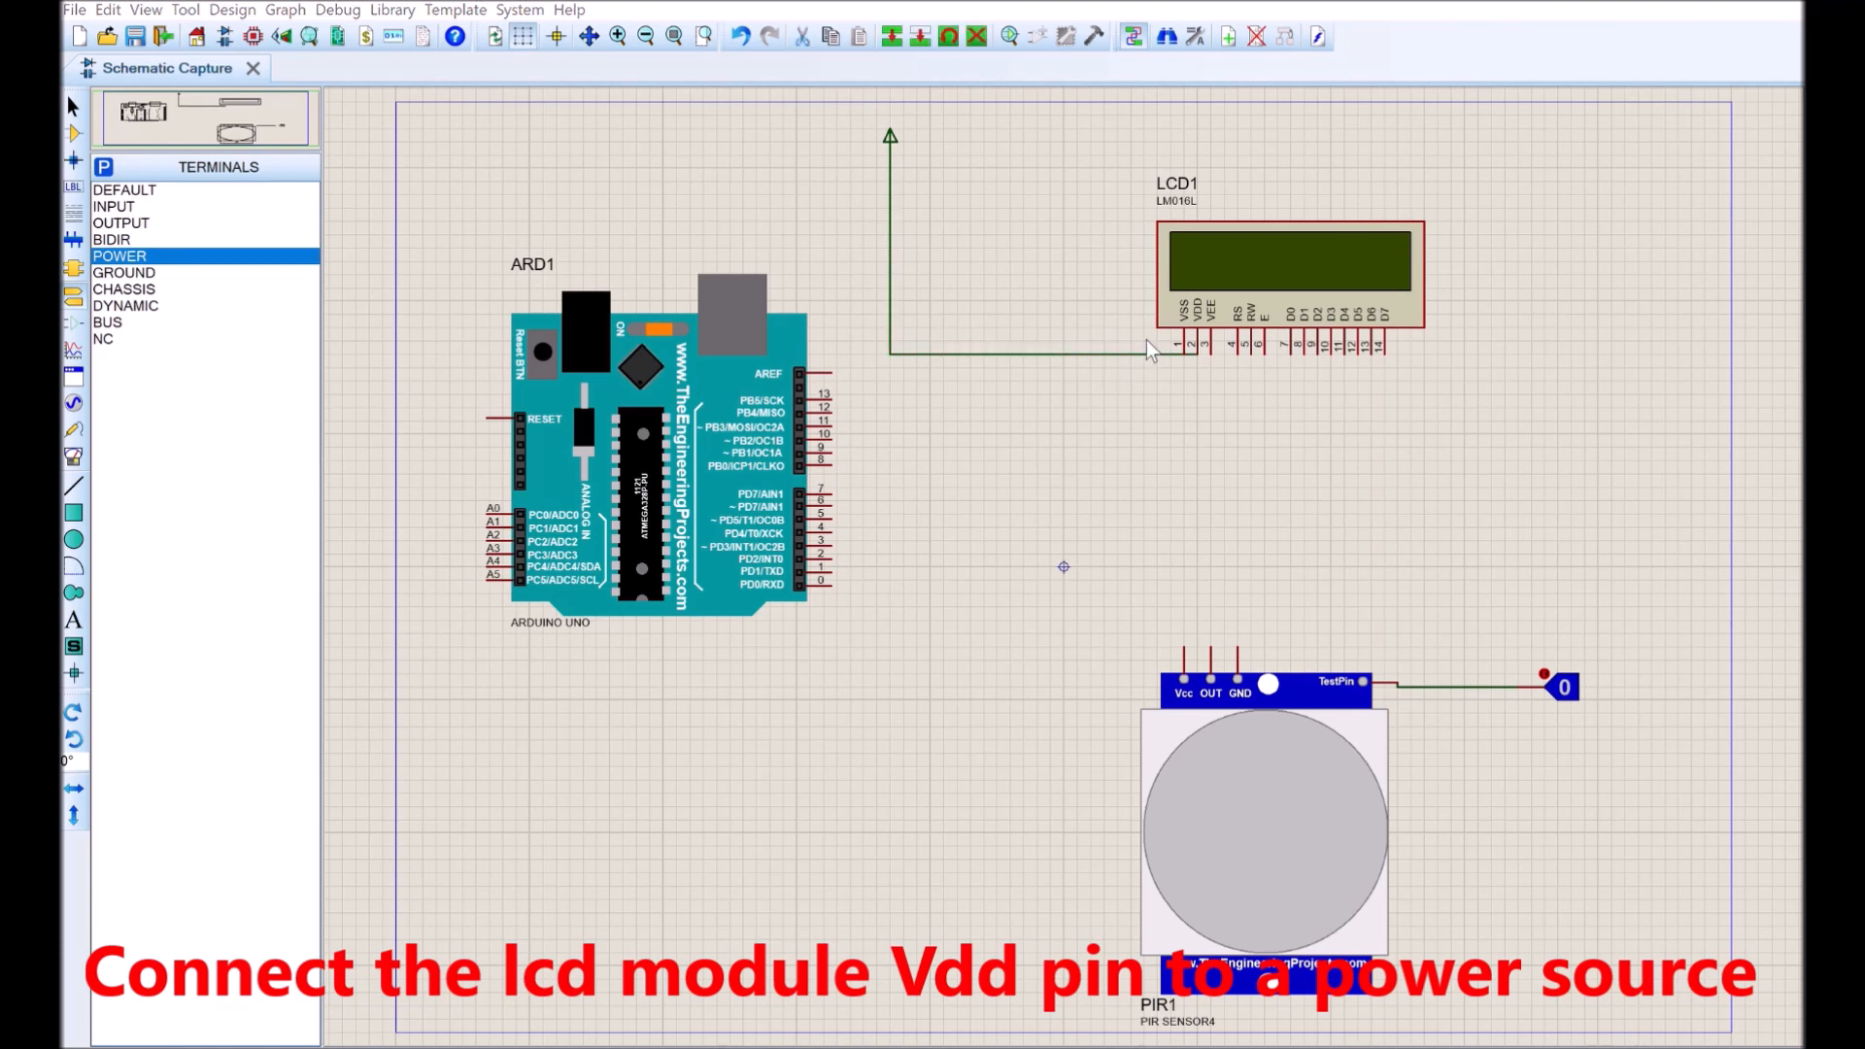
left_click(1148, 349)
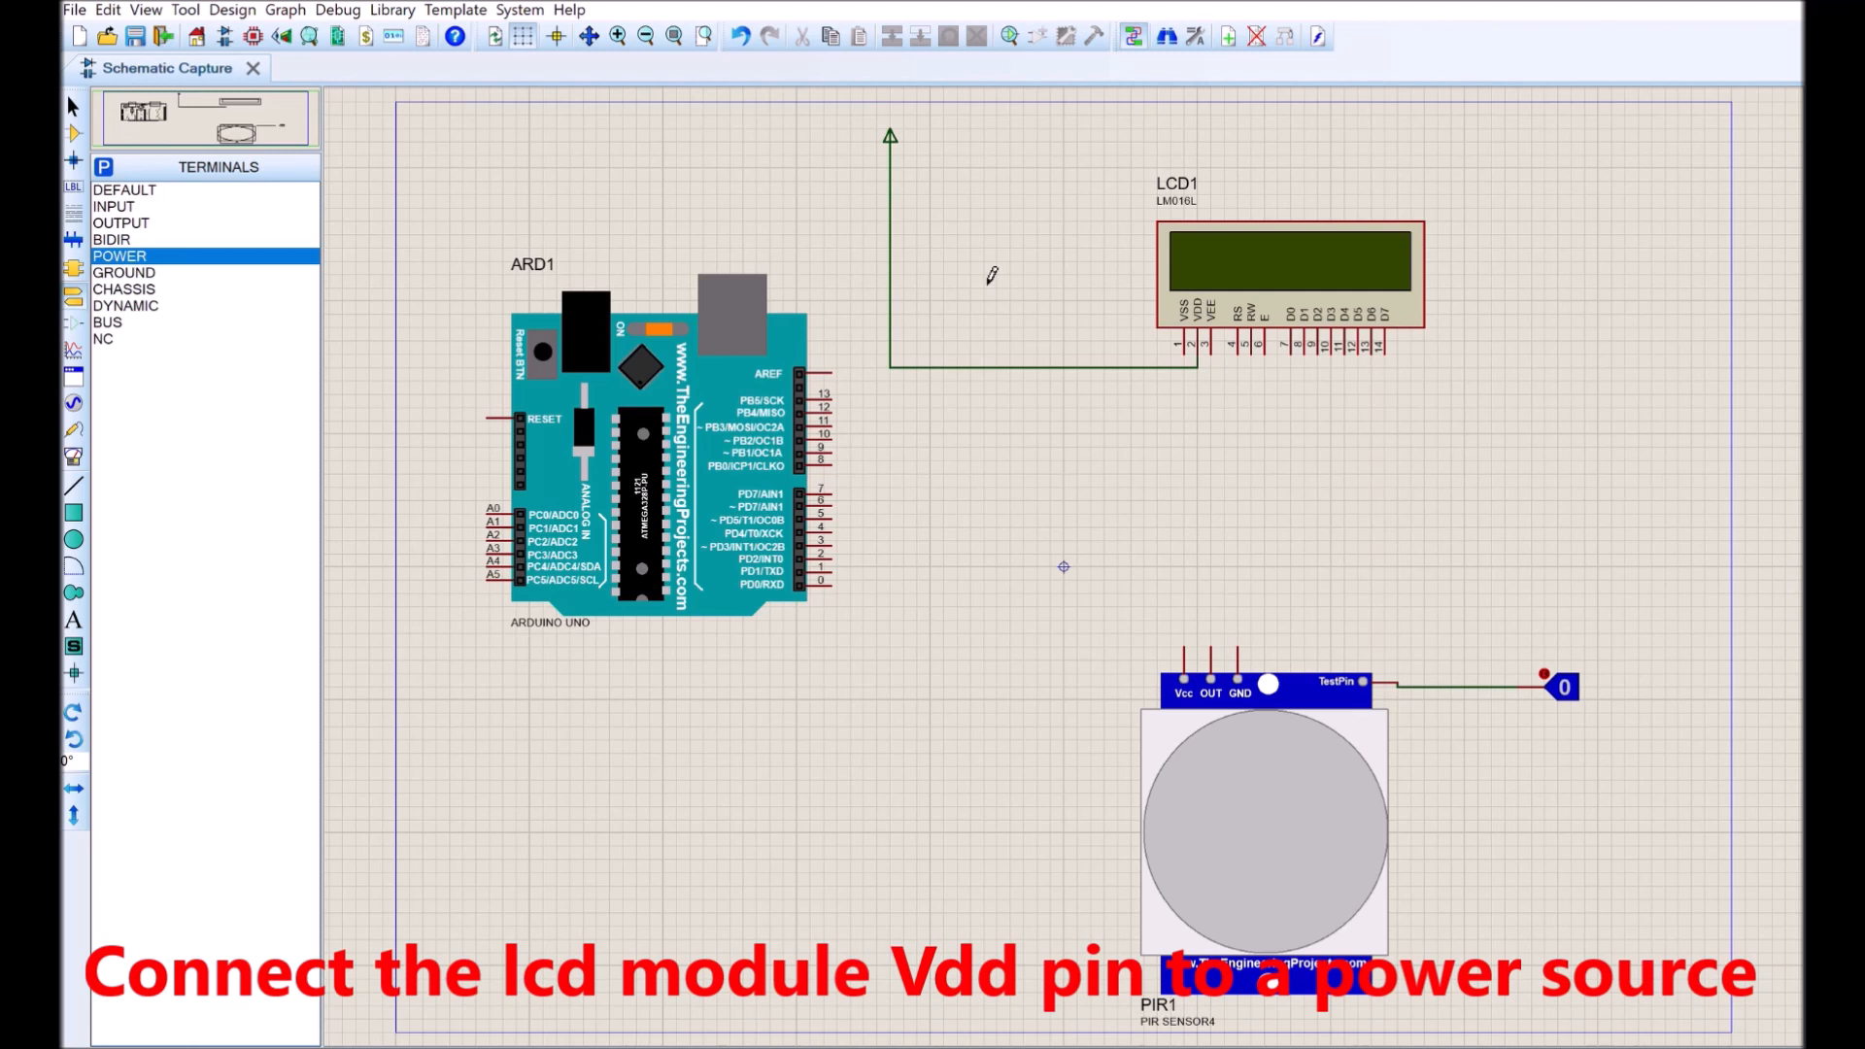
left_click(1288, 274)
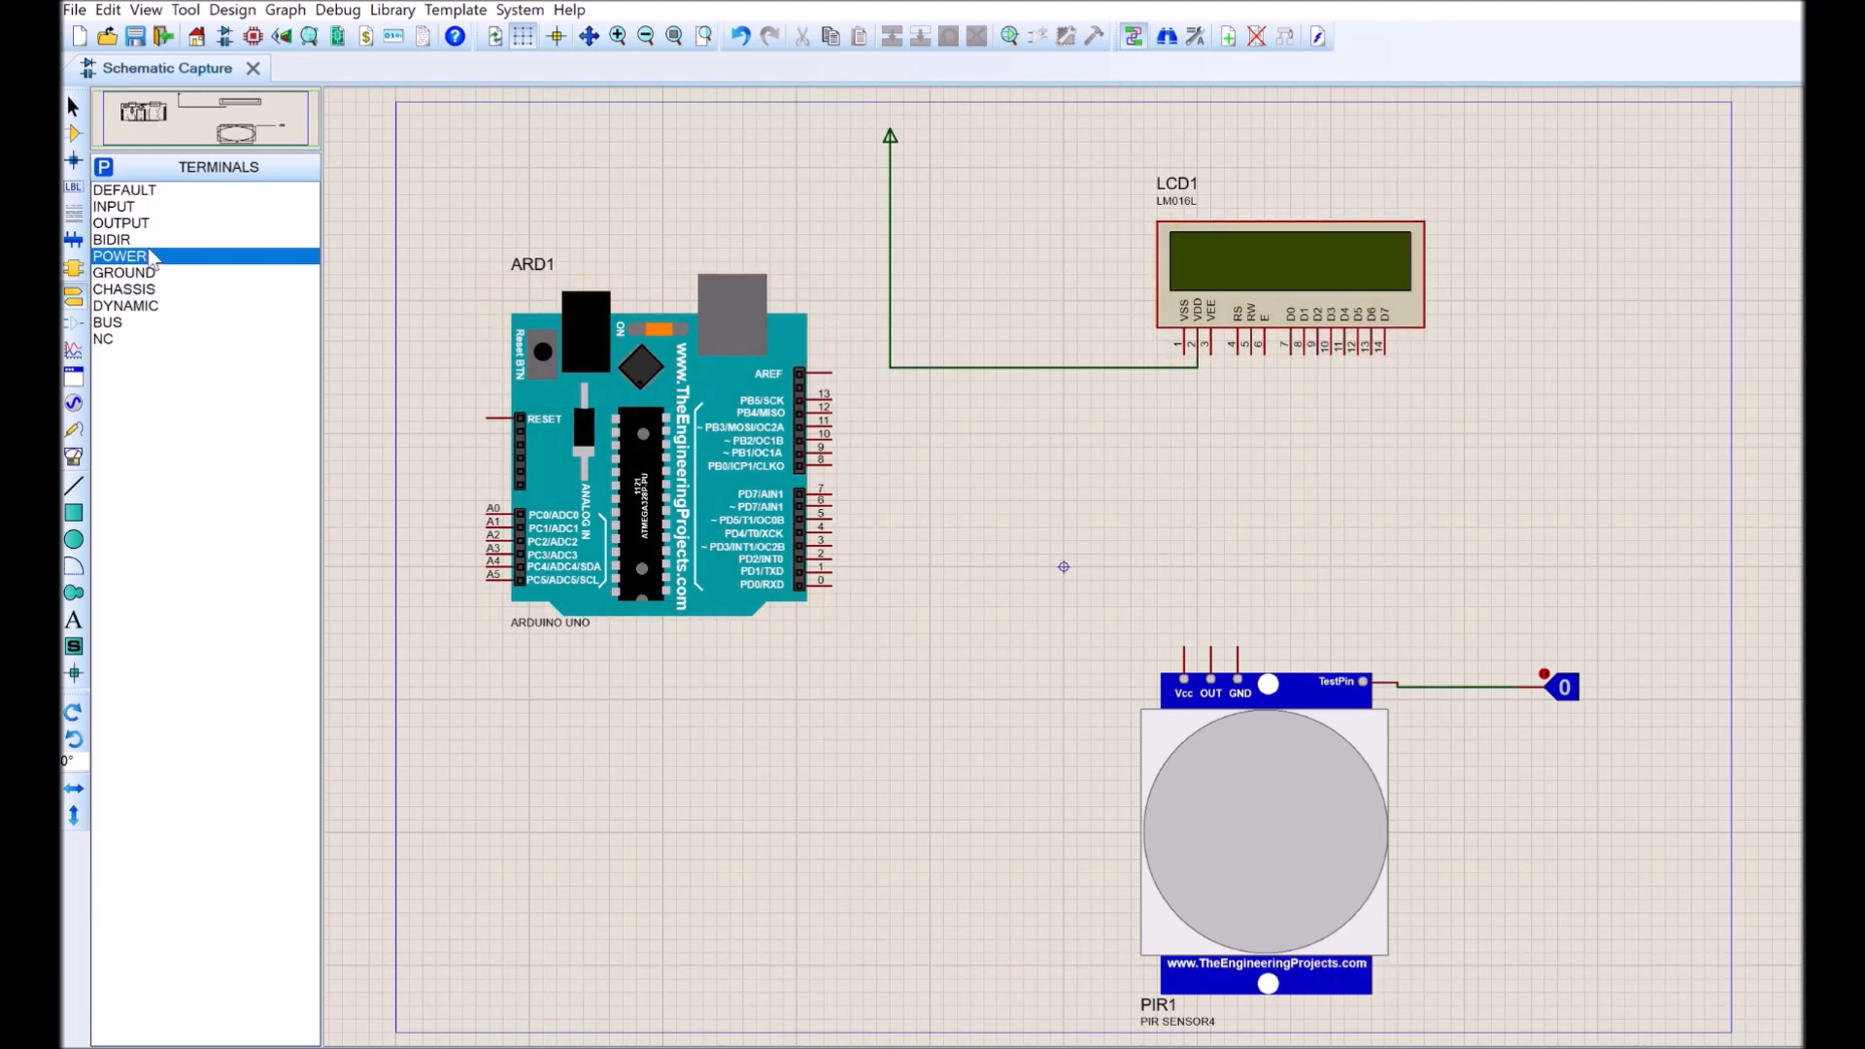
Place a ground terminal left of the PIR sensor and wire the sensor to it
left_click(123, 271)
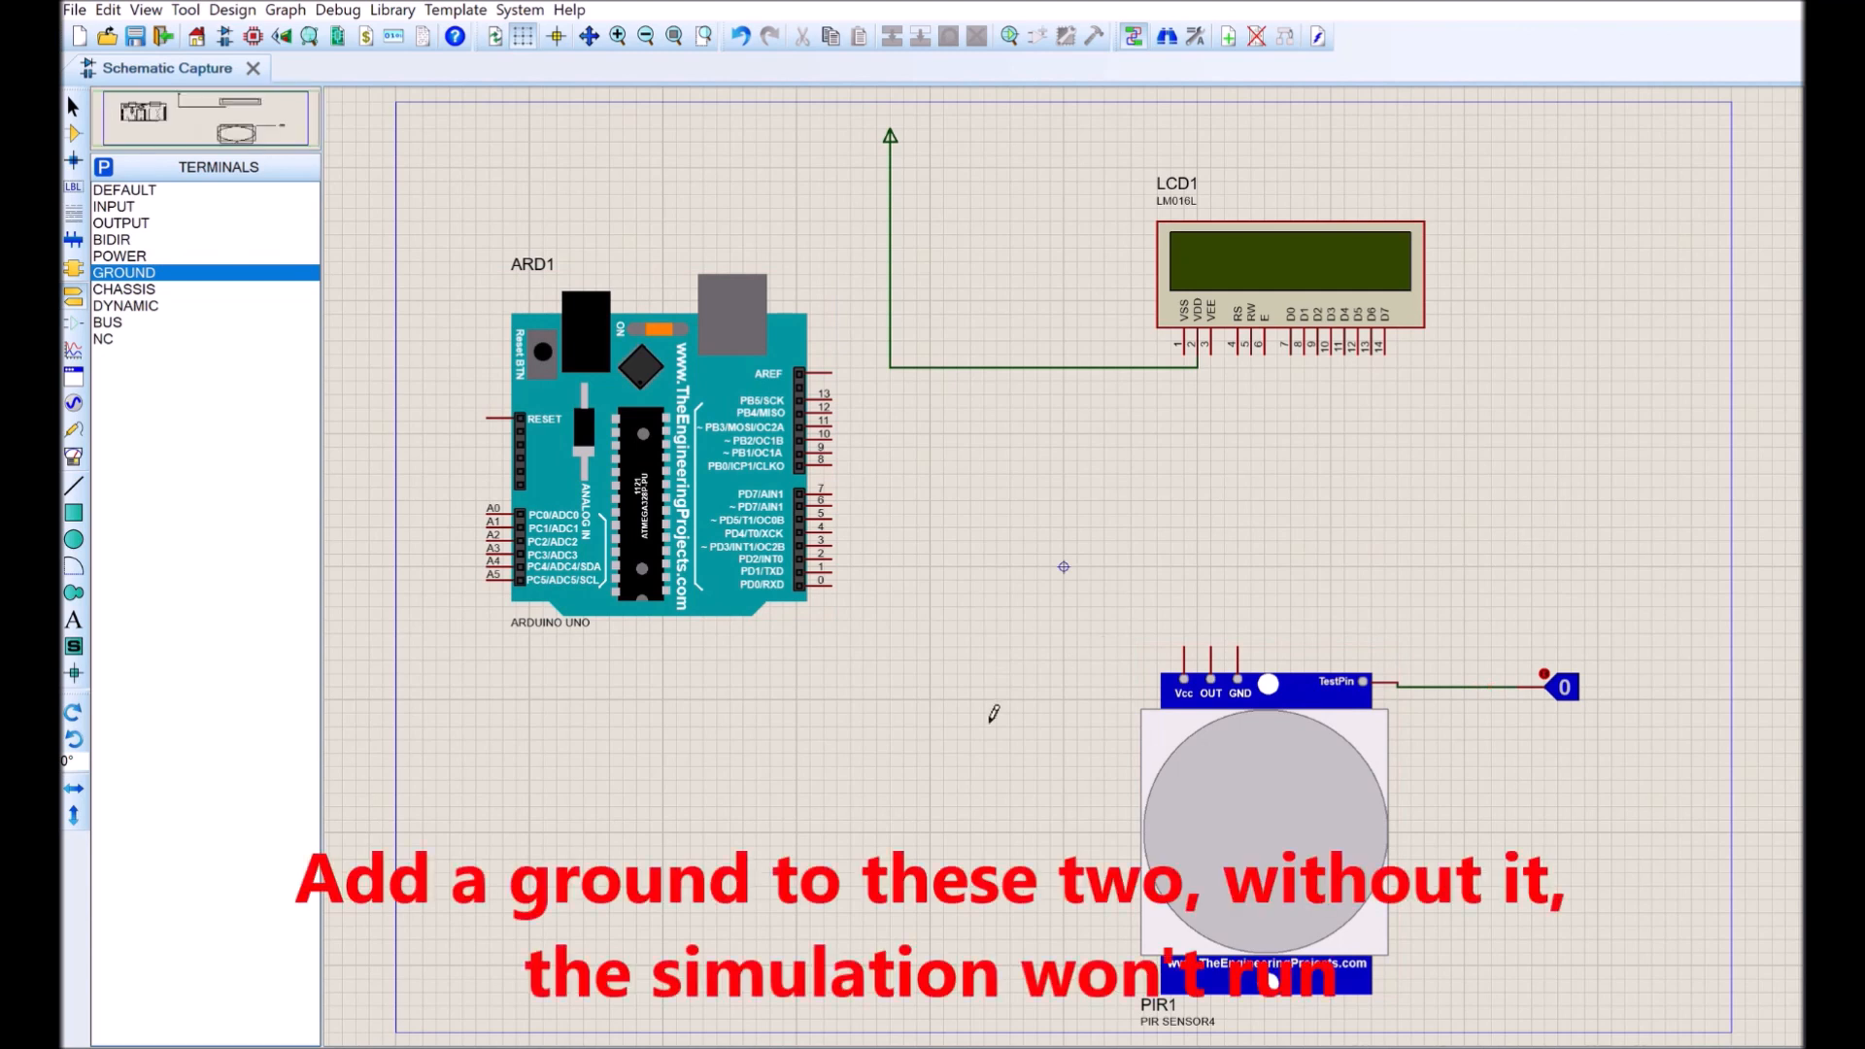
left_click(969, 719)
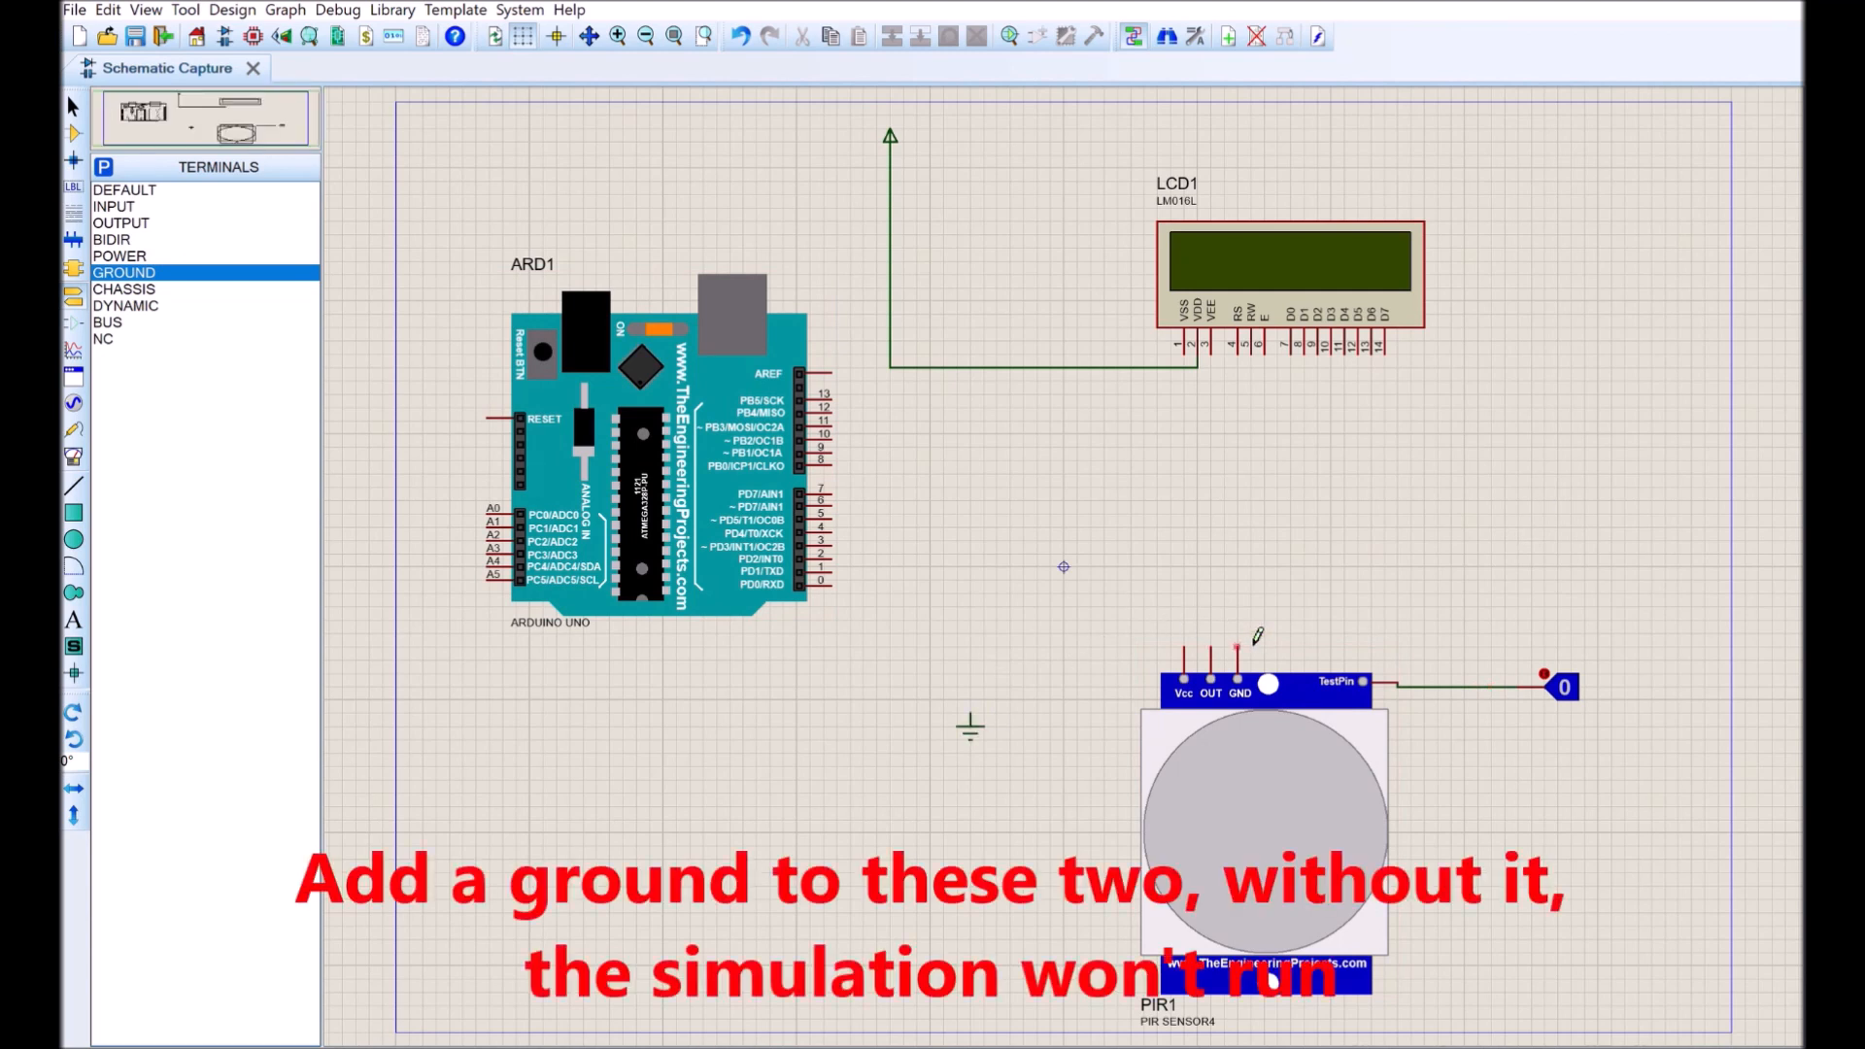
left_click_drag(971, 729, 1236, 648)
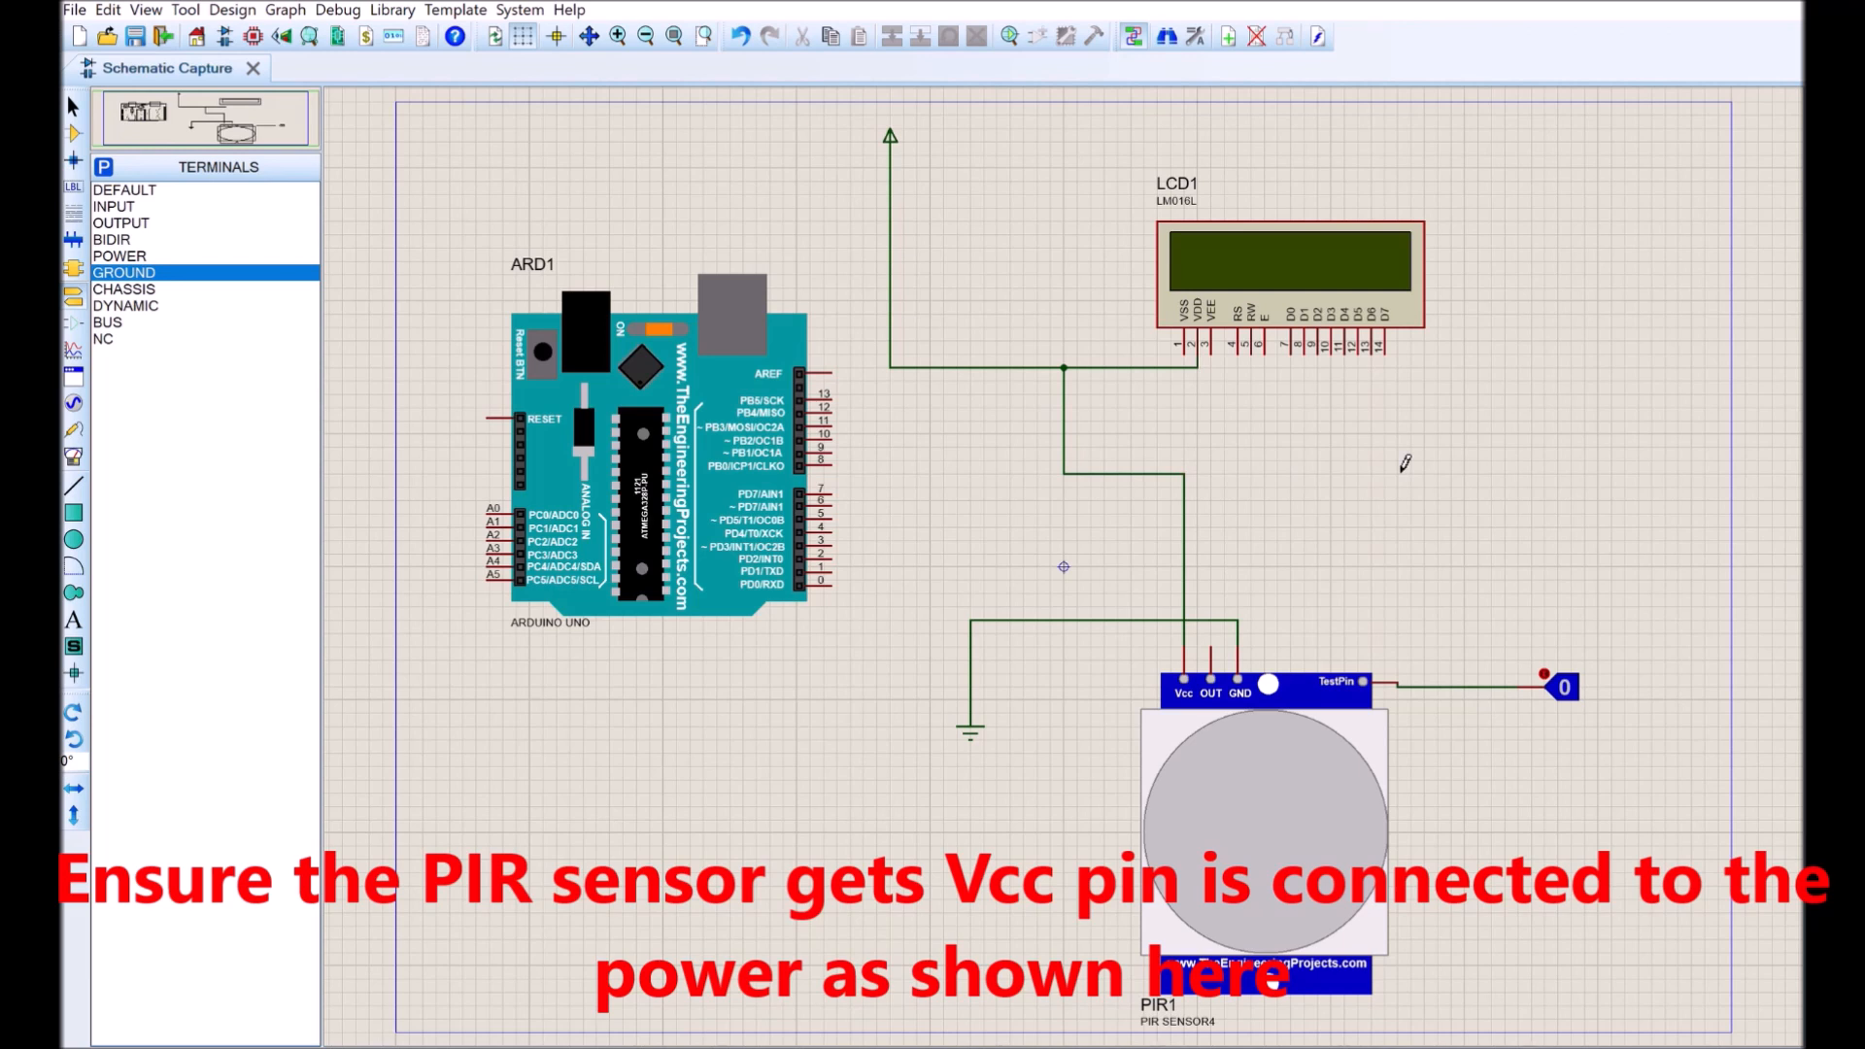
mouse_move(1135, 391)
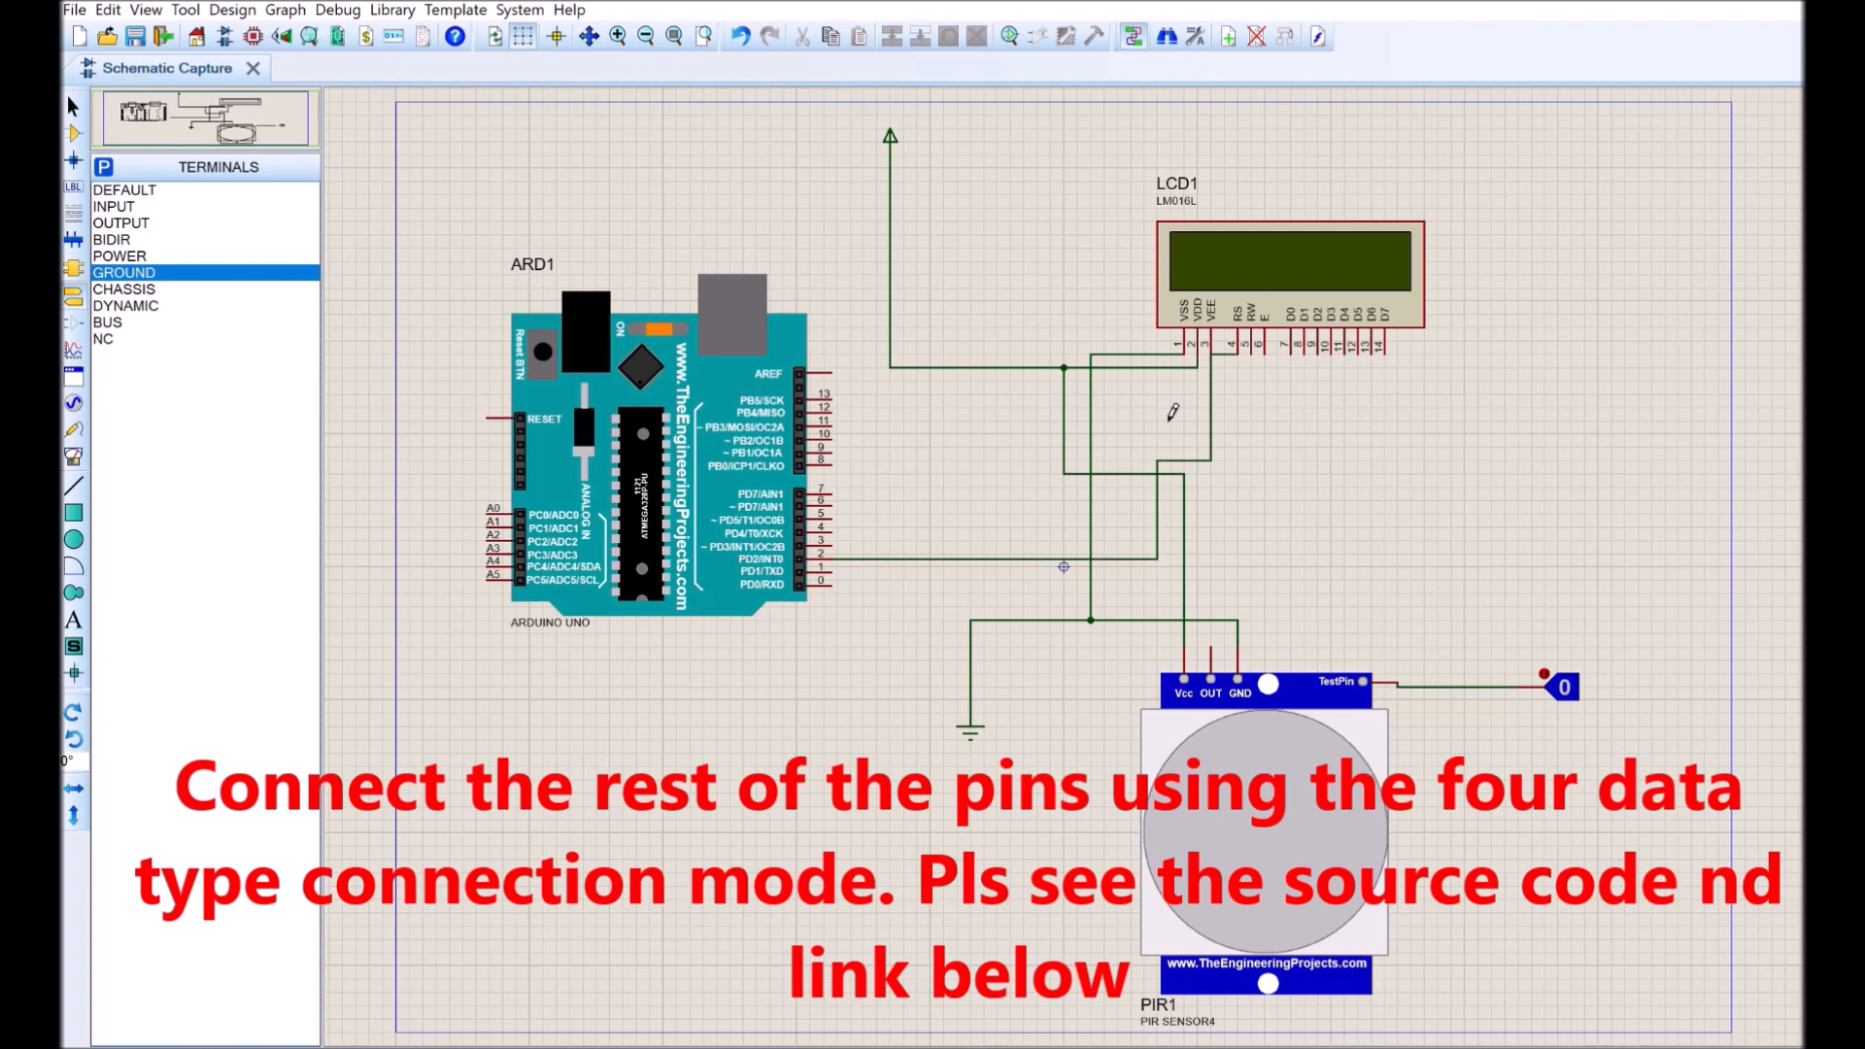
Wire the LCD RS, E and D4–D7 pins to Arduino digital pins 2–7
left_click_drag(1245, 354, 1252, 600)
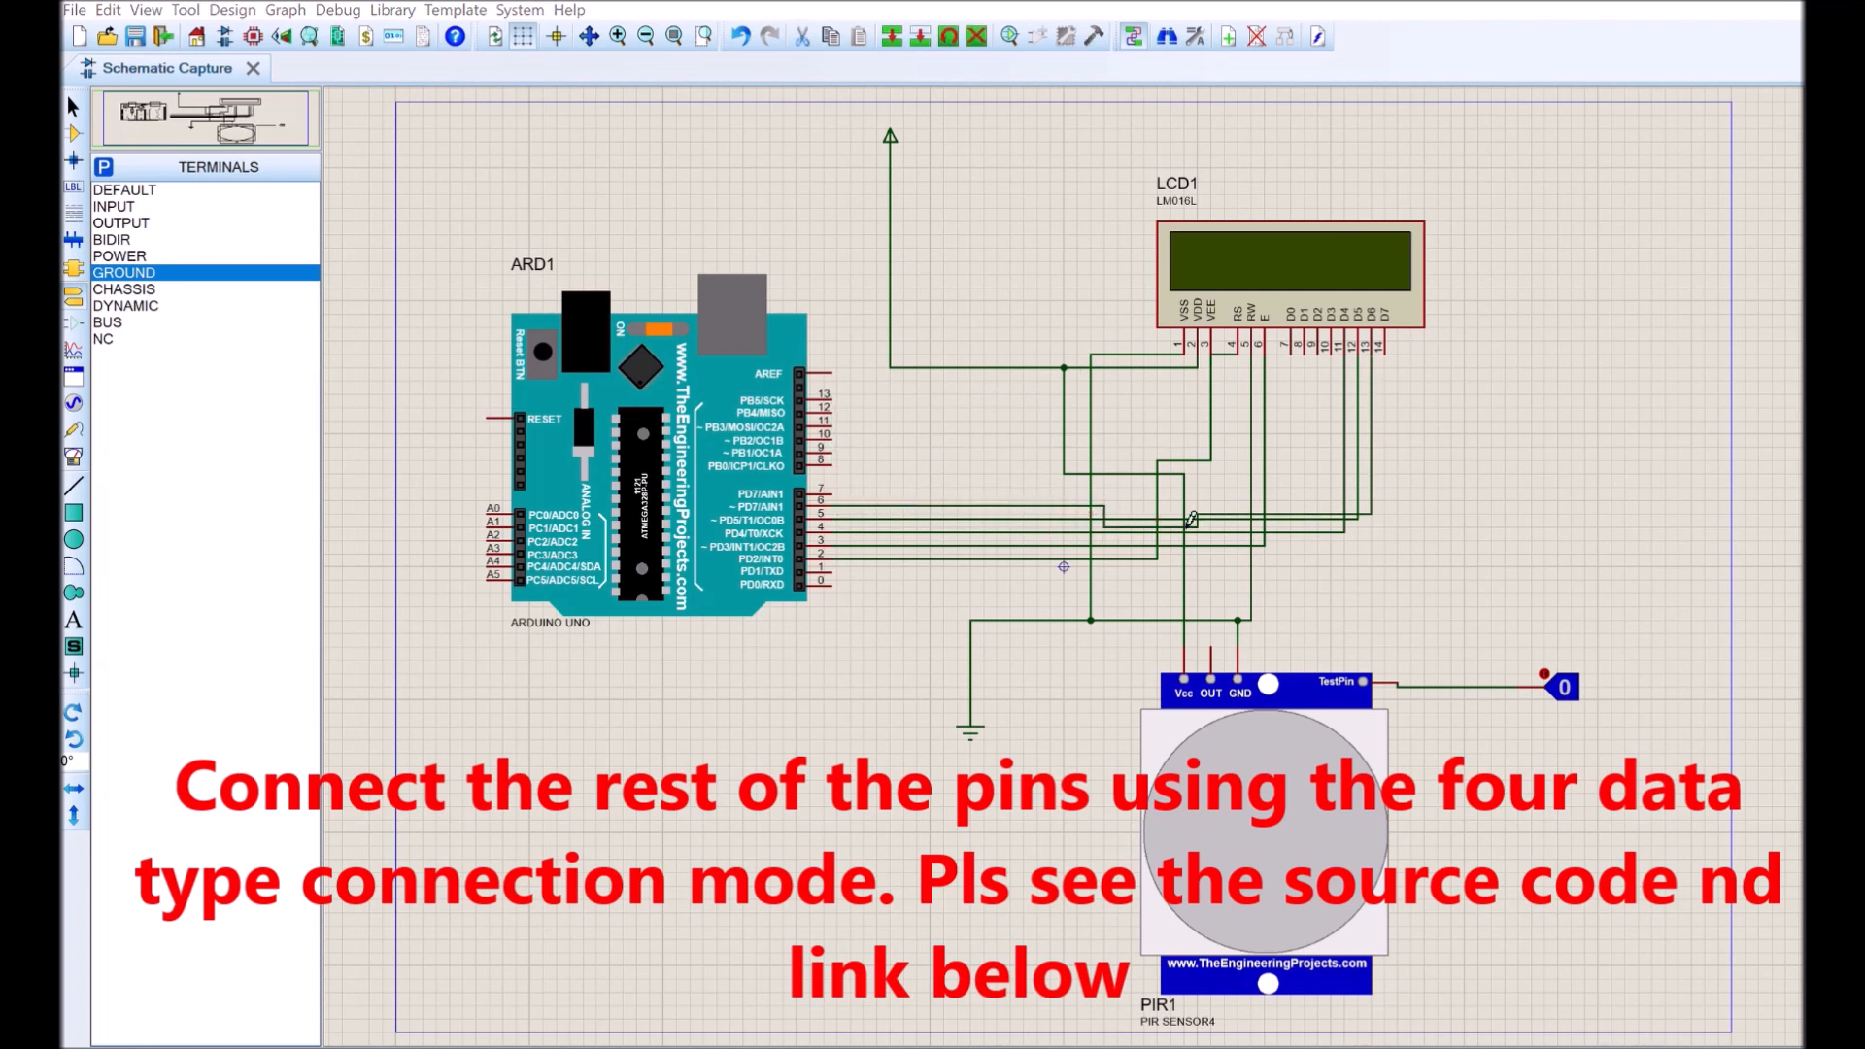
left_click(1186, 520)
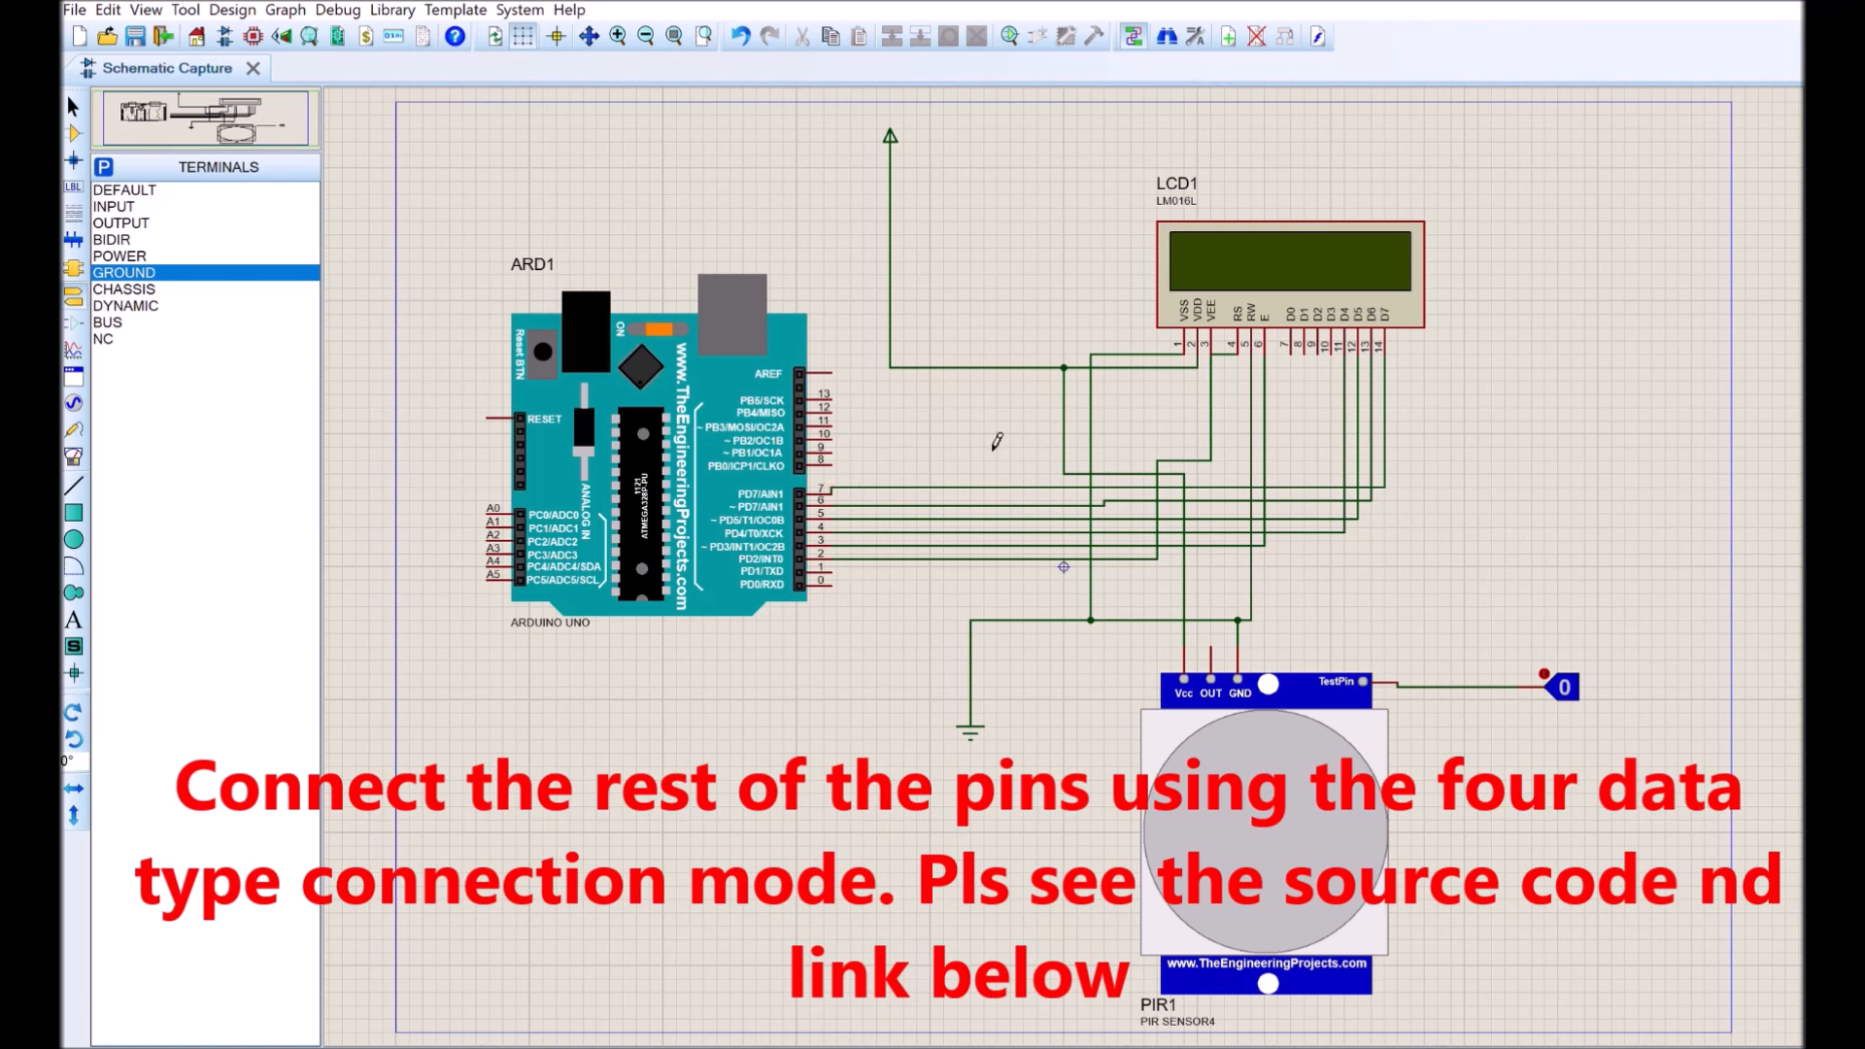
mouse_move(997, 467)
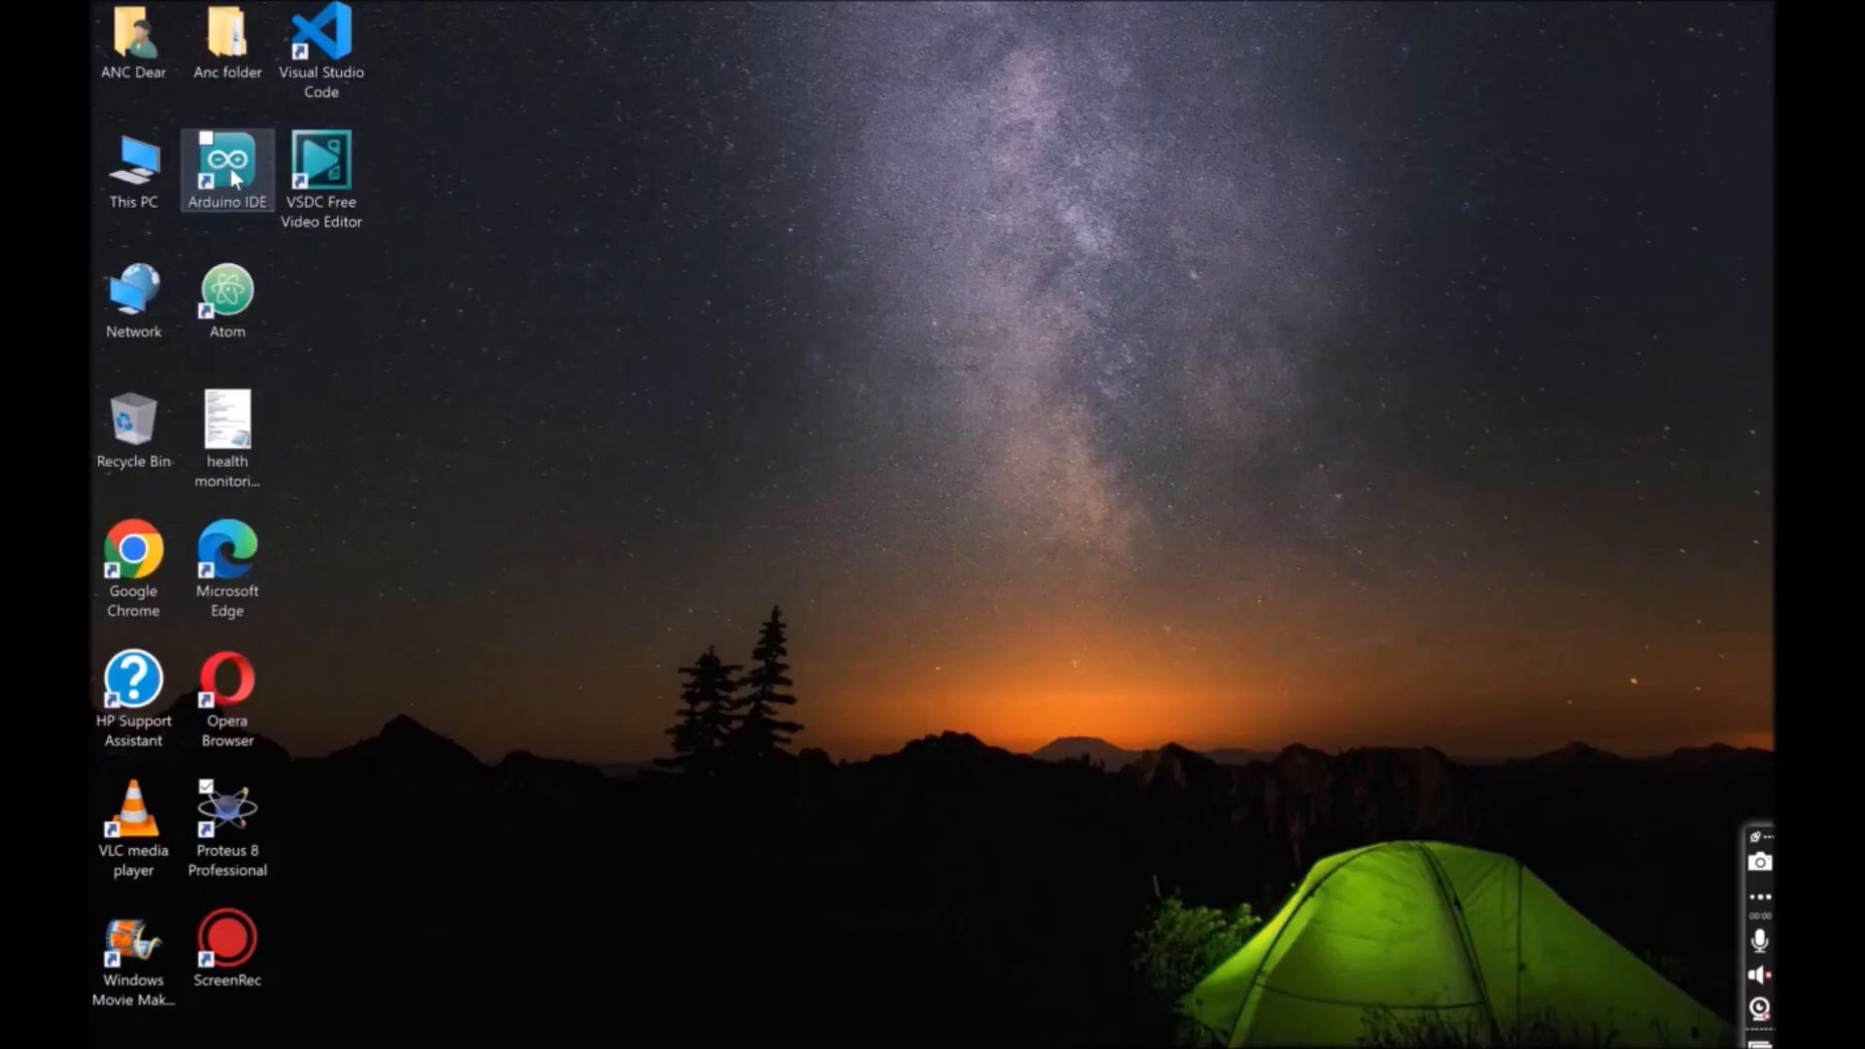
Launch Arduino IDE from its desktop shortcut to open the Home_Automation_Simulation_Proteus sketch
double_click(227, 166)
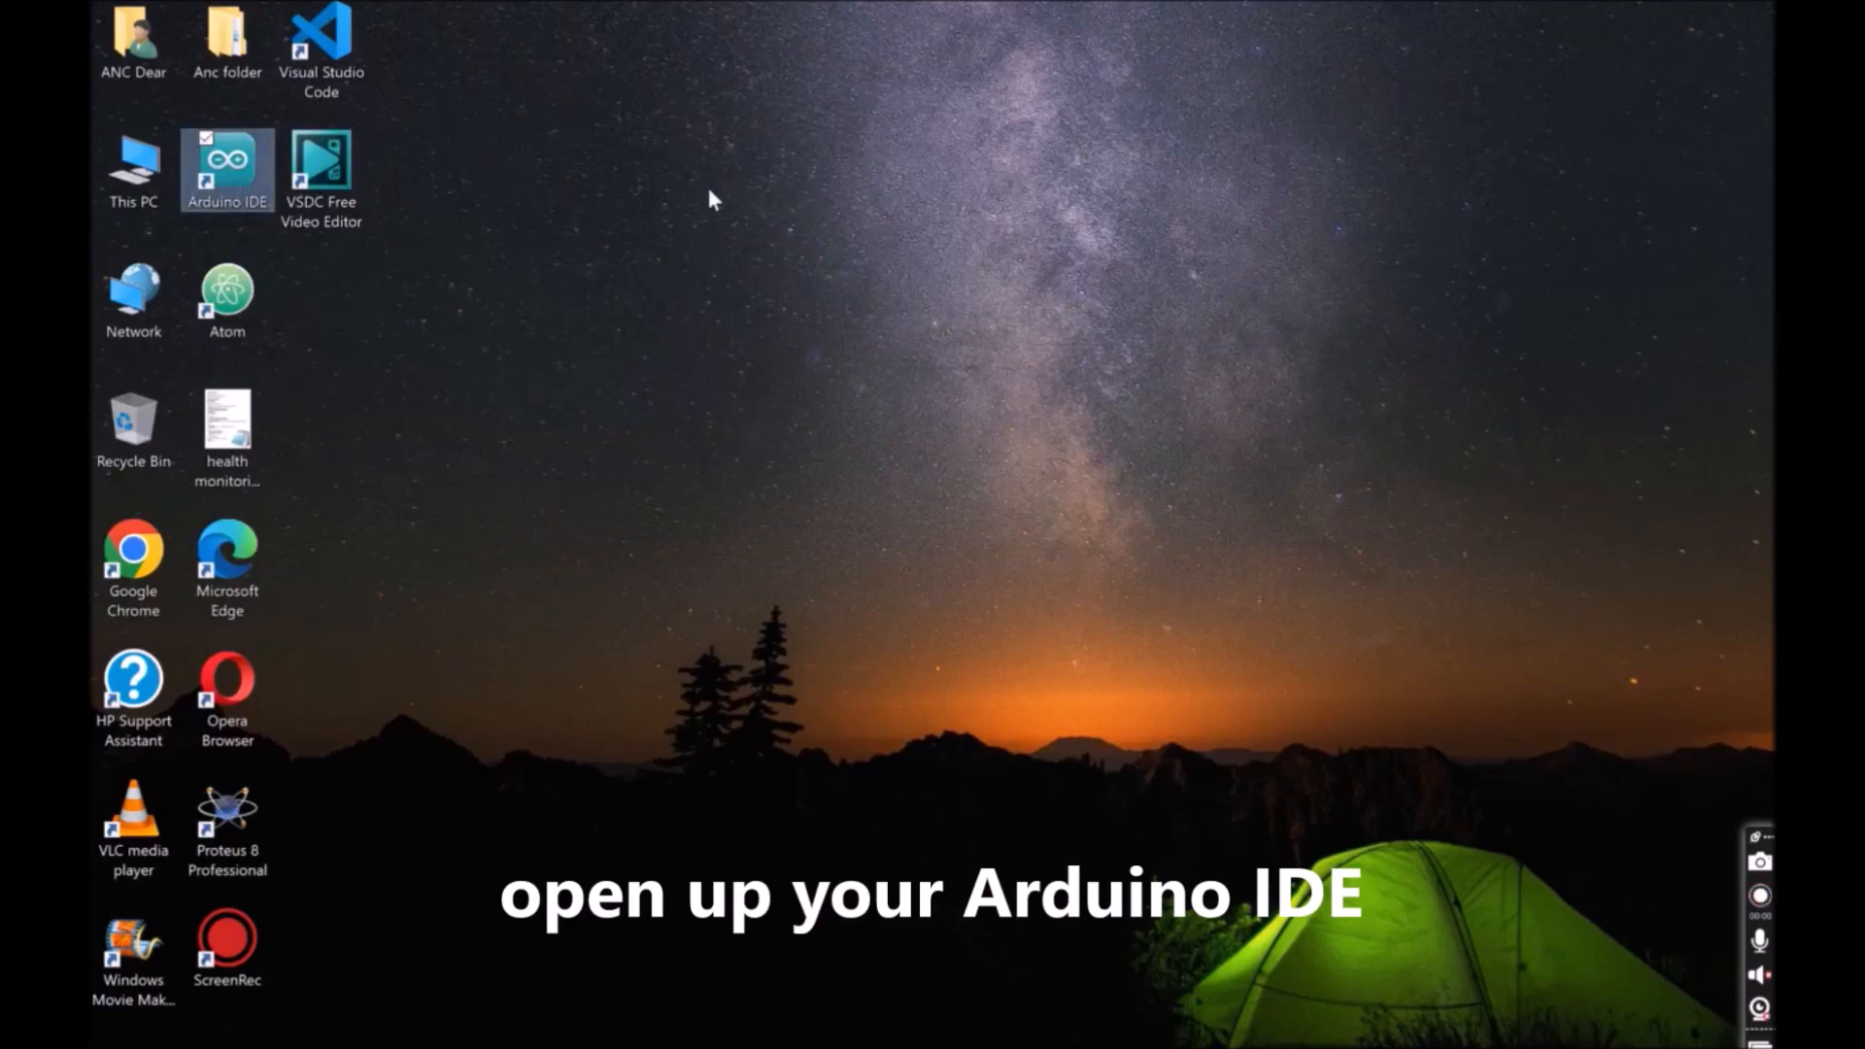
double_click(226, 170)
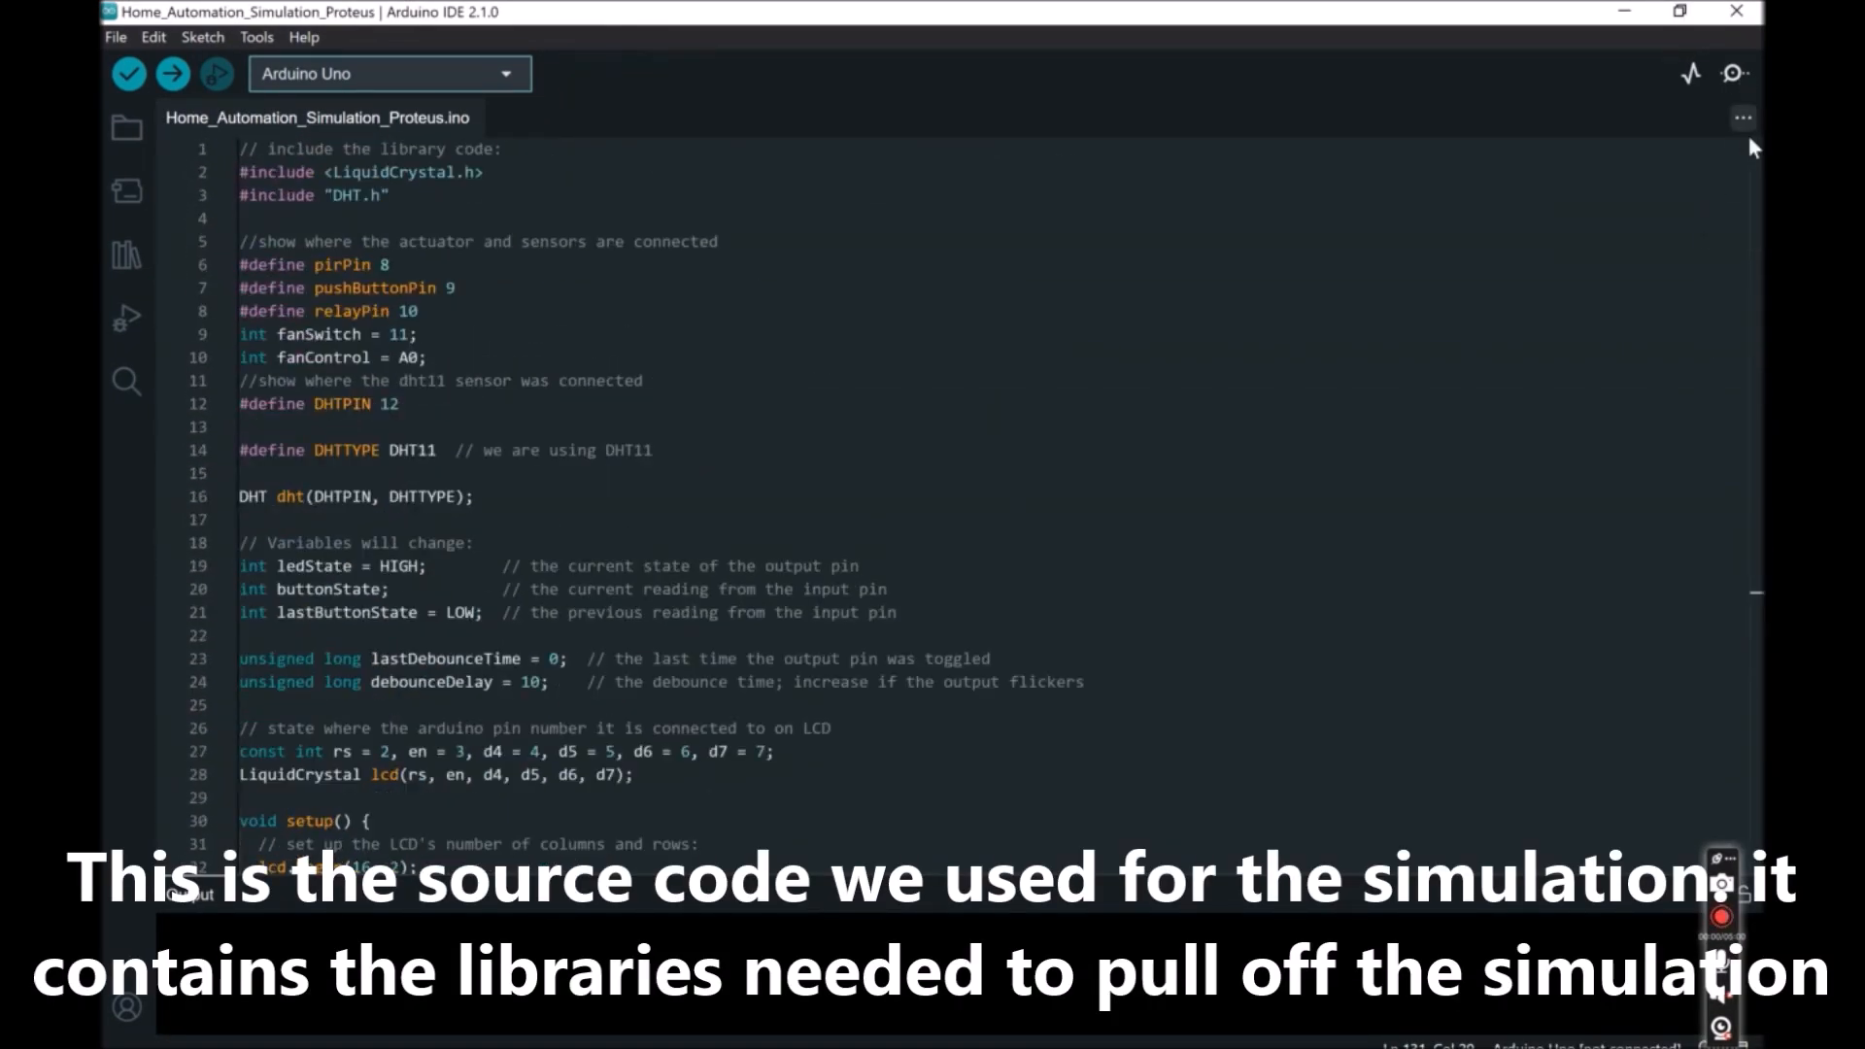
scroll("down", 3)
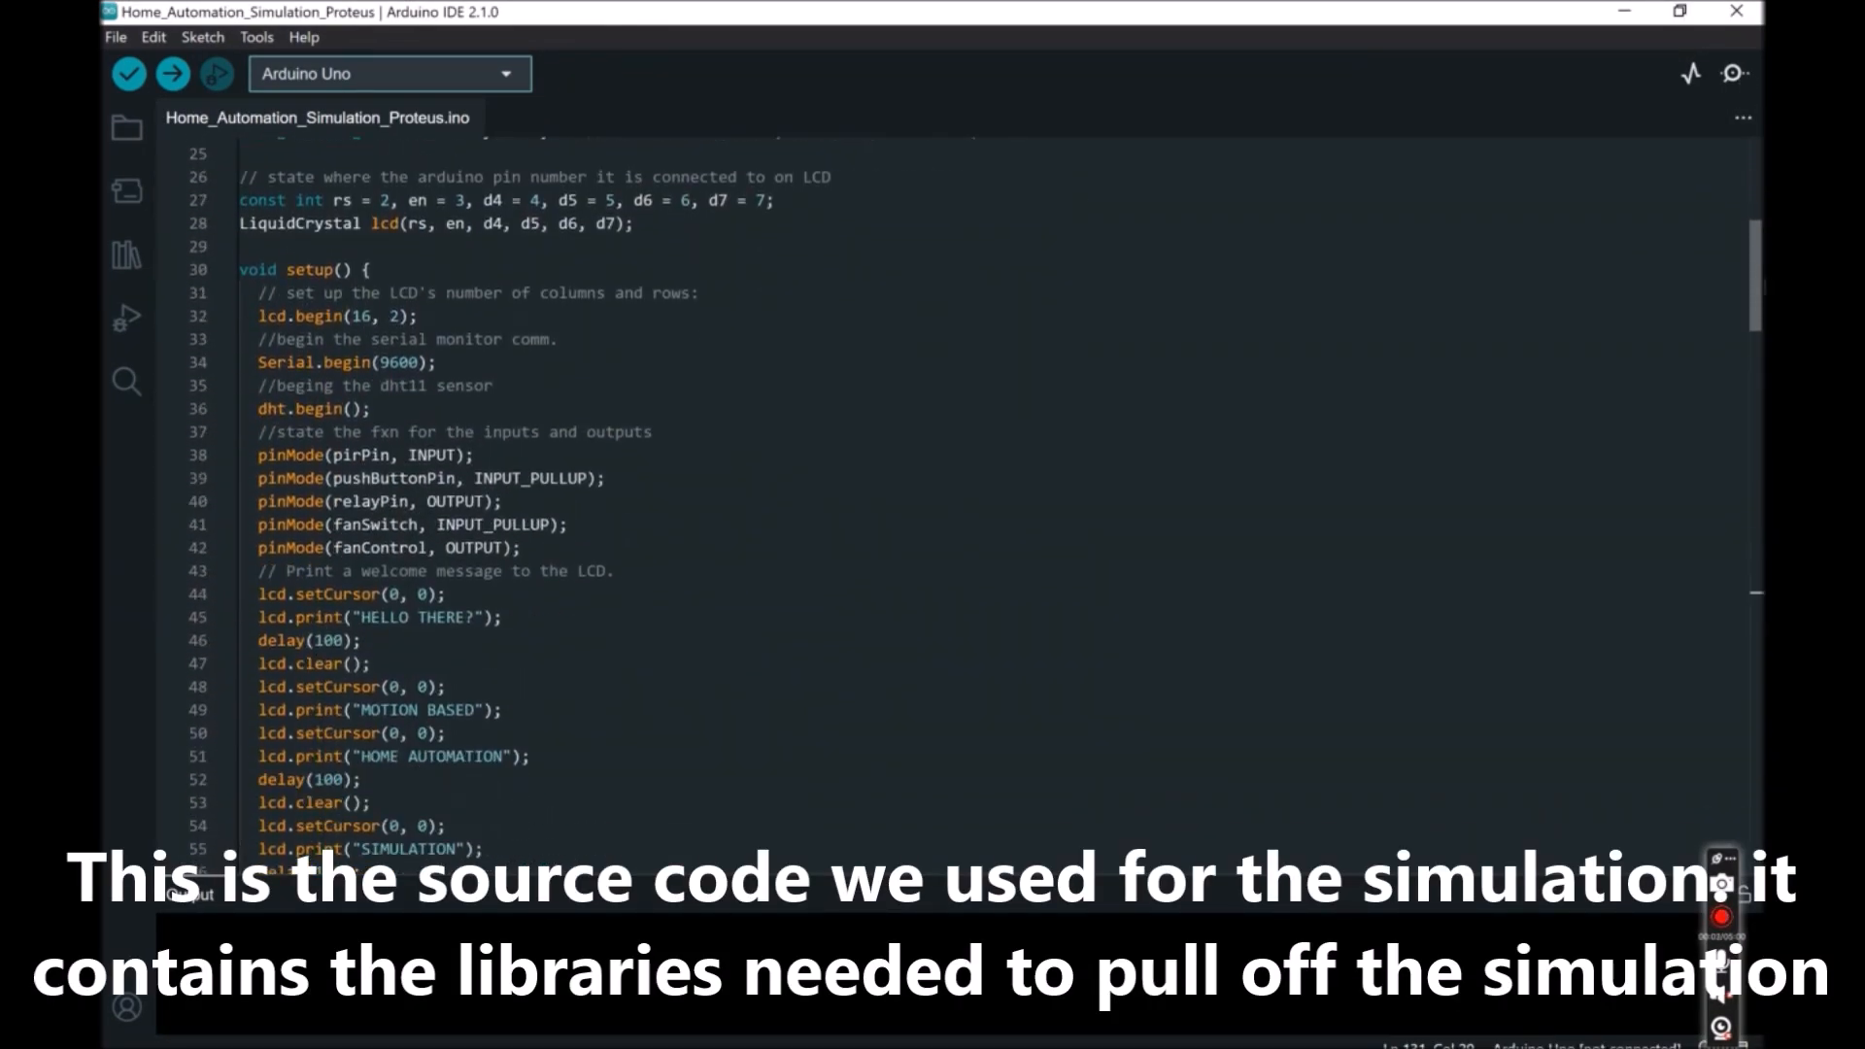
scroll("down", 3)
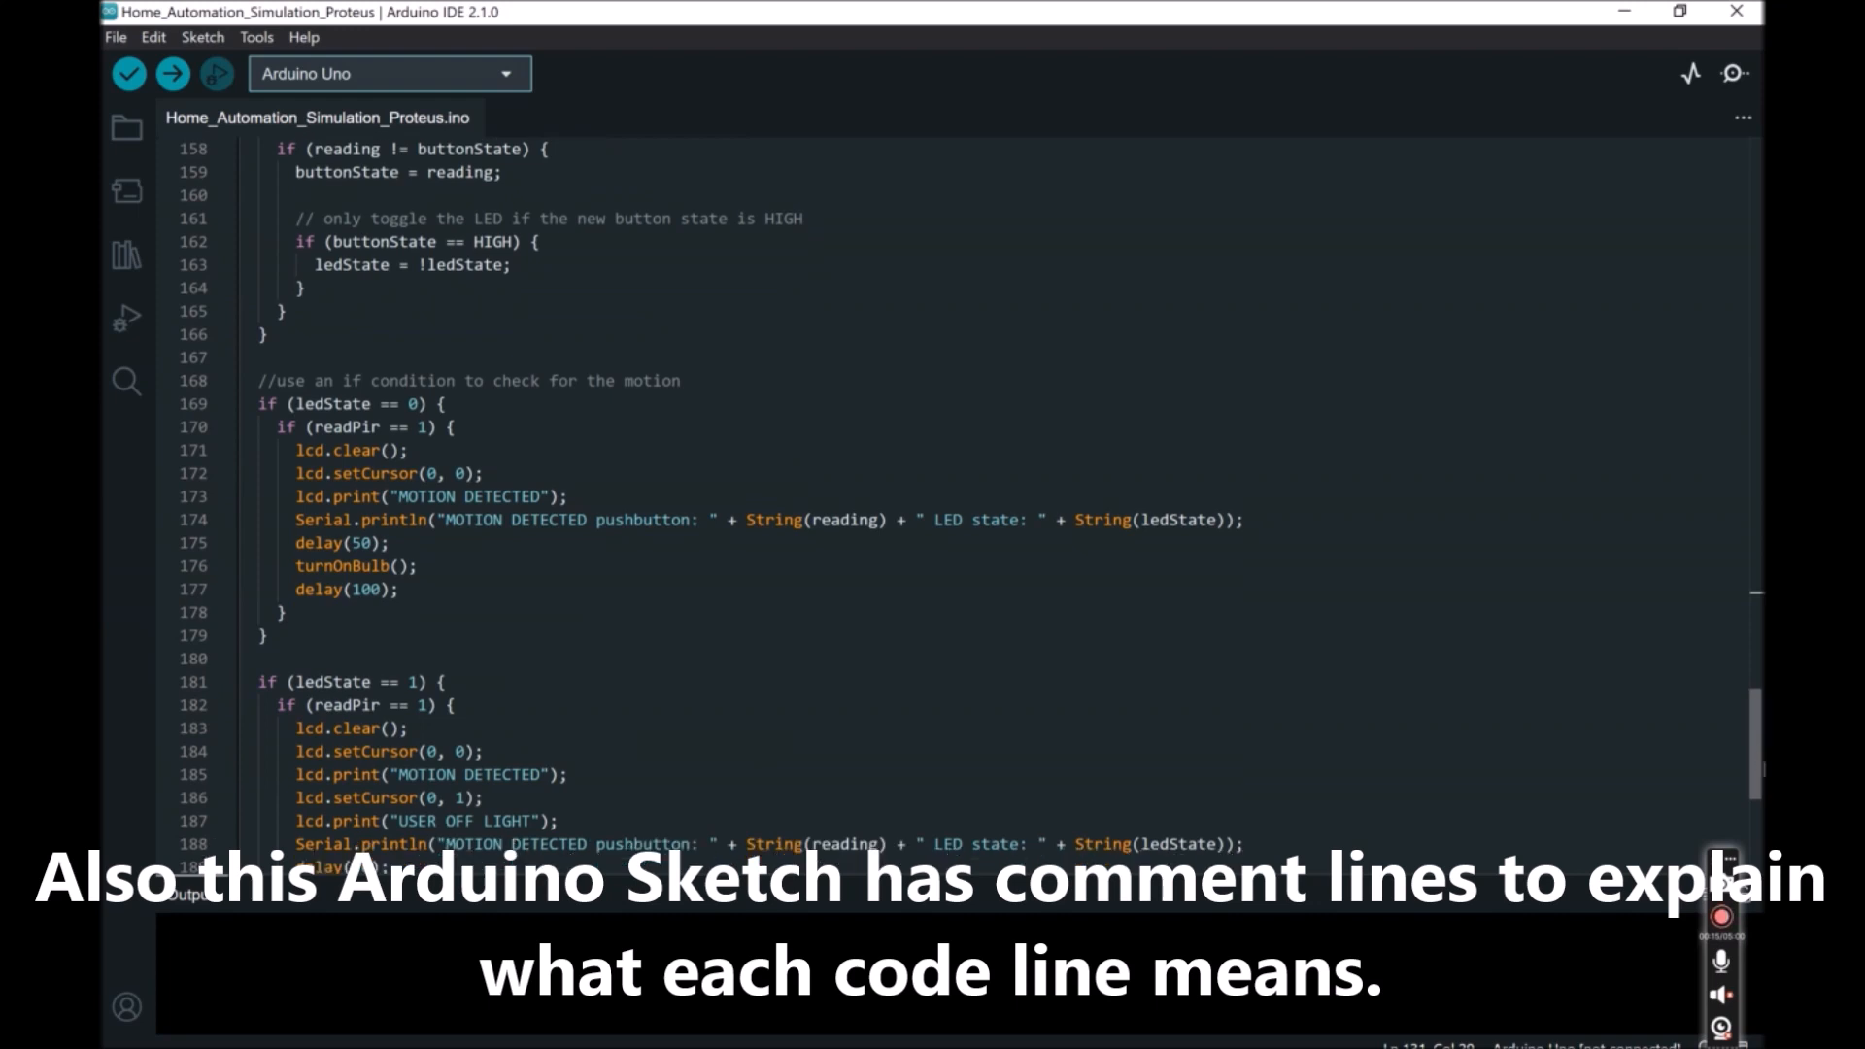
scroll("down", 3)
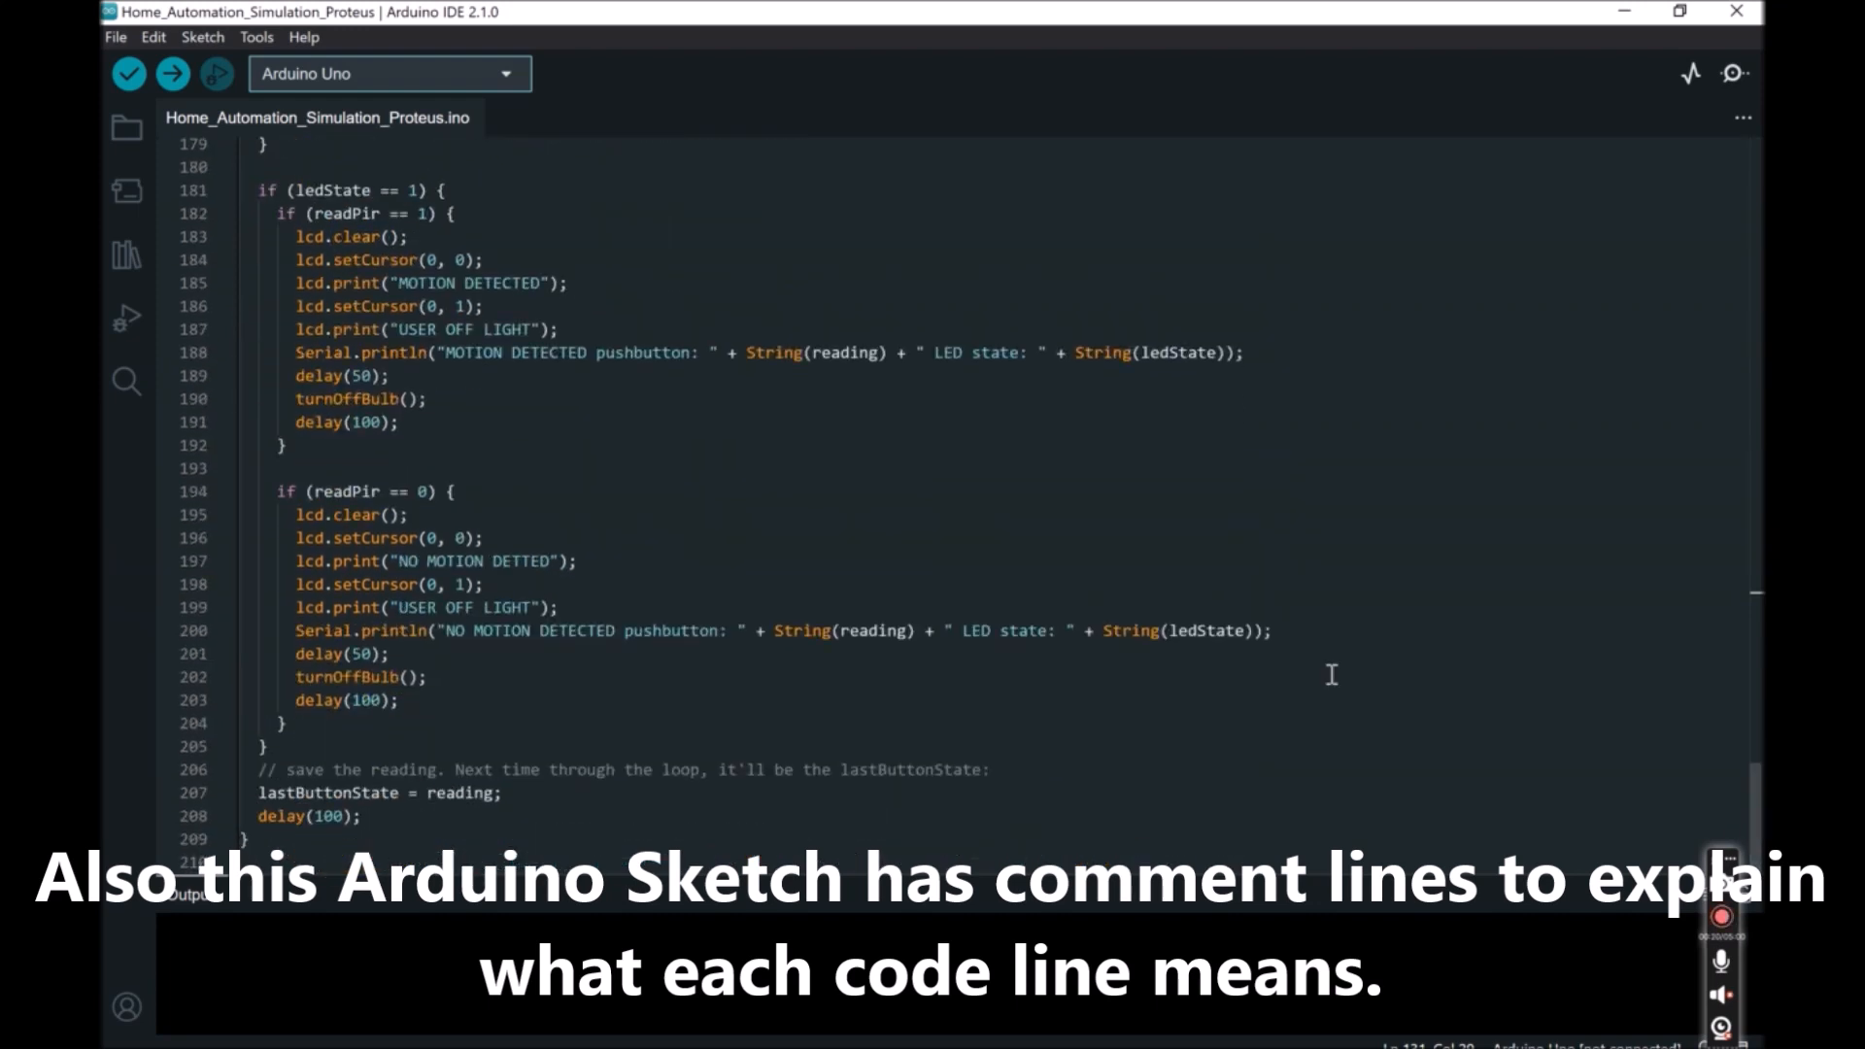
left_click(115, 37)
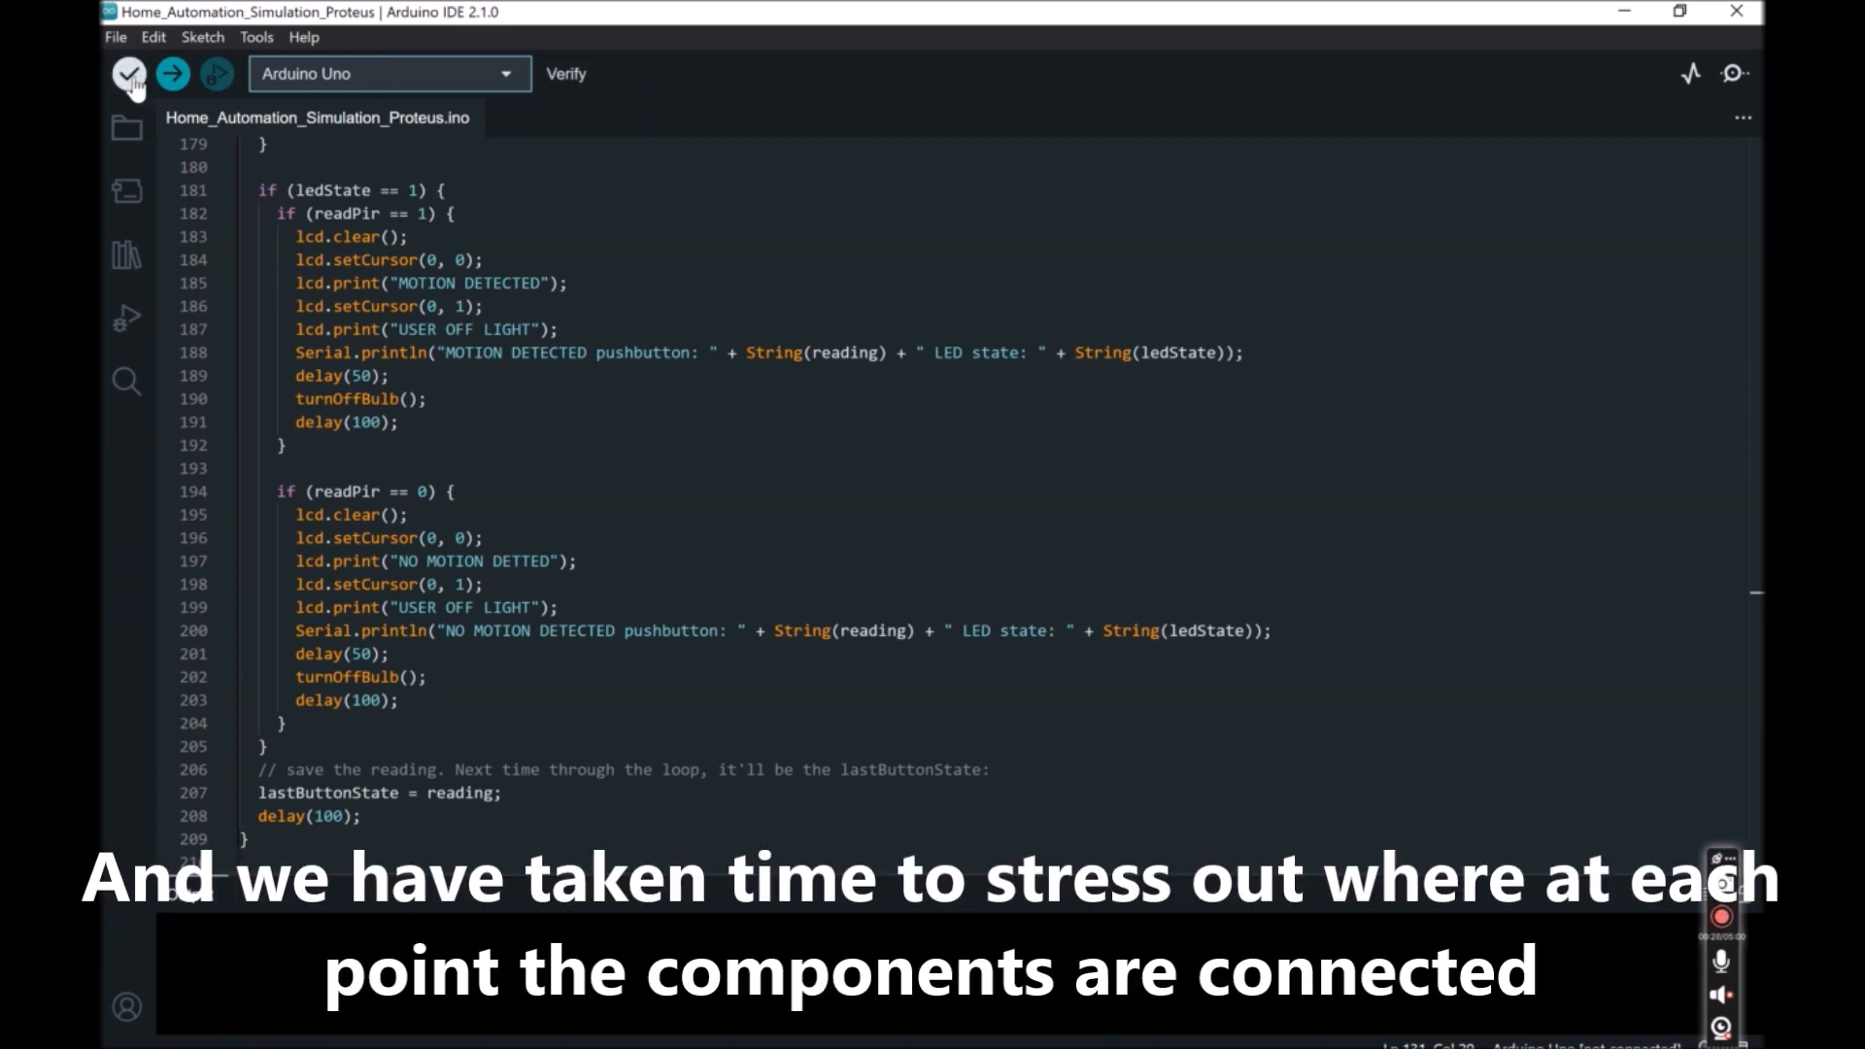
Verify the home-automation sketch to generate the compiled .hex file
left_click(127, 73)
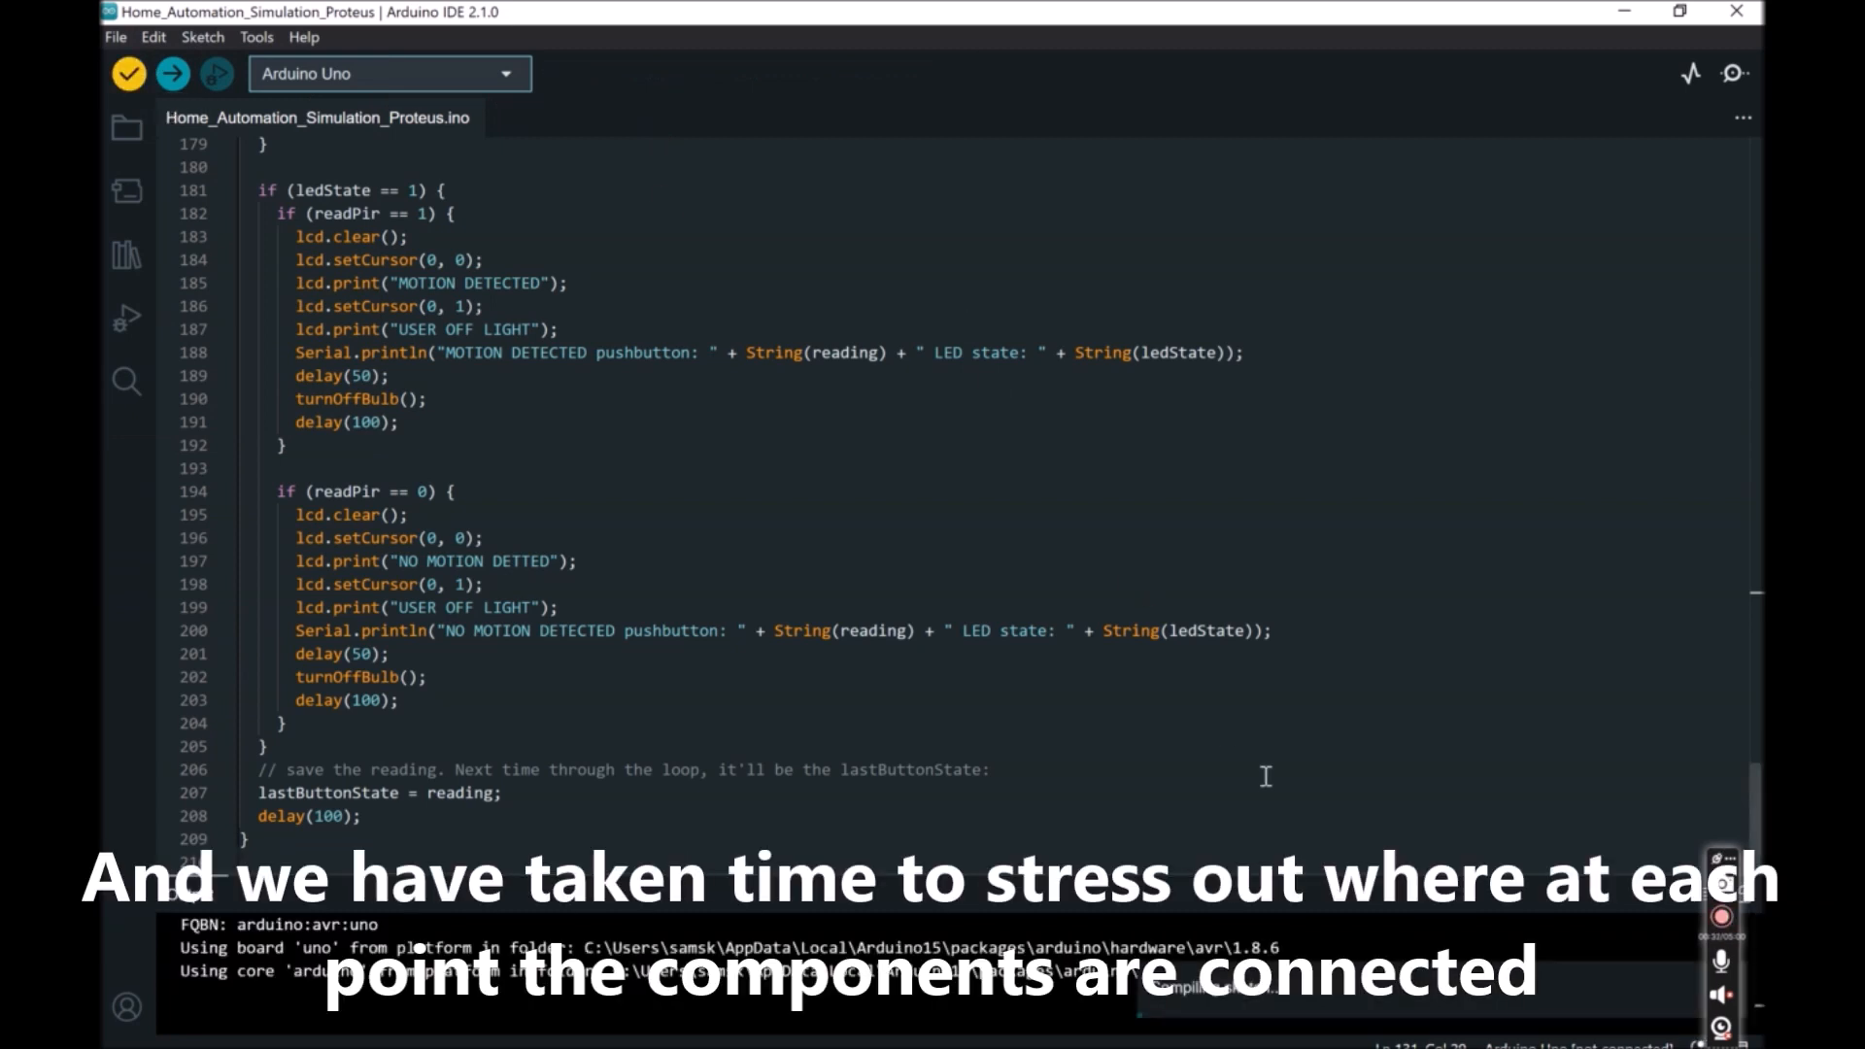
left_click(127, 72)
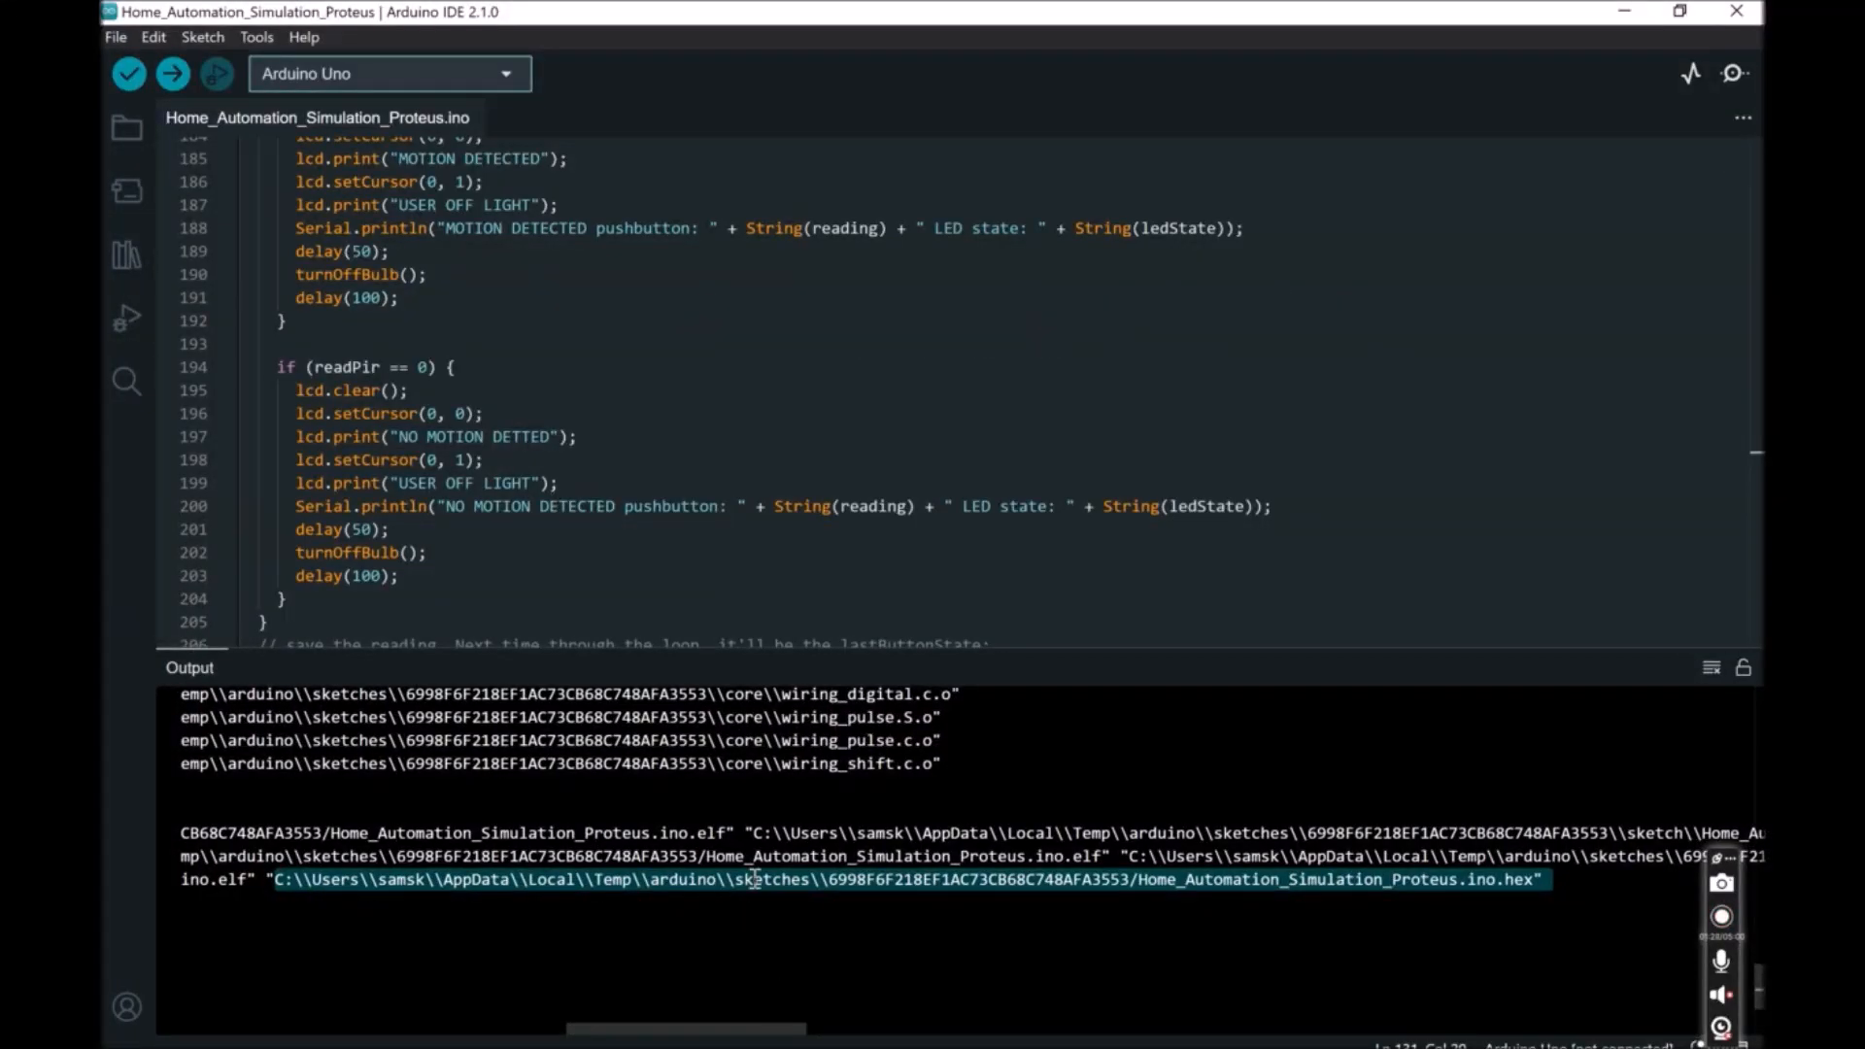
Copy the .hex file path from the build output to the clipboard
right_click(755, 878)
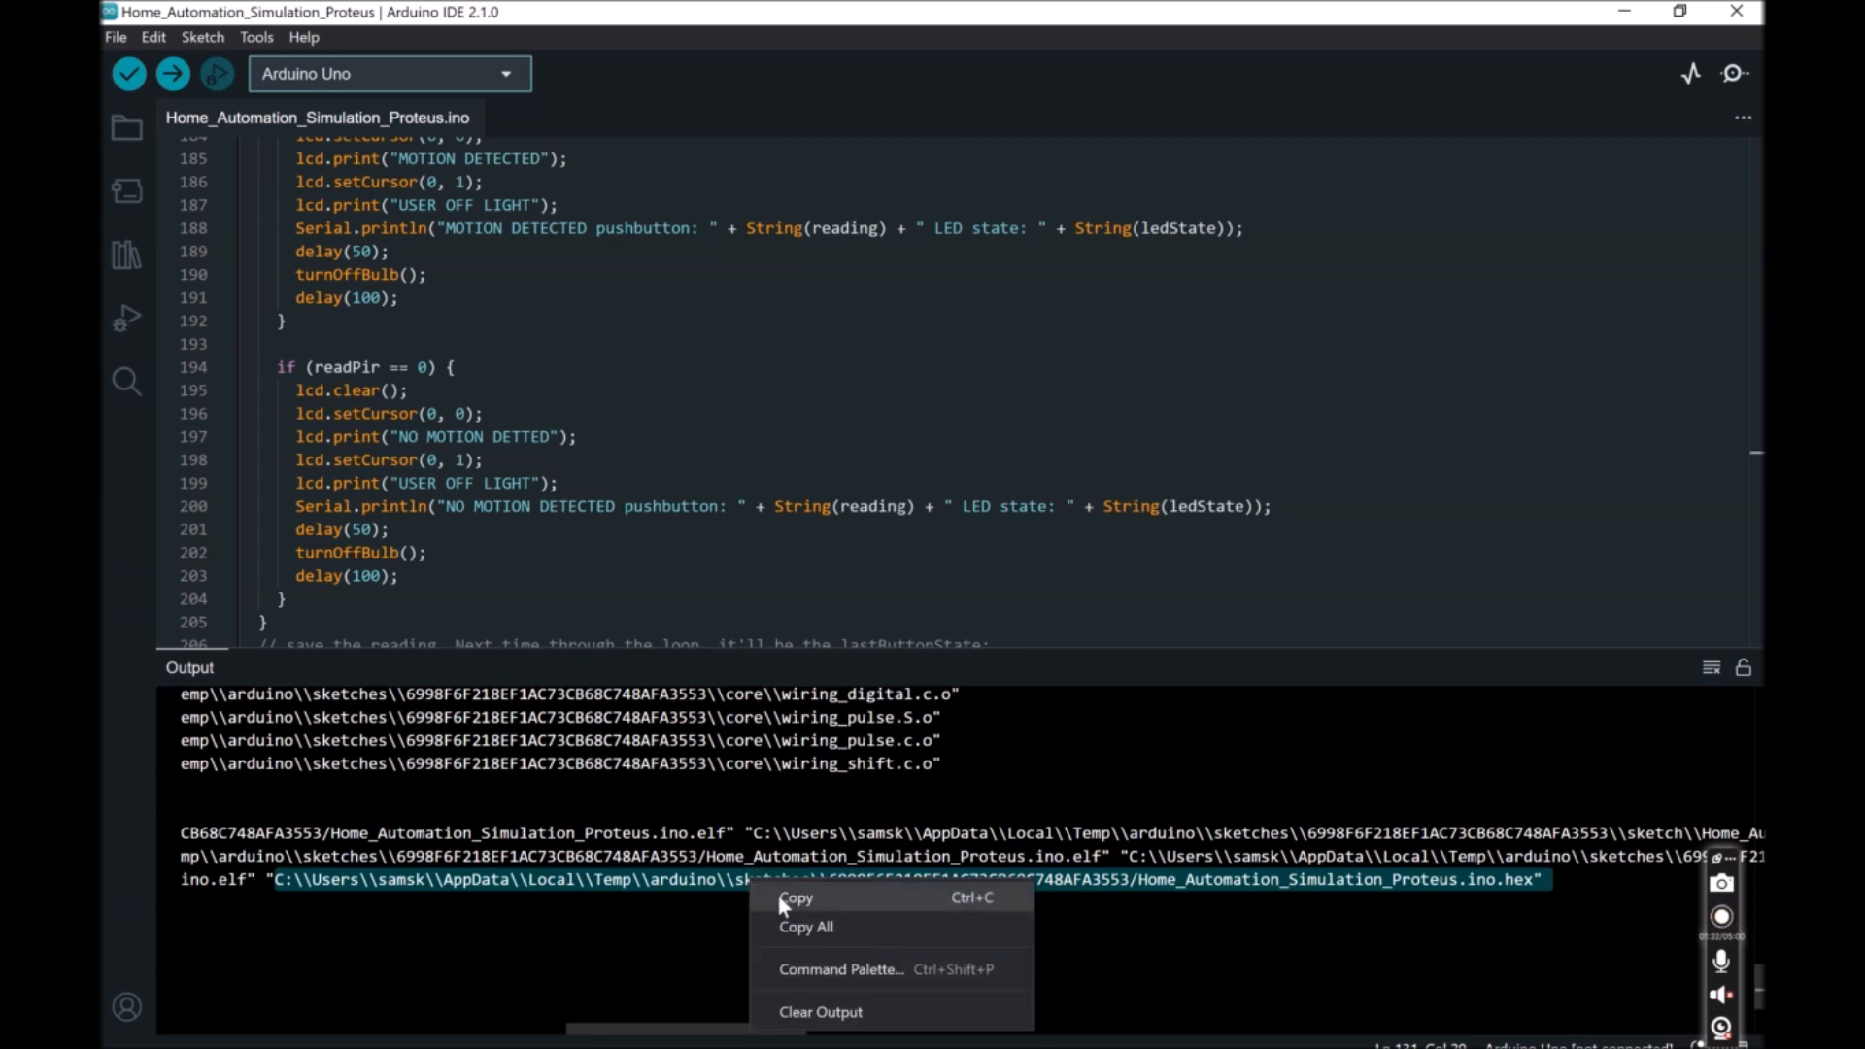
left_click(796, 897)
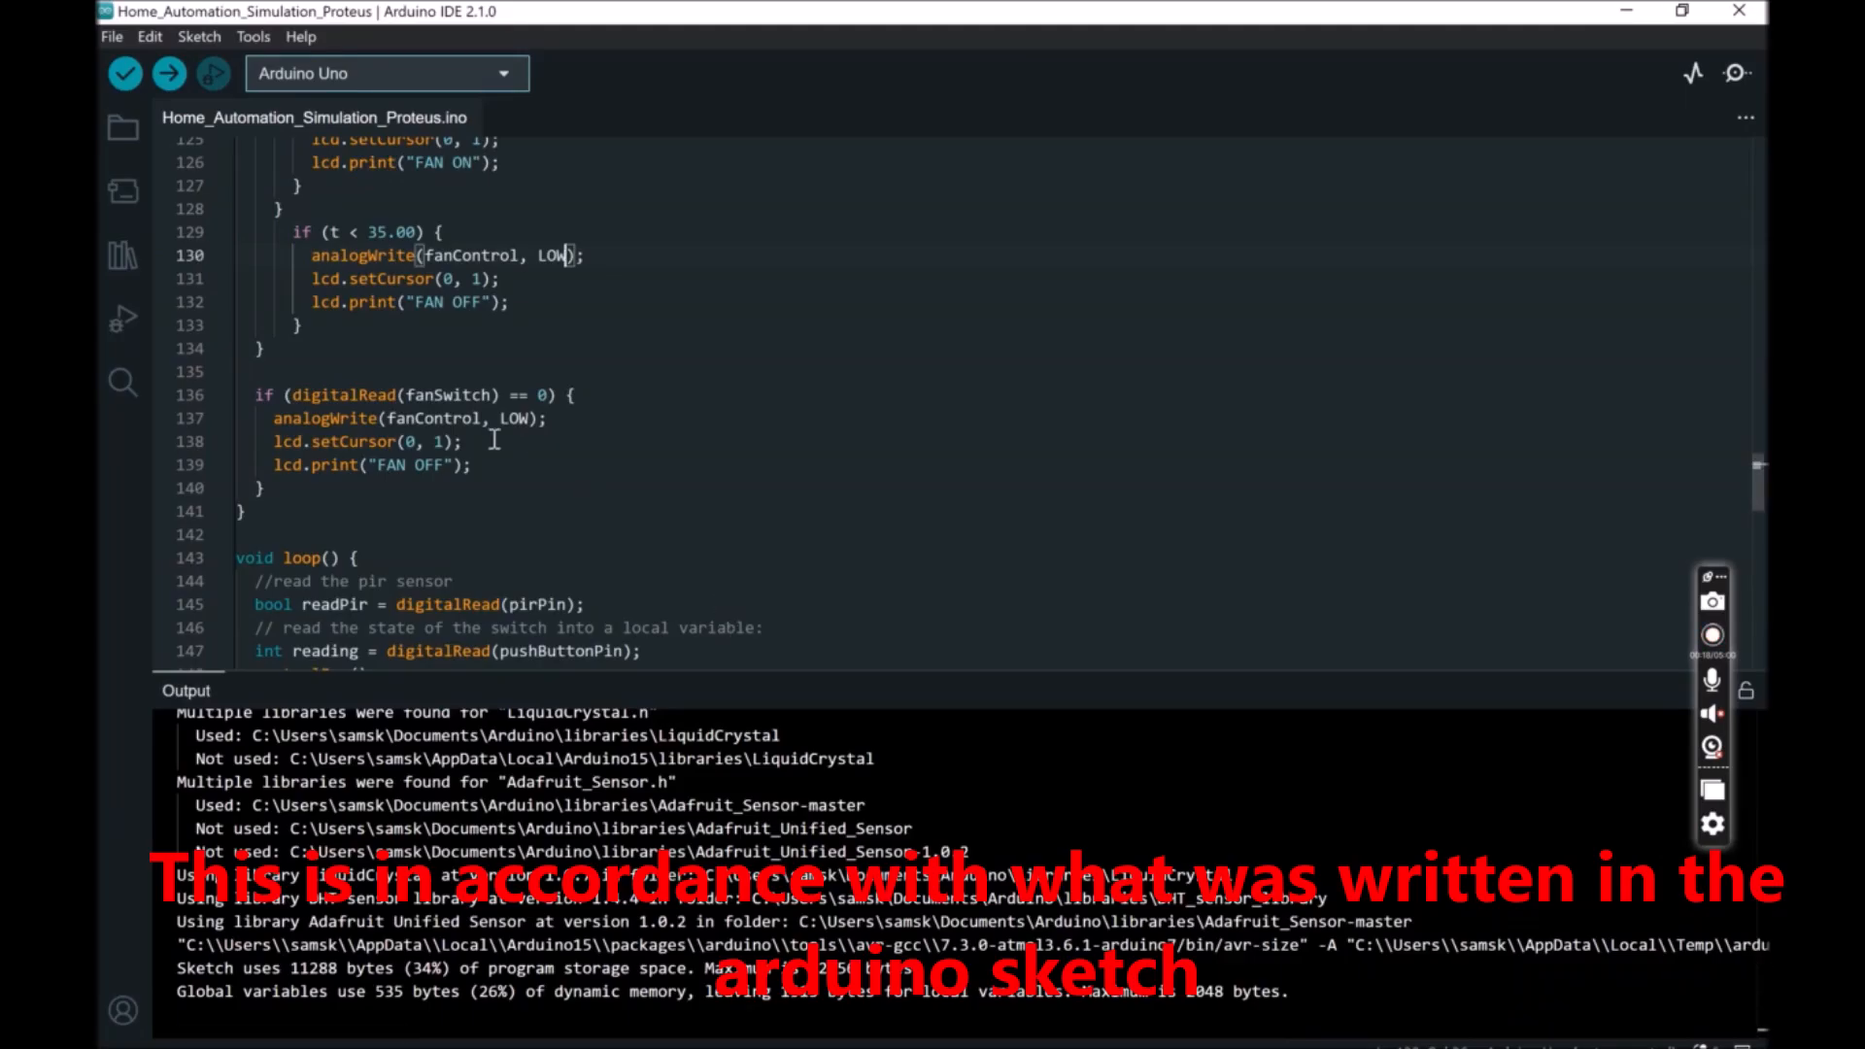
left_click(1712, 634)
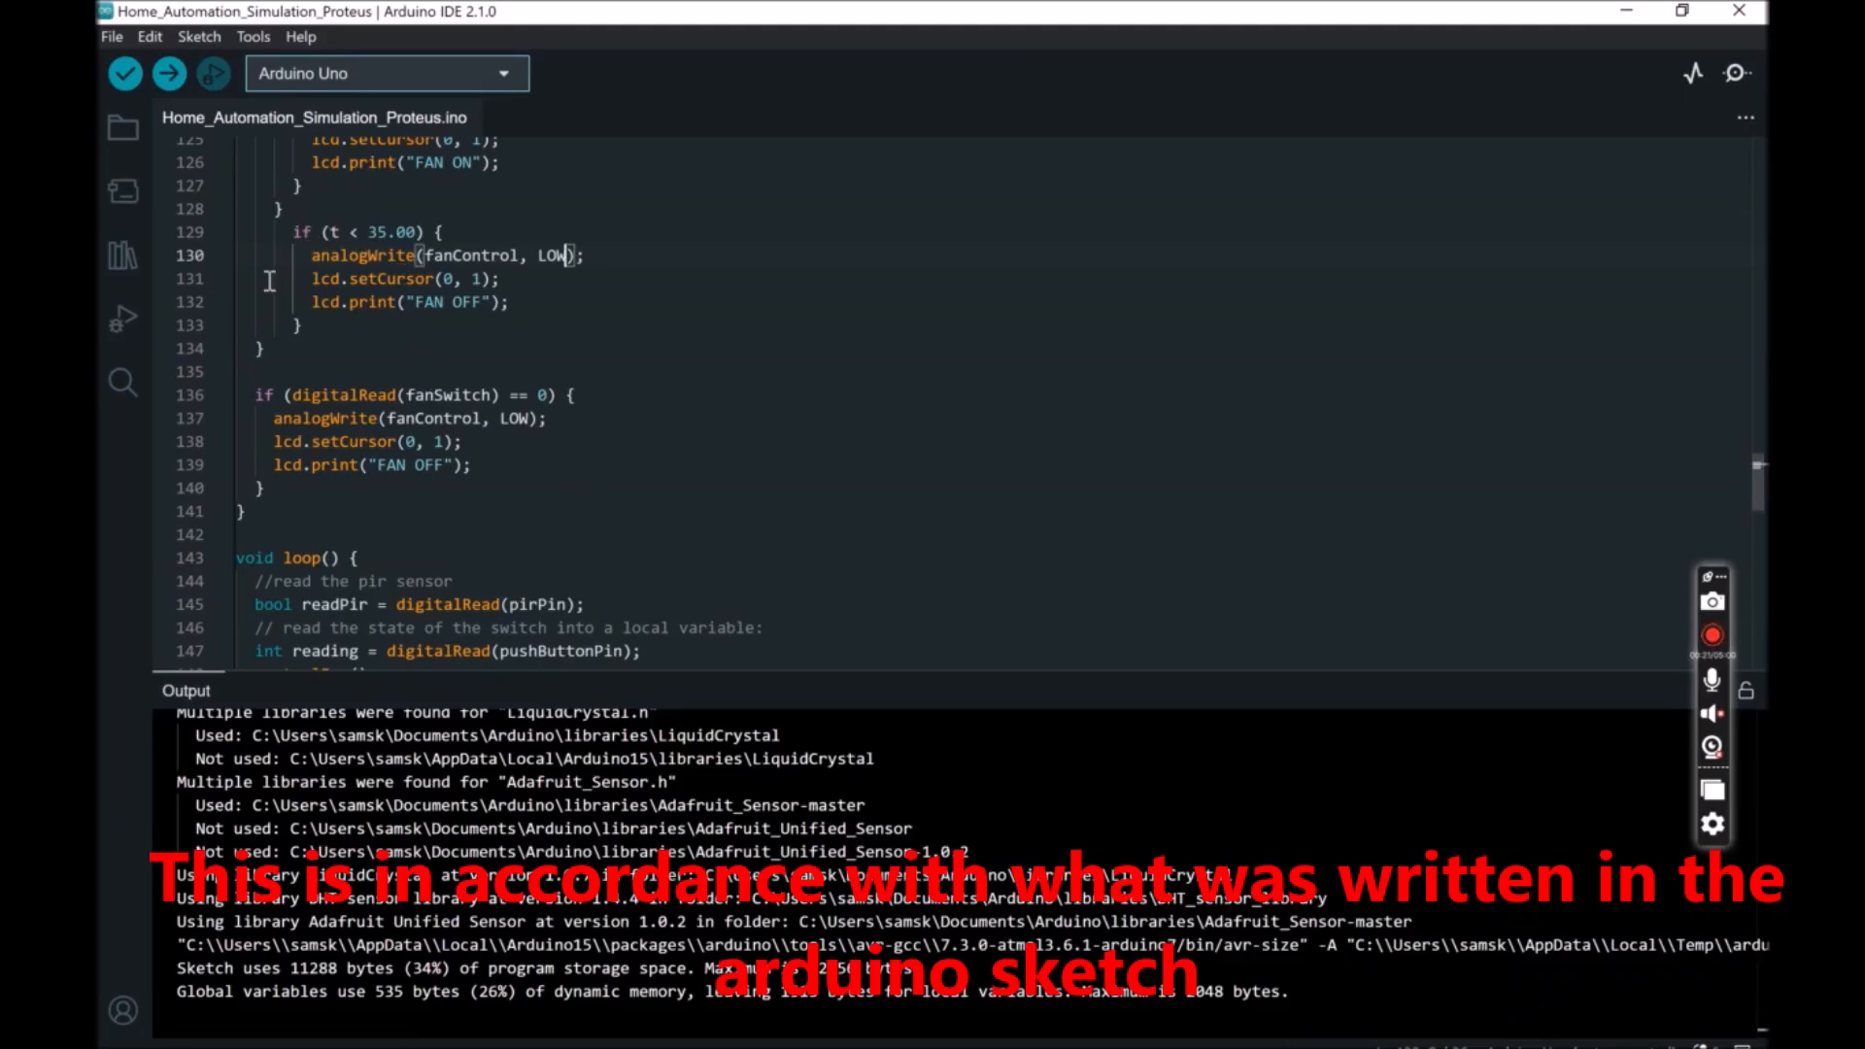